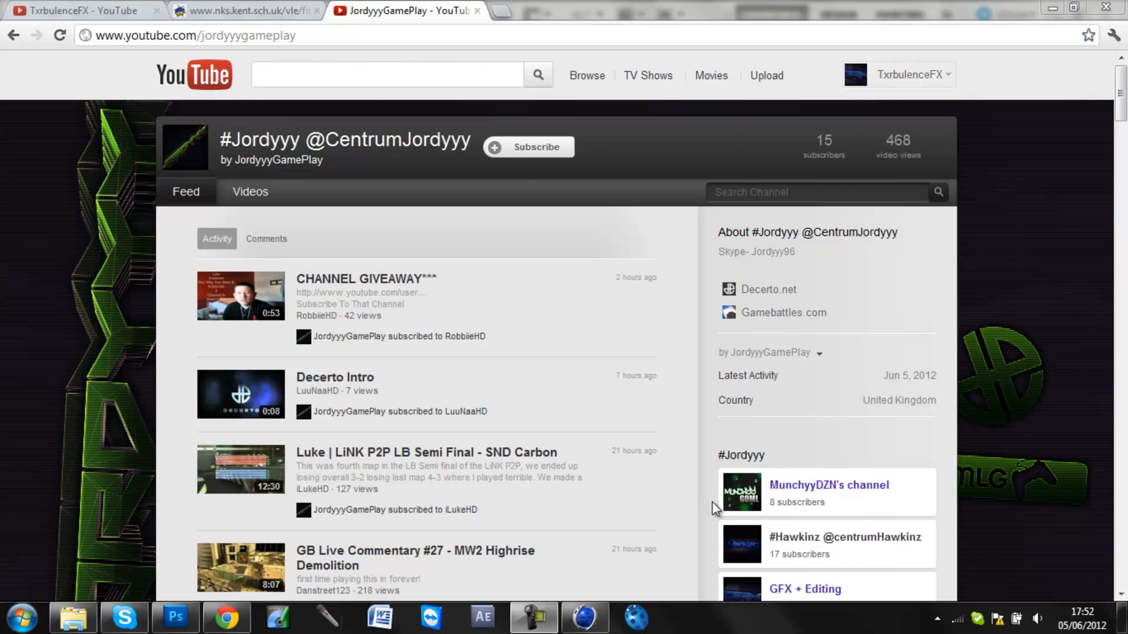
{"action": "mouse_move", "coordinate": [629, 469]}
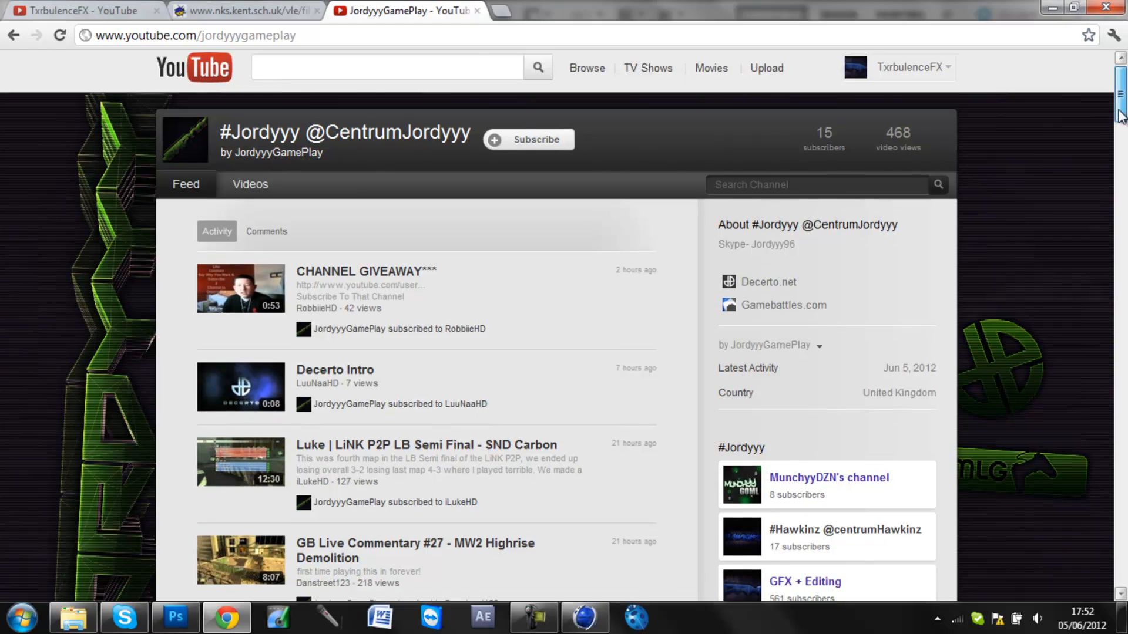
- Scroll through the GFX + Editing channel's uploaded videos on YouTube
{"action": "scroll", "scroll_direction": "down", "scroll_amount": 3}
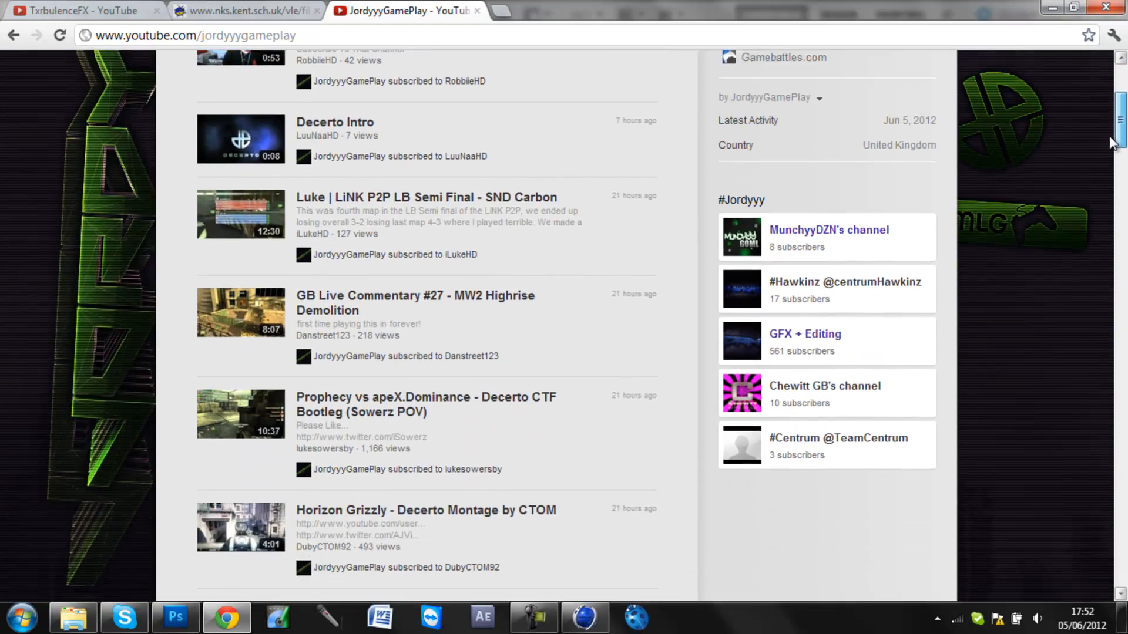
{"action": "scroll", "scroll_direction": "up", "scroll_amount": 3}
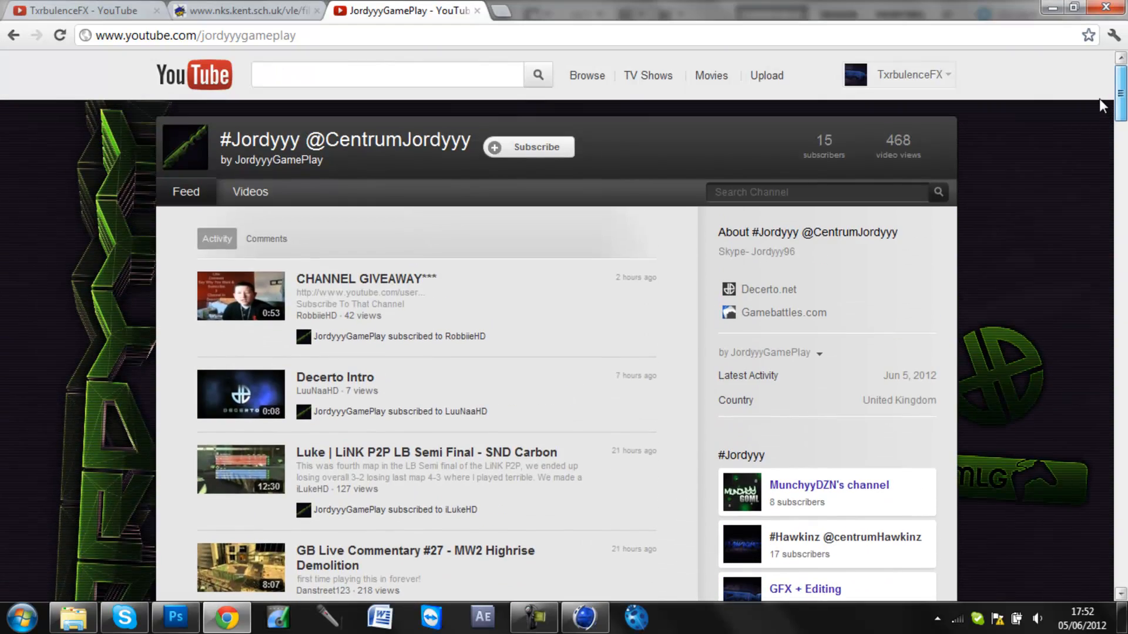
{"action": "scroll", "scroll_direction": "down", "scroll_amount": 3}
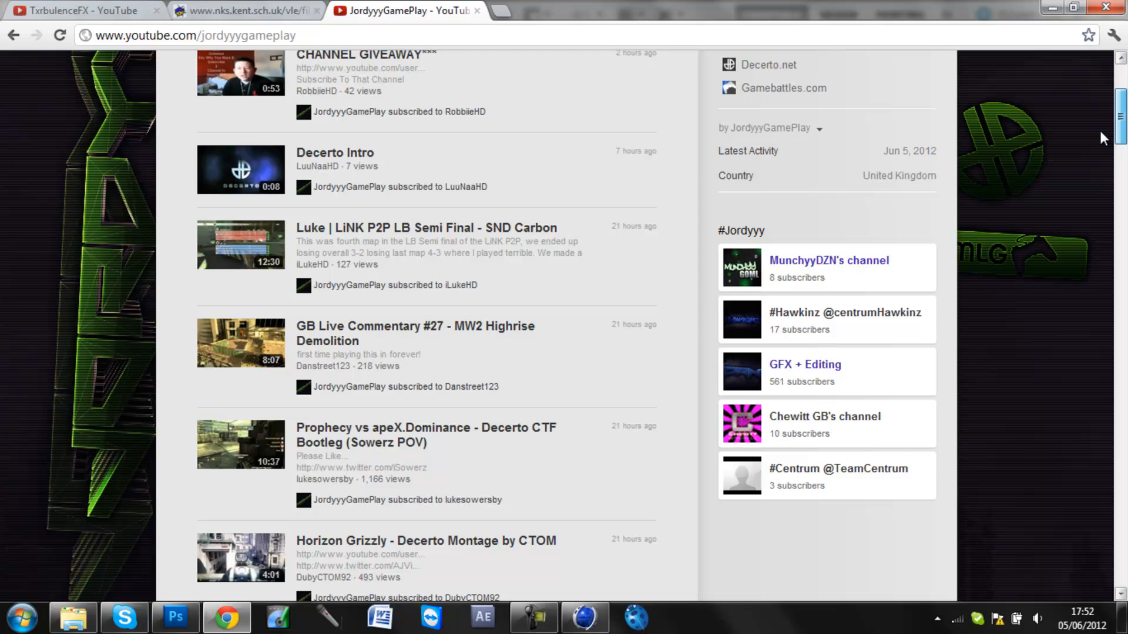
{"action": "scroll", "scroll_direction": "up", "scroll_amount": 3}
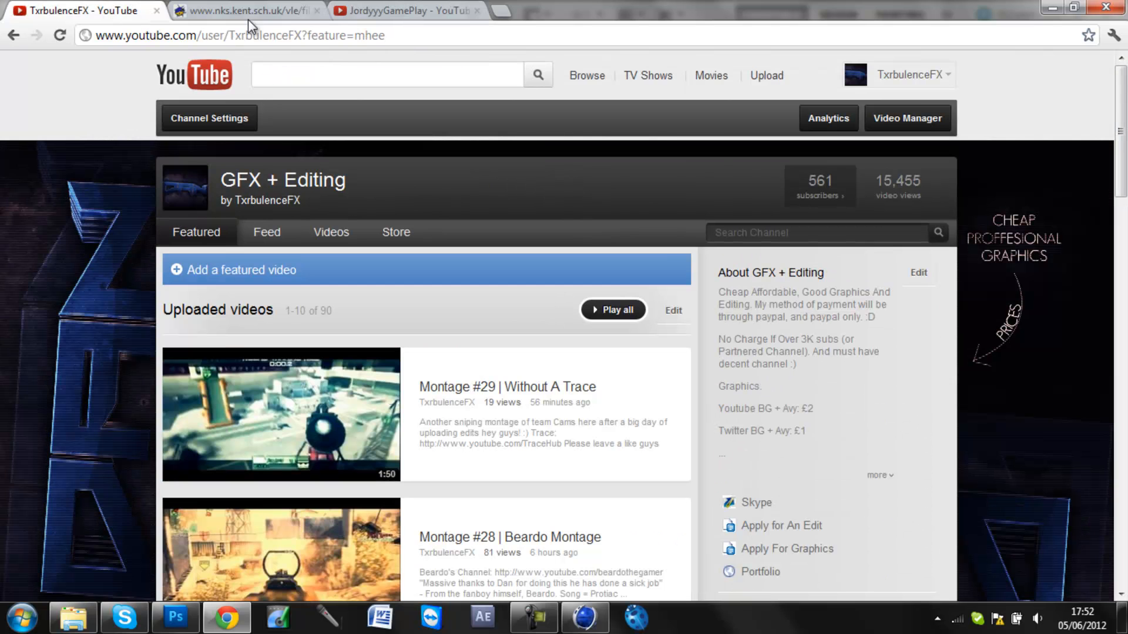
{"action": "mouse_move", "coordinate": [584, 618]}
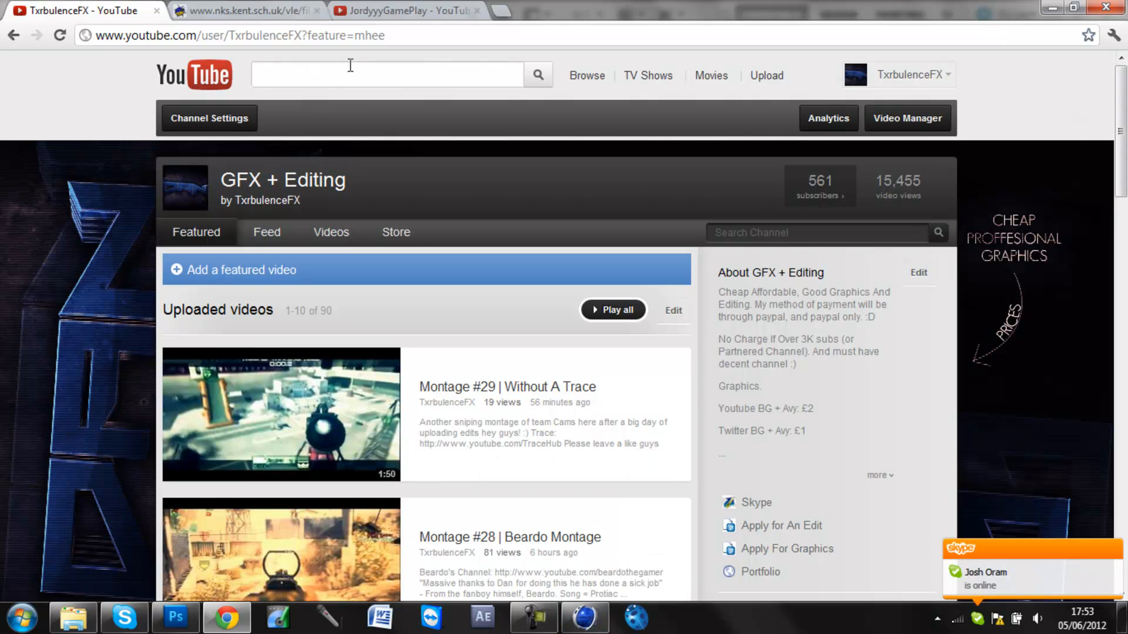
{"action": "mouse_move", "coordinate": [406, 10]}
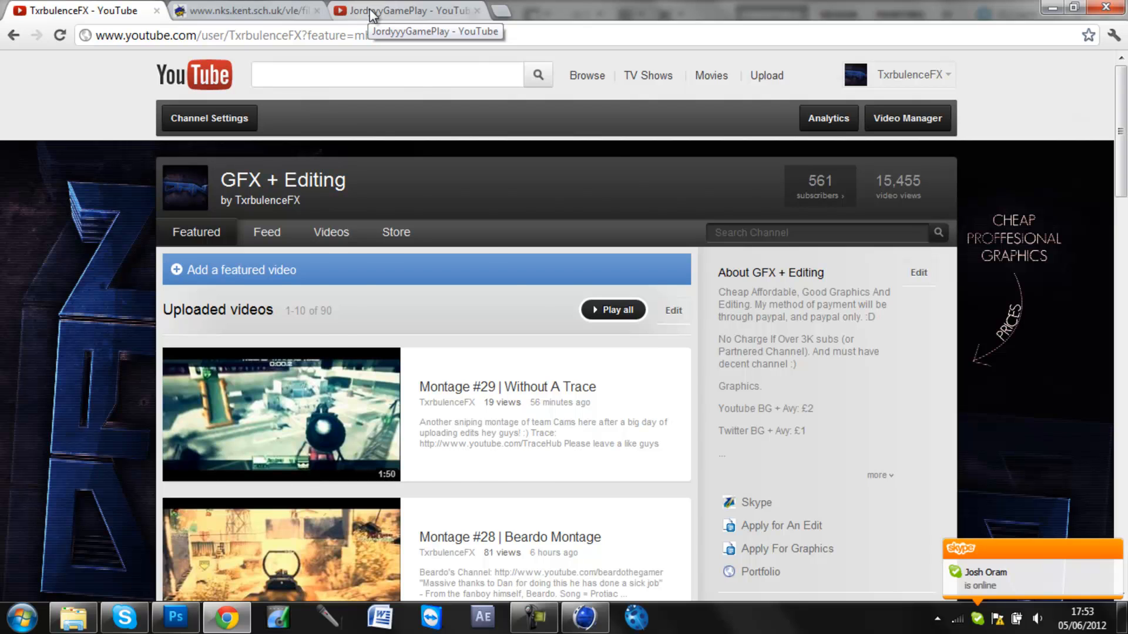
{"action": "left_click", "coordinate": [403, 10]}
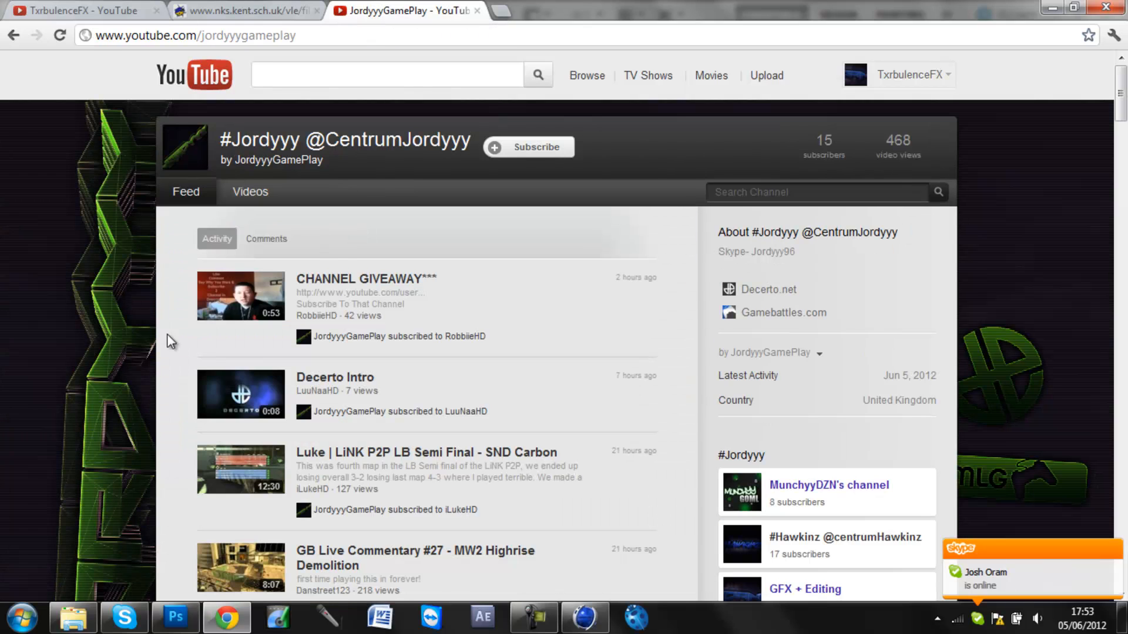
{"action": "mouse_move", "coordinate": [1041, 169]}
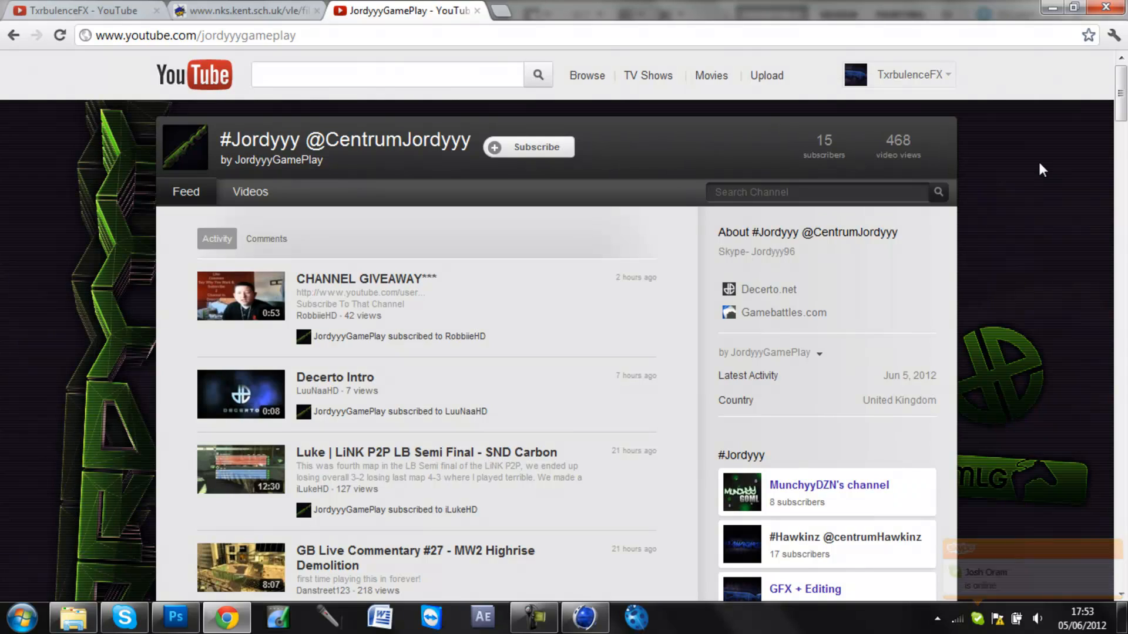
{"action": "scroll", "scroll_direction": "down", "scroll_amount": 3}
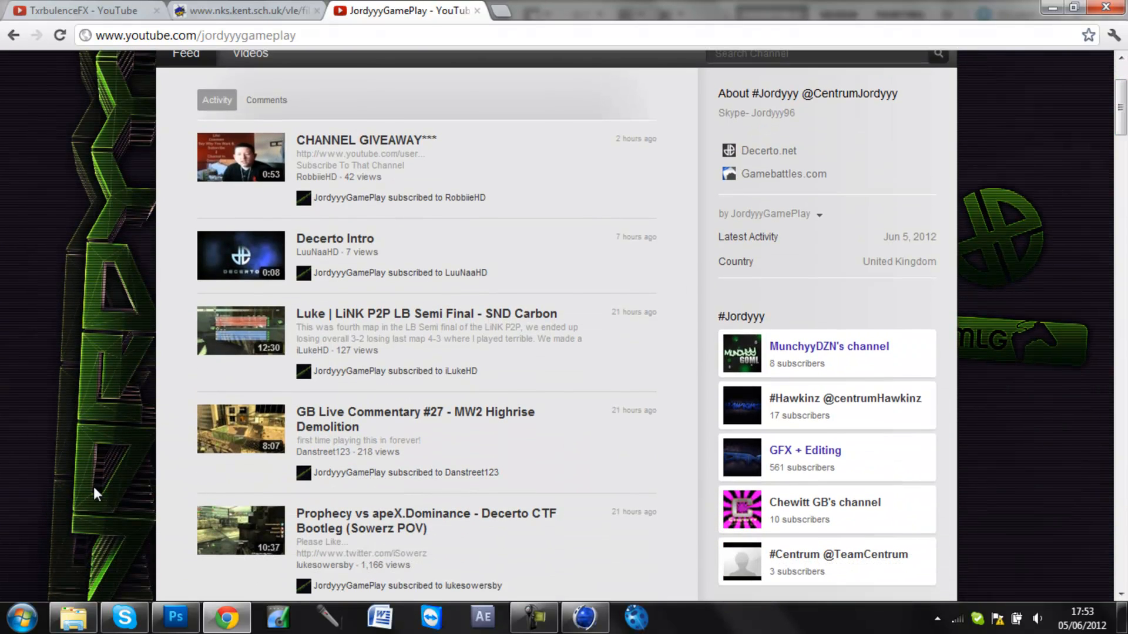
{"action": "mouse_move", "coordinate": [111, 409]}
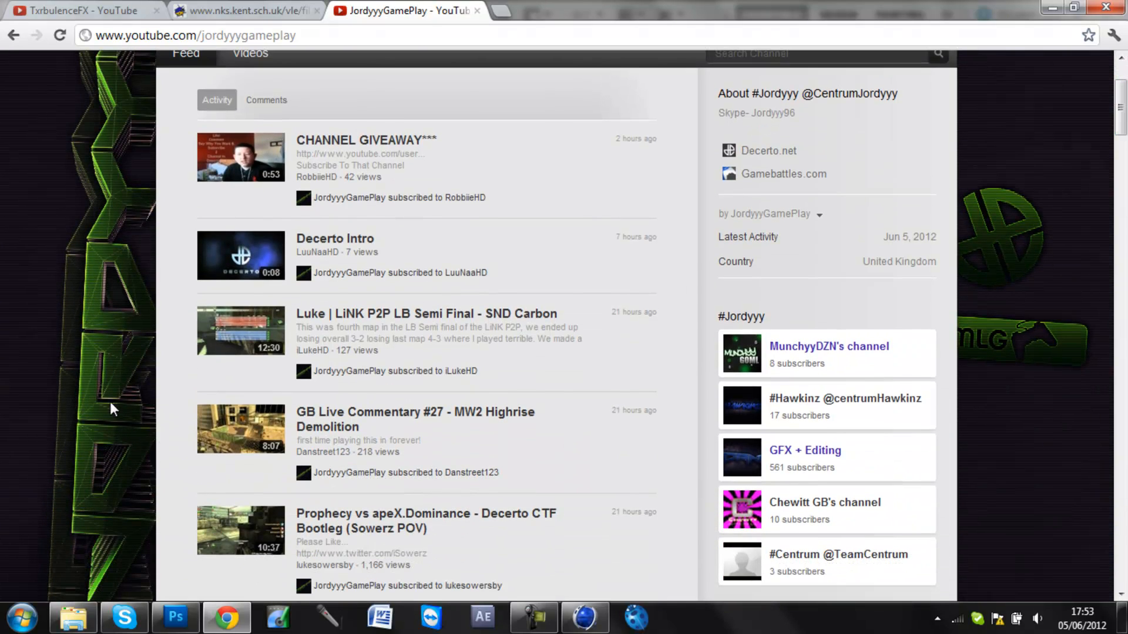
{"action": "mouse_move", "coordinate": [1050, 295]}
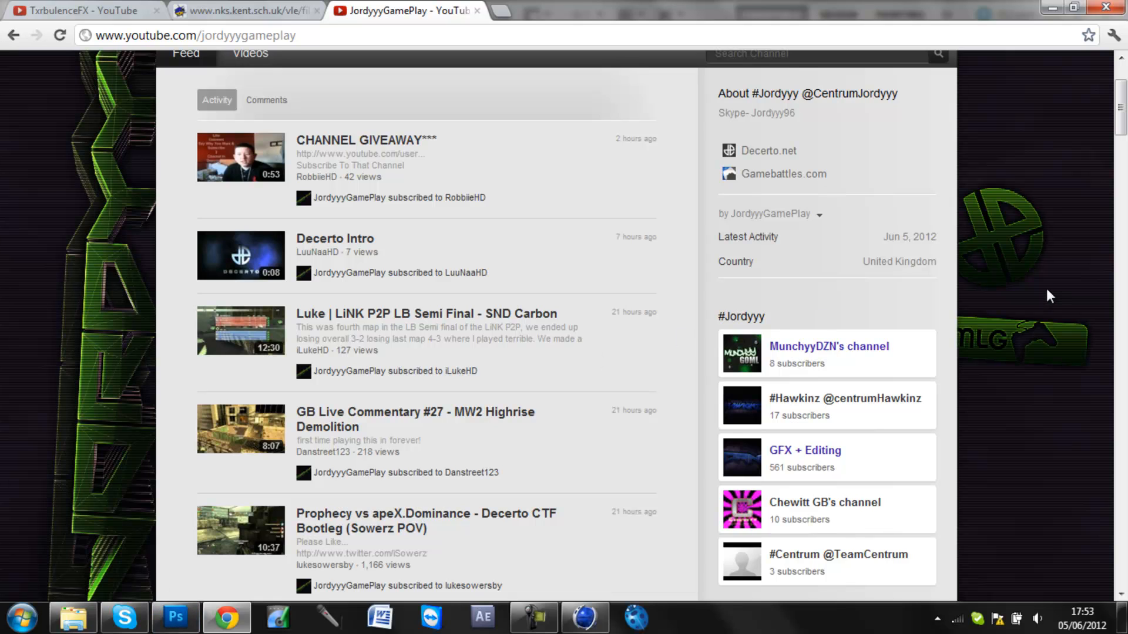
{"action": "scroll", "scroll_direction": "down", "scroll_amount": 3}
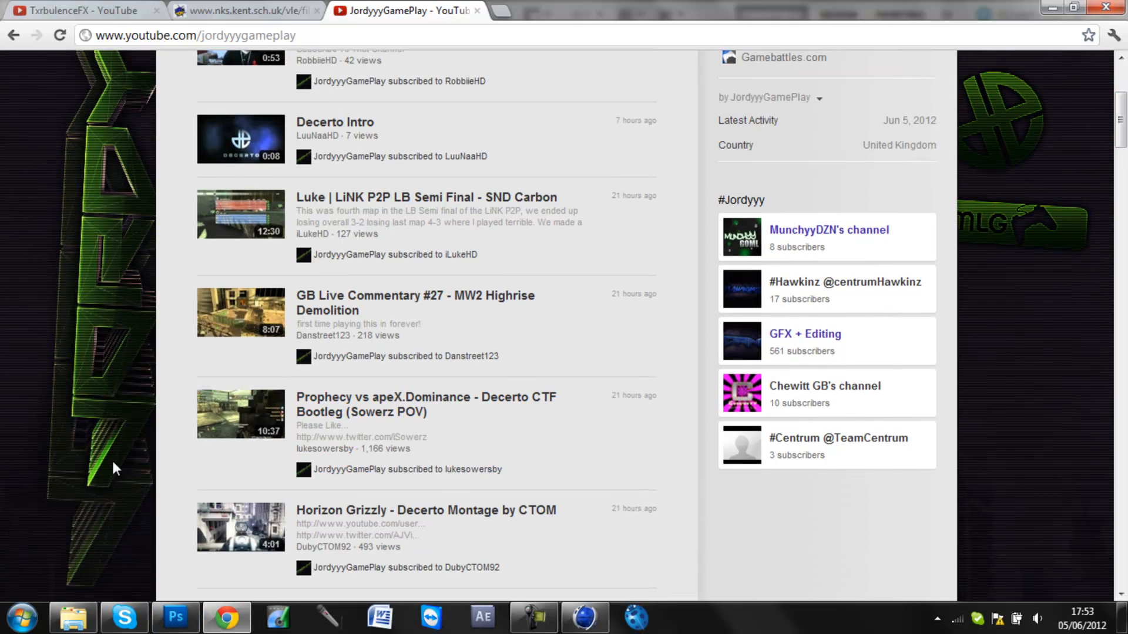
{"action": "mouse_move", "coordinate": [151, 380]}
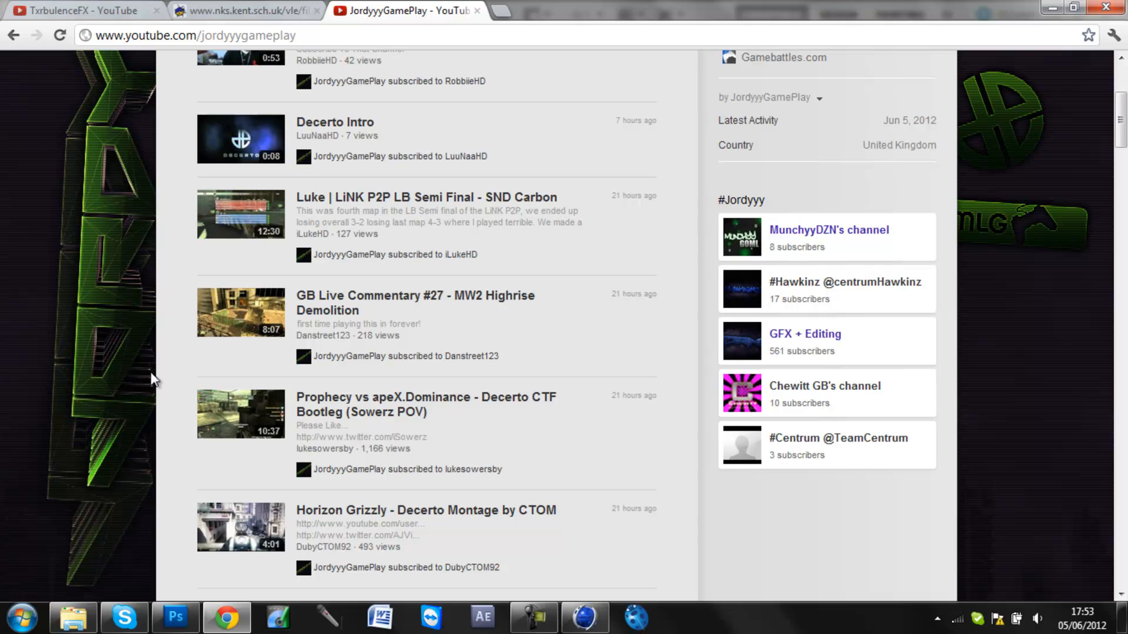
{"action": "mouse_move", "coordinate": [138, 394]}
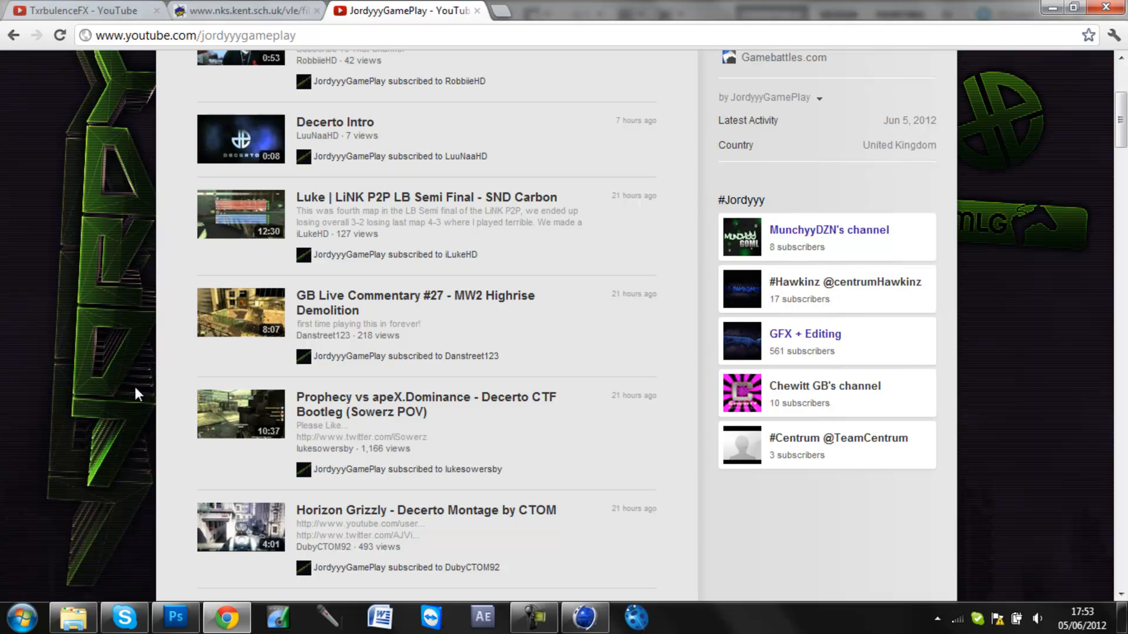
{"action": "mouse_move", "coordinate": [96, 242]}
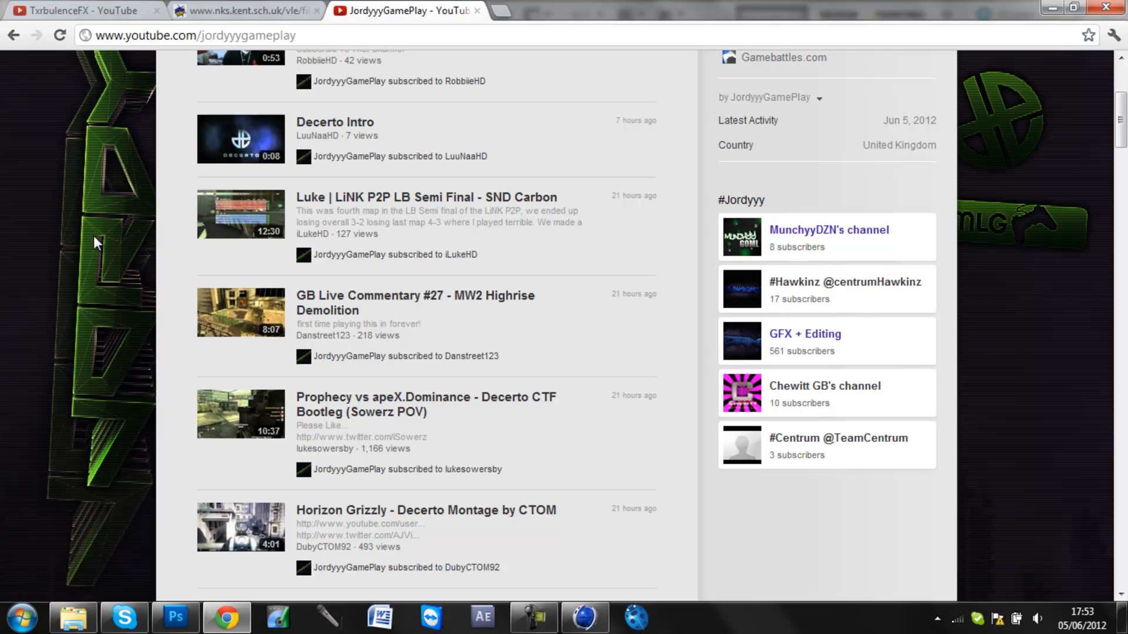
{"action": "mouse_move", "coordinate": [97, 22]}
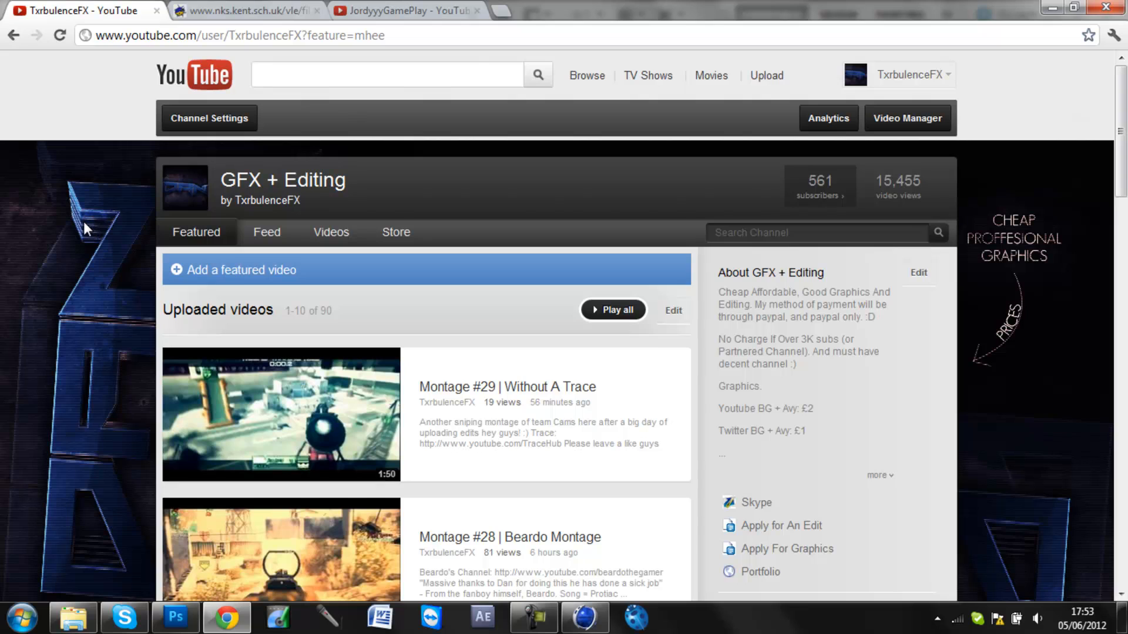
{"action": "mouse_move", "coordinate": [71, 323]}
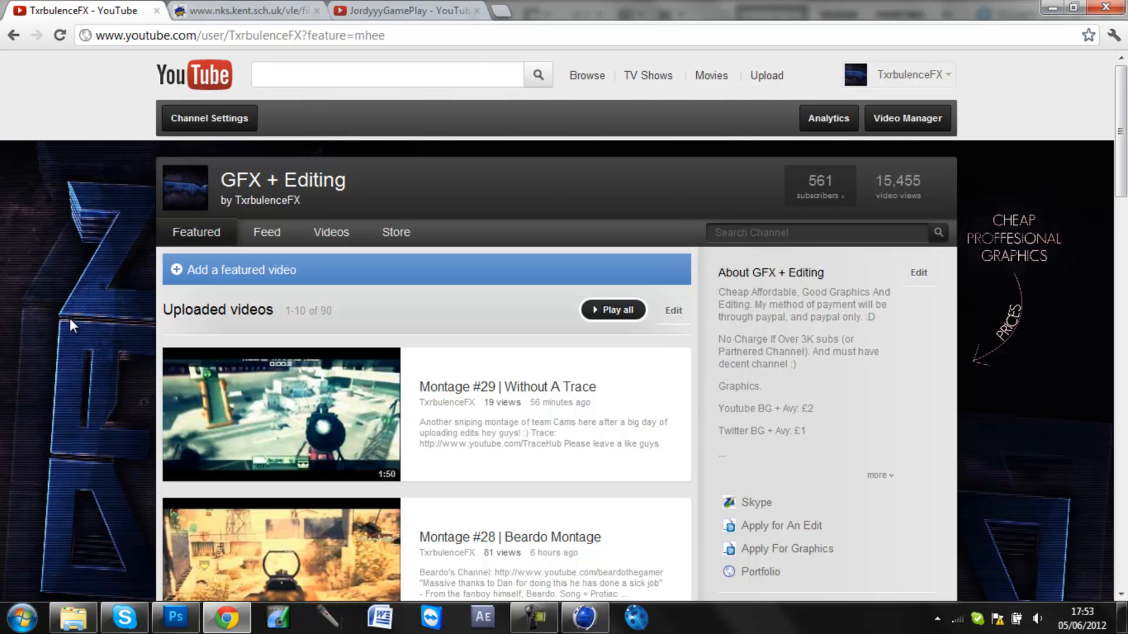
{"action": "mouse_move", "coordinate": [531, 537]}
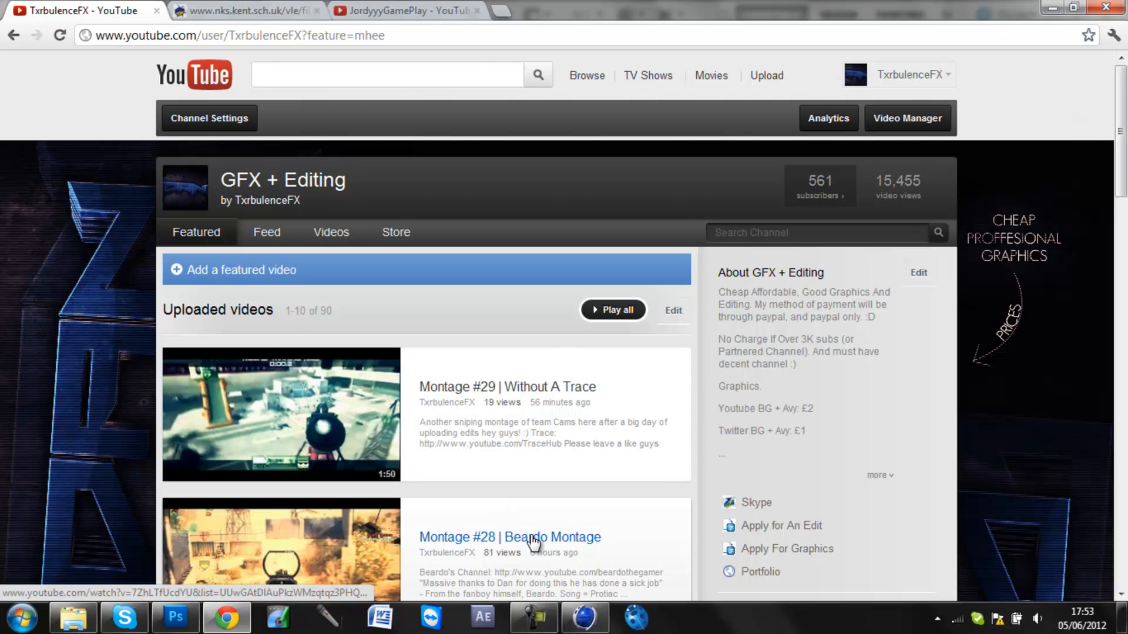
{"action": "mouse_move", "coordinate": [585, 618]}
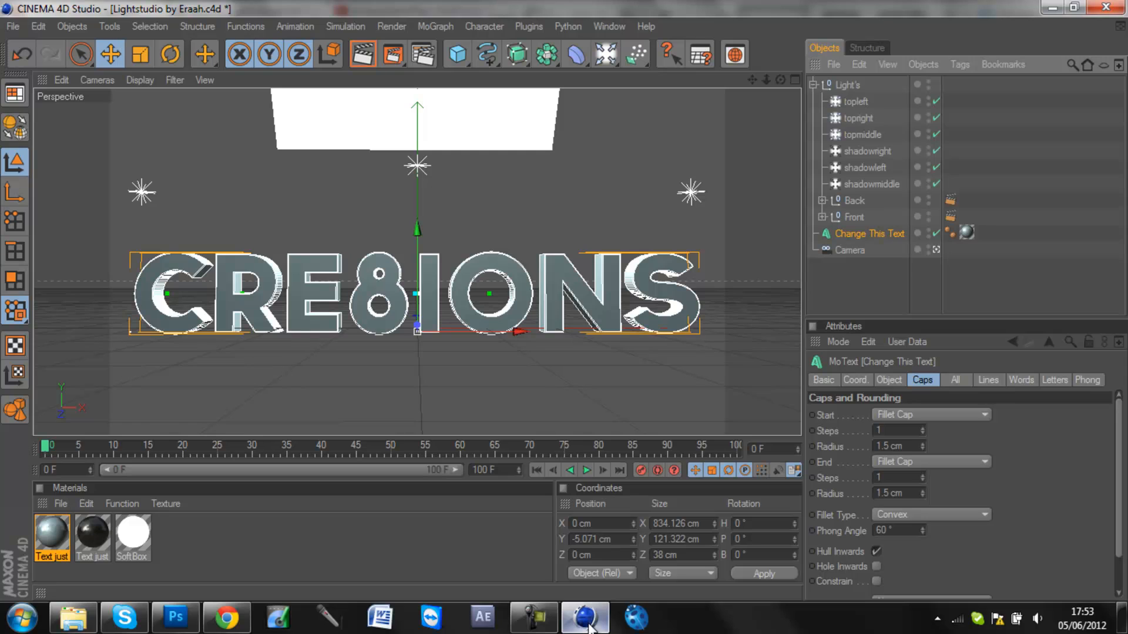
{"action": "mouse_move", "coordinate": [801, 411]}
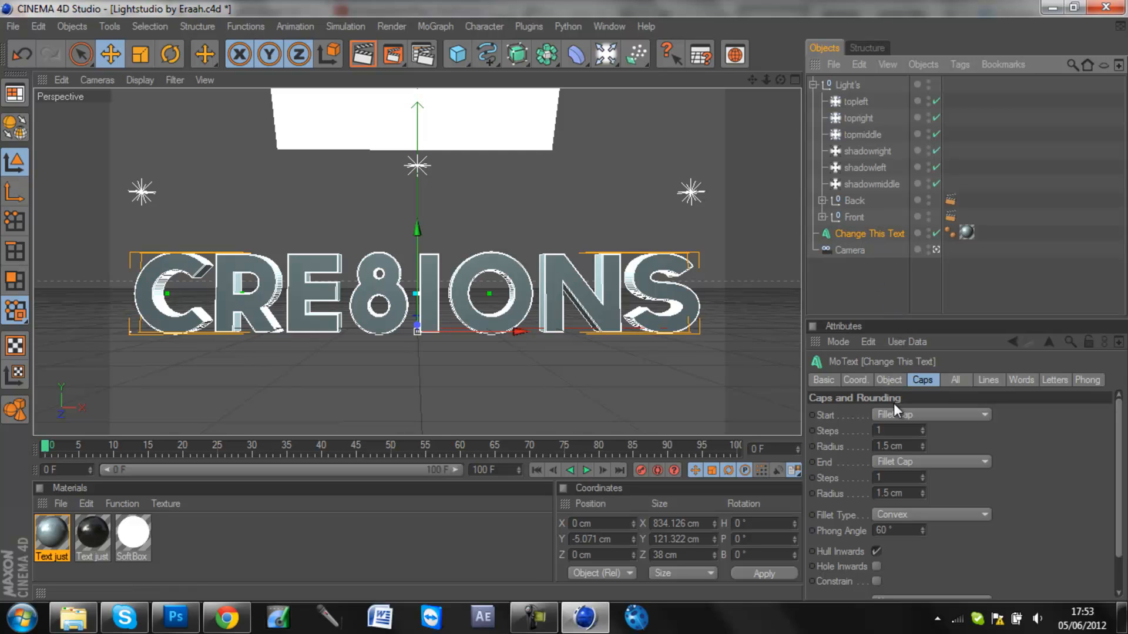
{"action": "mouse_move", "coordinate": [888, 444]}
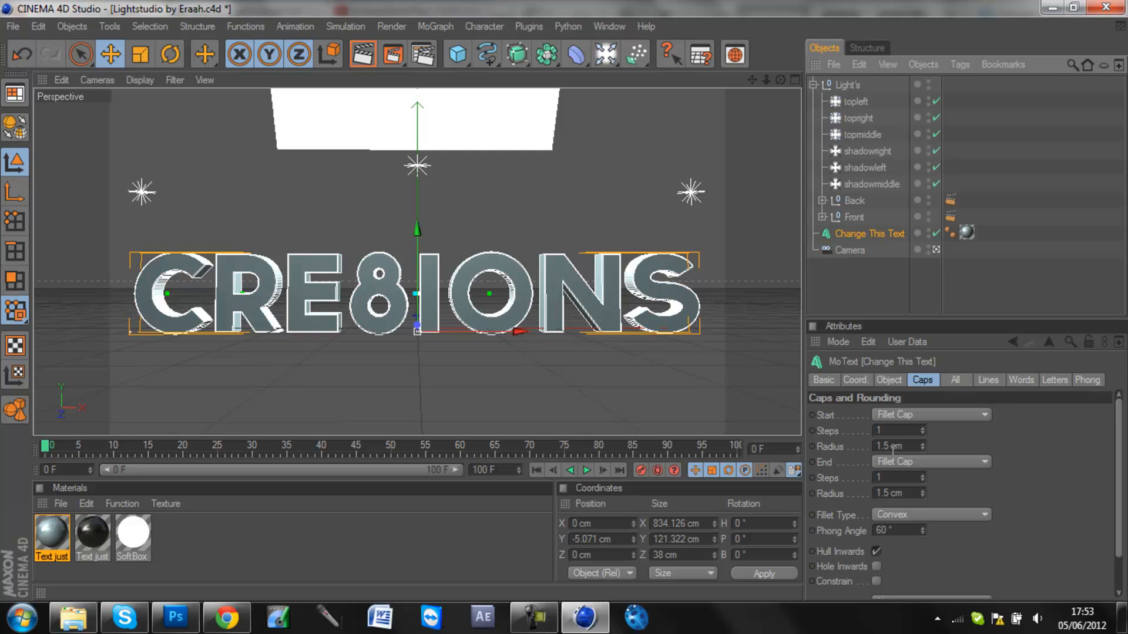
- Change the MoText object's text from CRE8IONS to TUT
{"action": "left_click", "coordinate": [889, 380]}
{"action": "type", "text": "T"}
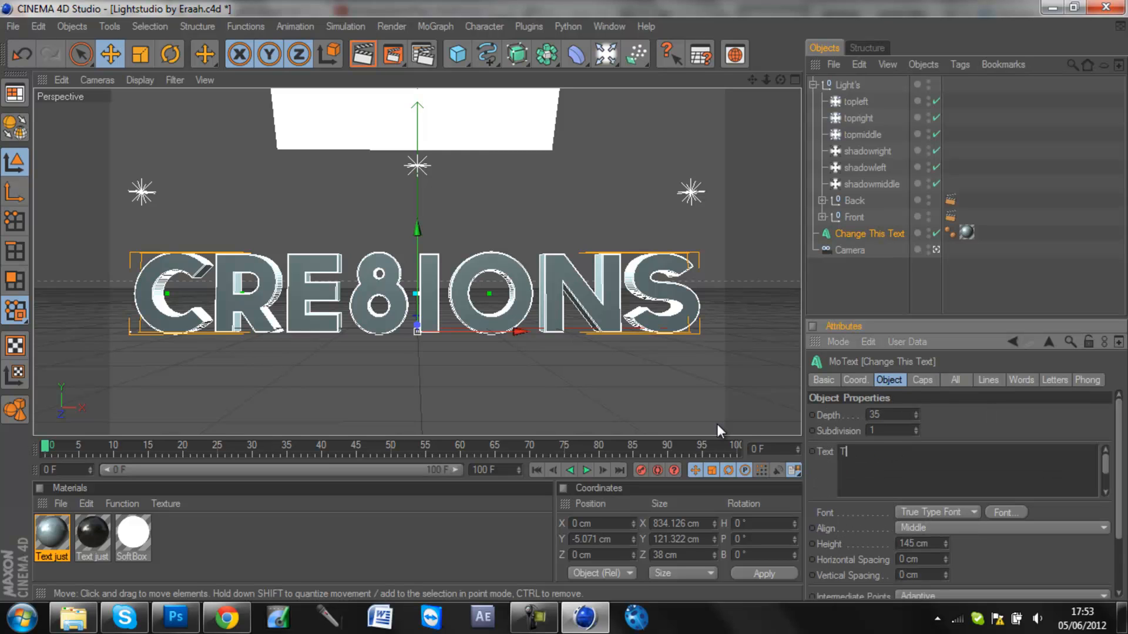
{"action": "type", "text": "UT"}
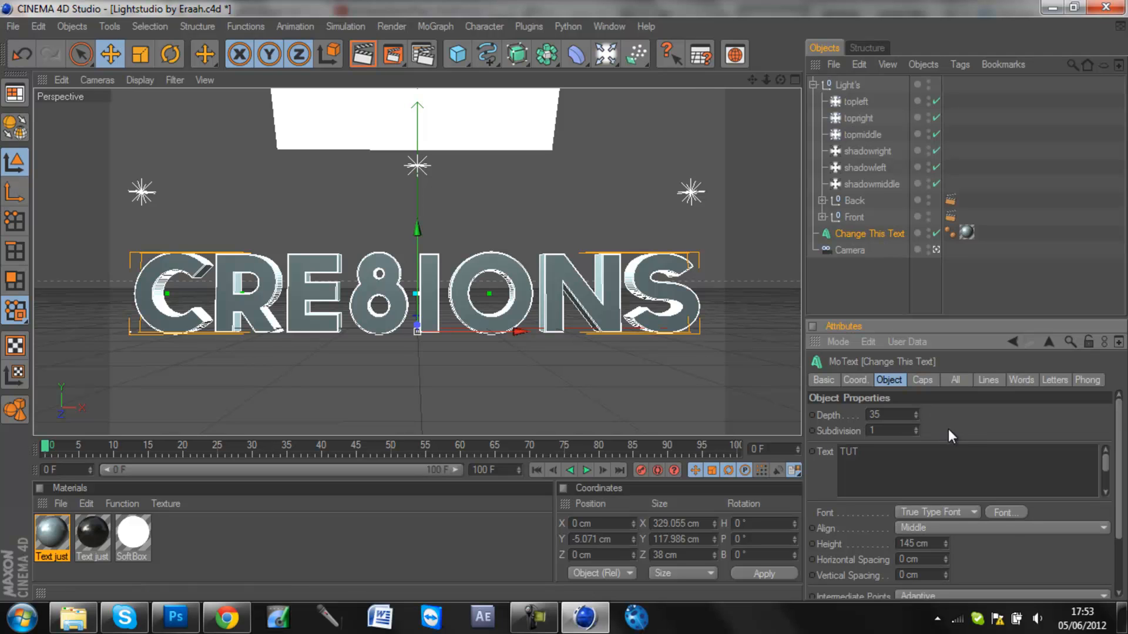
{"action": "left_click", "coordinate": [1005, 512]}
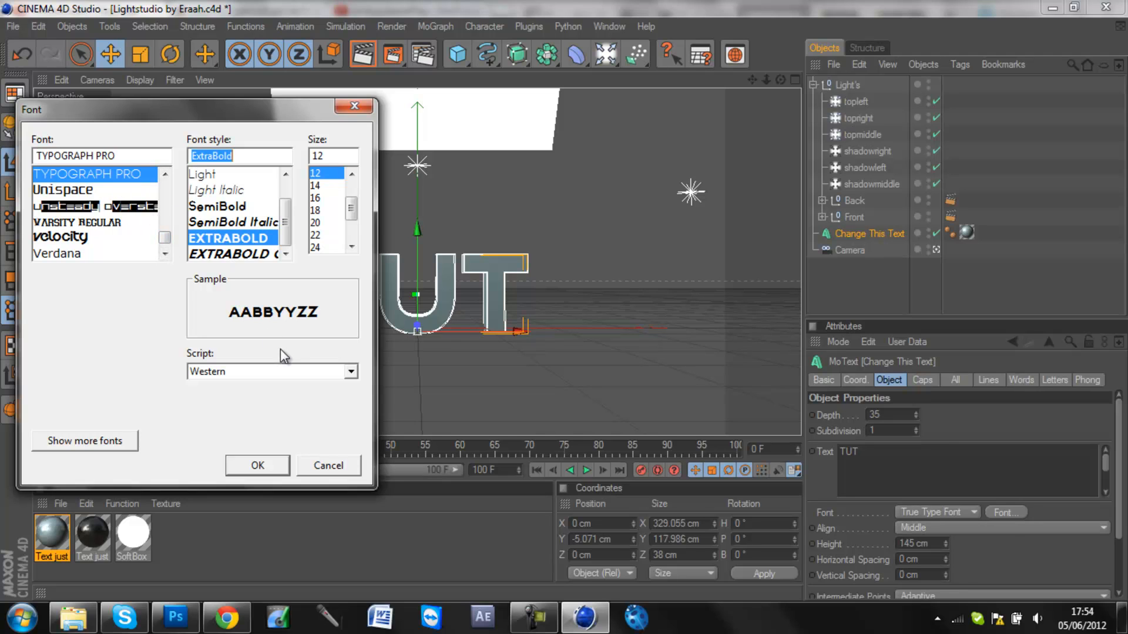
- Choose Typograph Pro ExtraBold as the font for the TUT text
{"action": "left_click", "coordinate": [257, 465]}
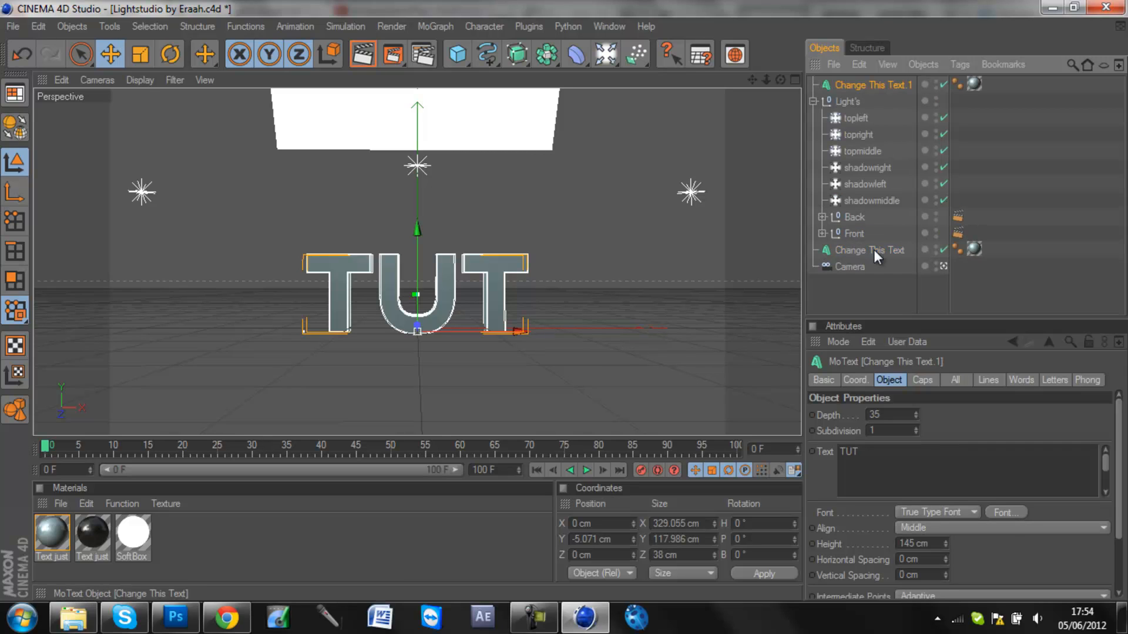
{"action": "mouse_move", "coordinate": [801, 97]}
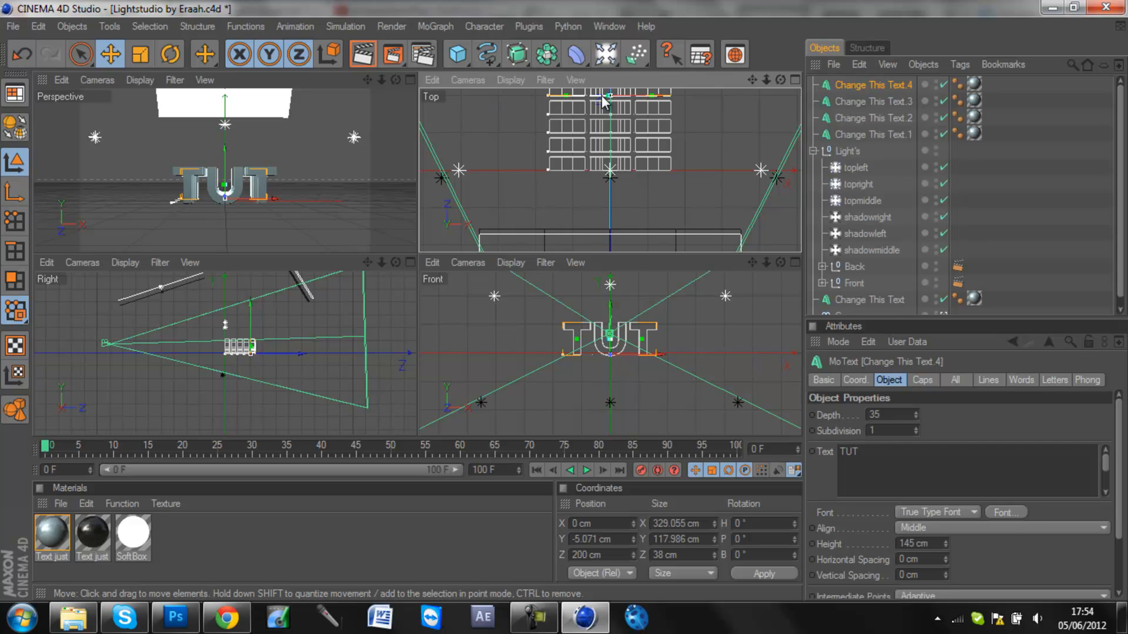
{"action": "mouse_move", "coordinate": [576, 126]}
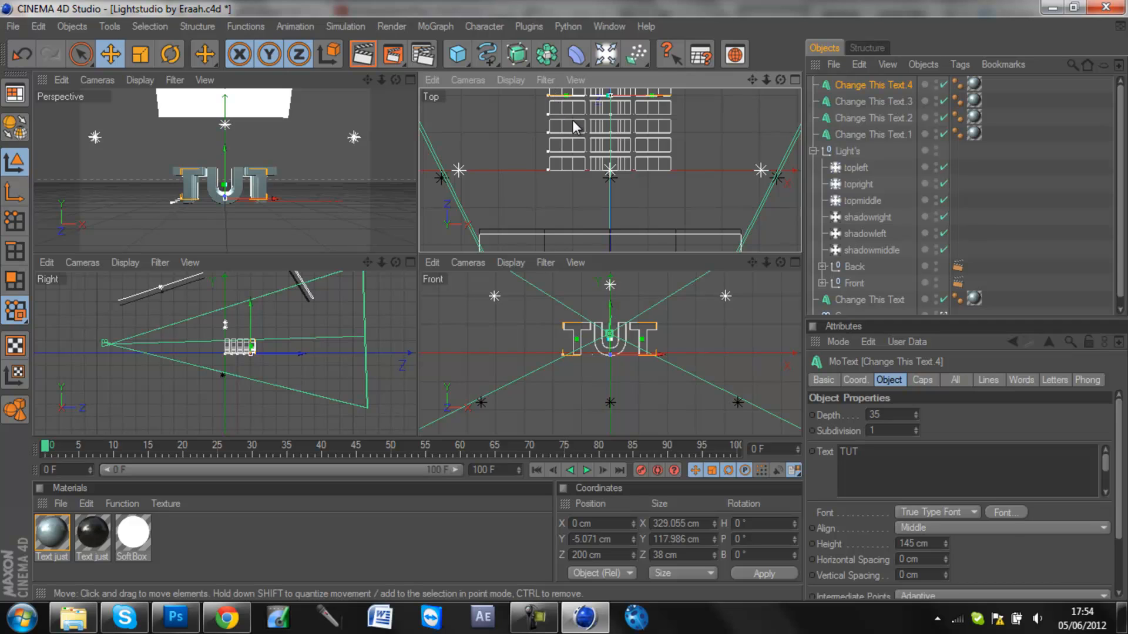
{"action": "mouse_move", "coordinate": [412, 88]}
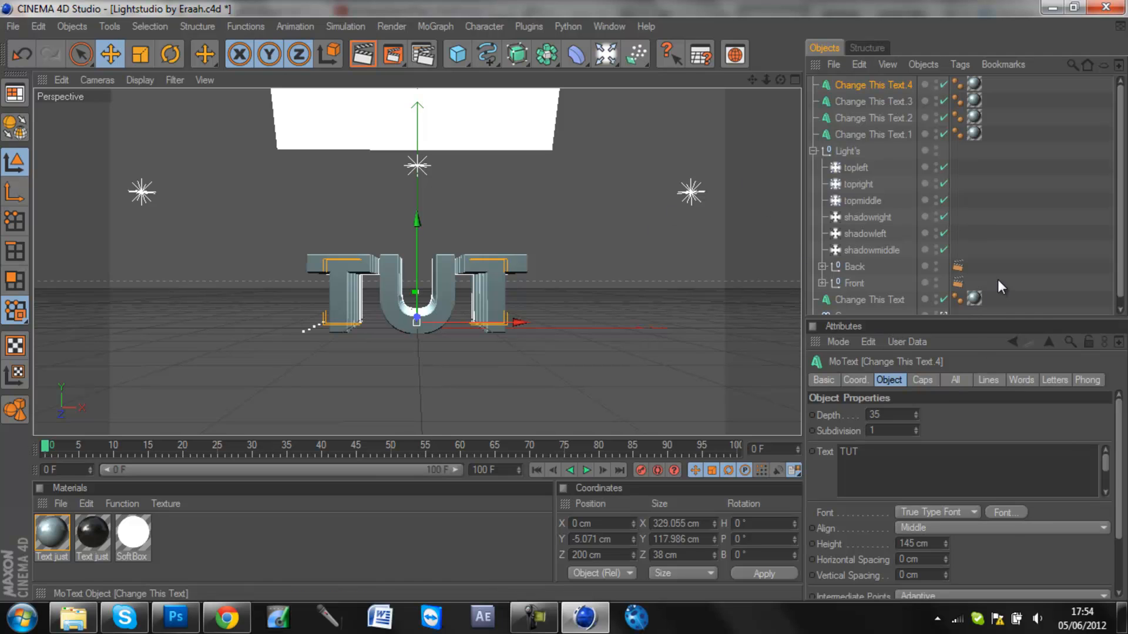
{"action": "left_click", "coordinate": [867, 85]}
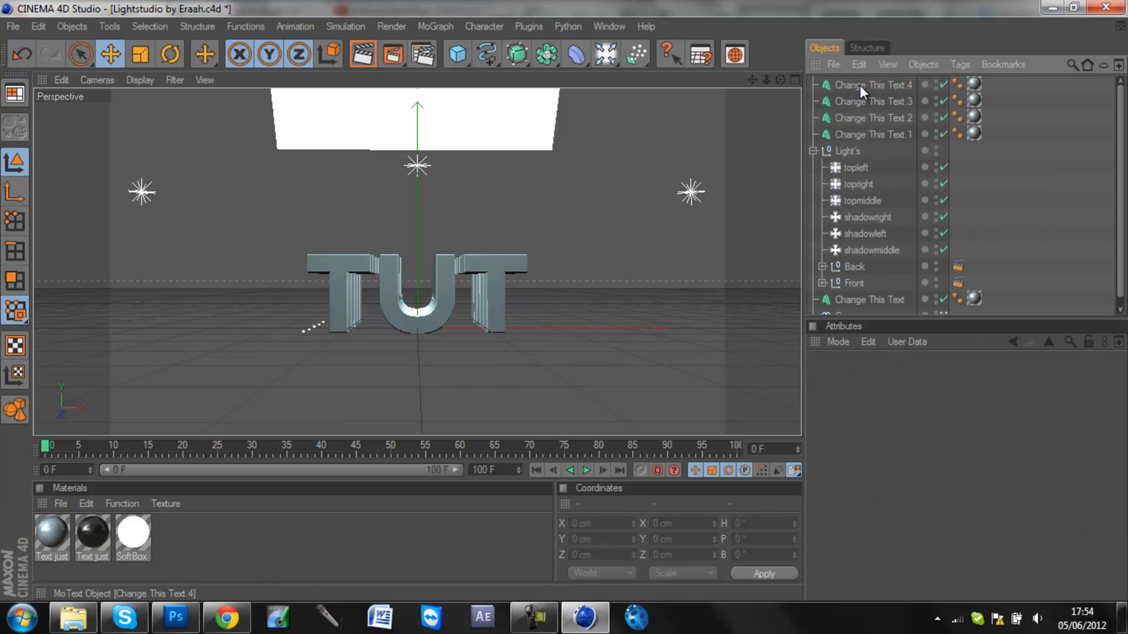
{"action": "left_click", "coordinate": [874, 84]}
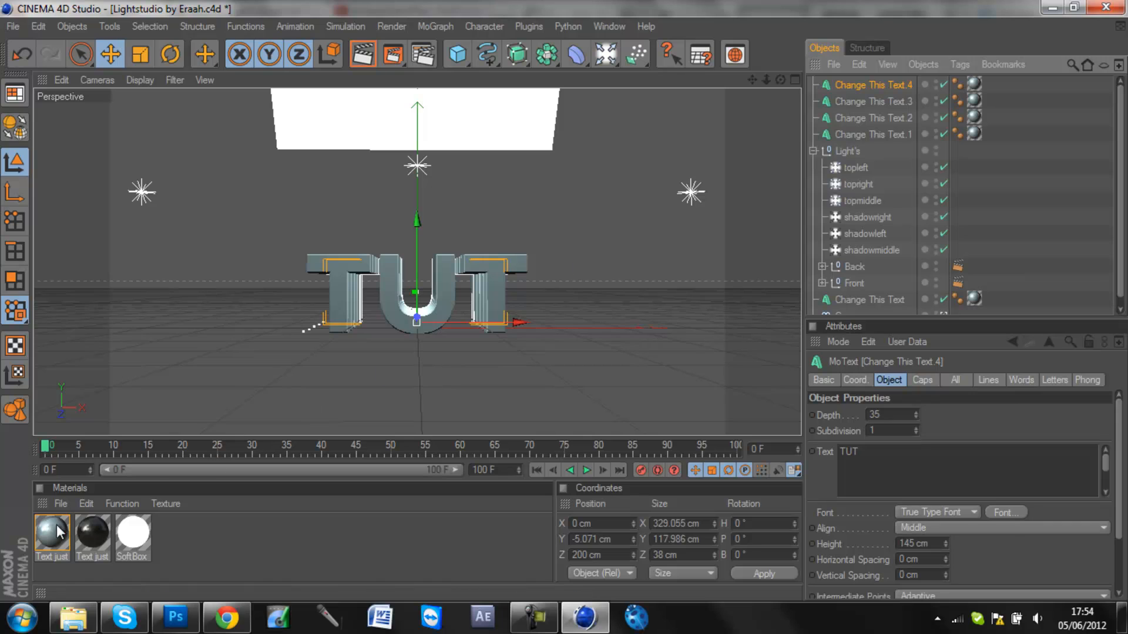
{"action": "mouse_move", "coordinate": [1008, 237]}
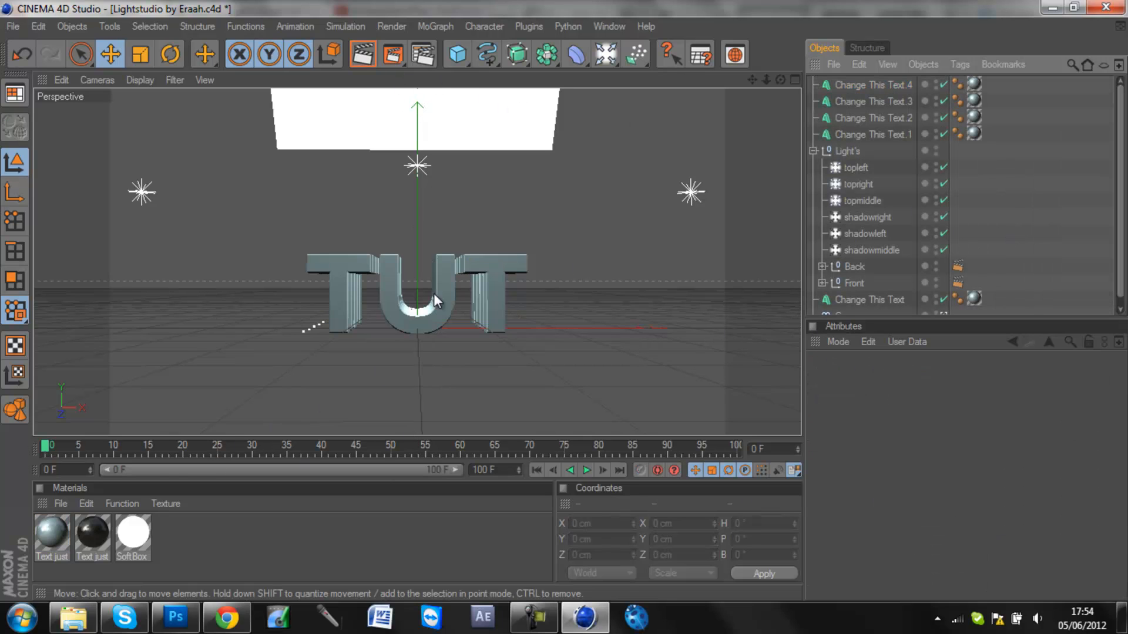
{"action": "mouse_move", "coordinate": [392, 263]}
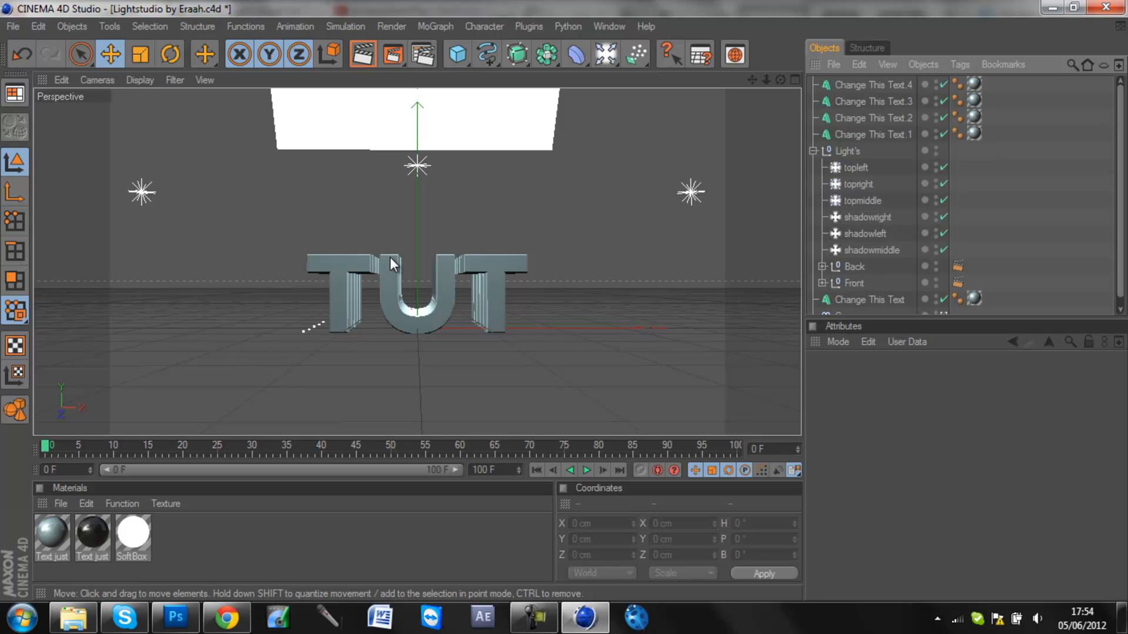
{"action": "left_click", "coordinate": [423, 54]}
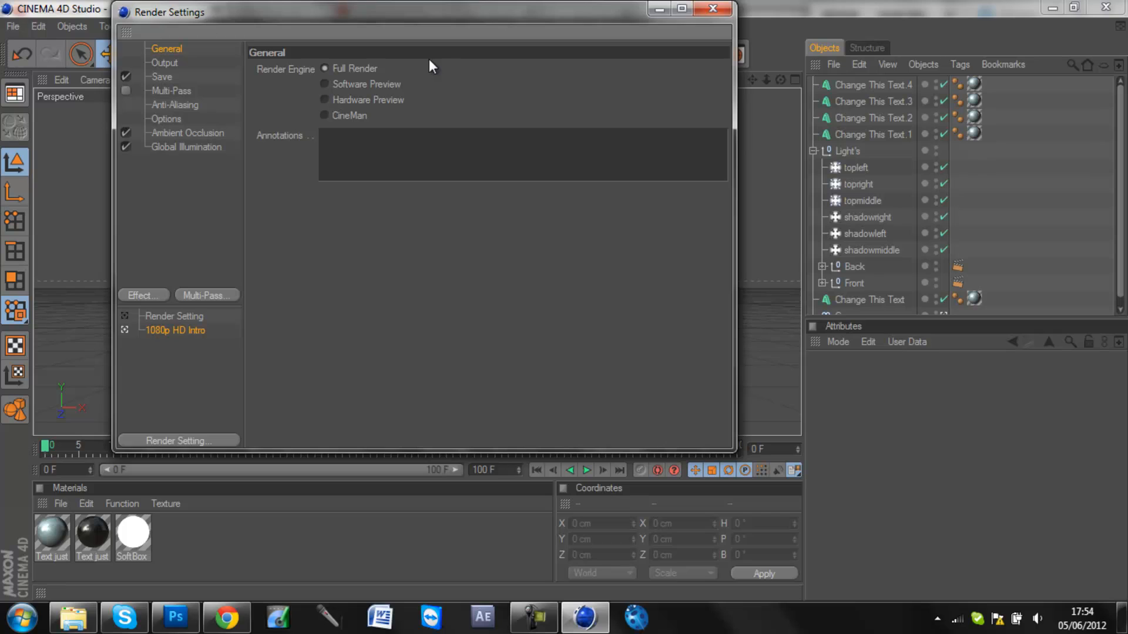
- Name the render output 'Cellrender tutorial' in the Pictures folder and close Render Settings
{"action": "left_click", "coordinate": [162, 77]}
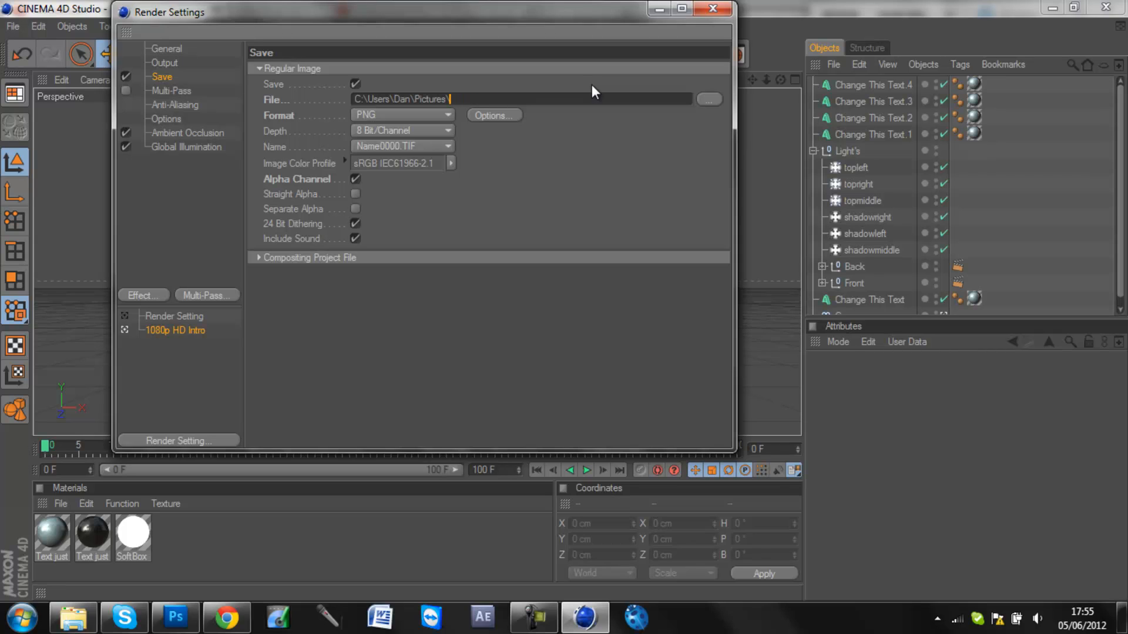
{"action": "type", "text": "Cellrender"}
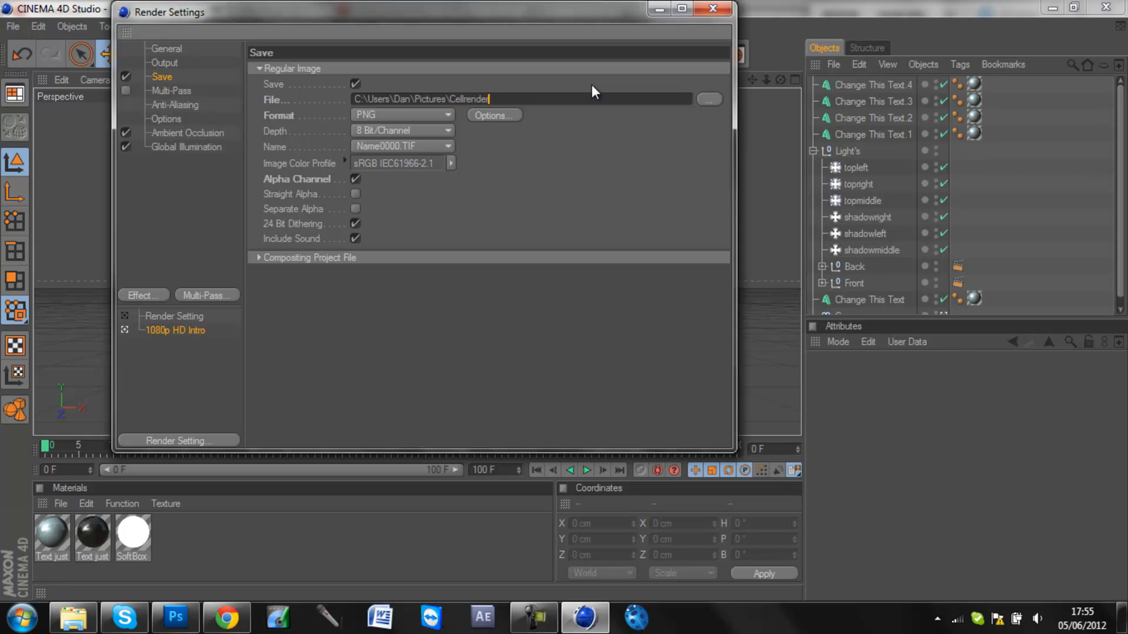
{"action": "type", "text": "tutorial"}
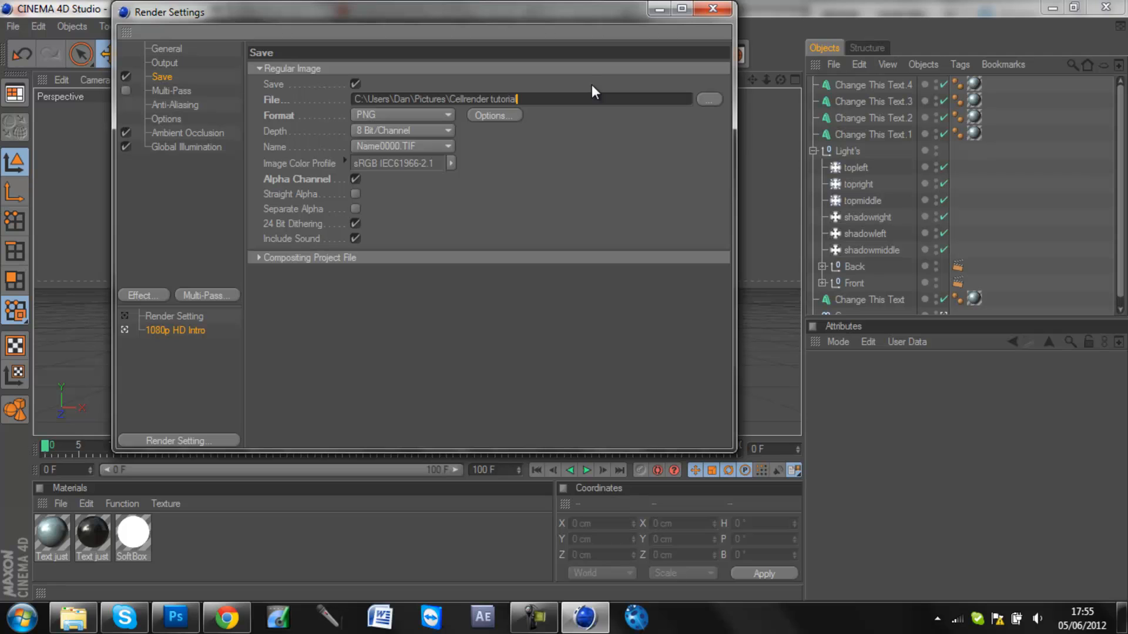
{"action": "left_click", "coordinate": [711, 9]}
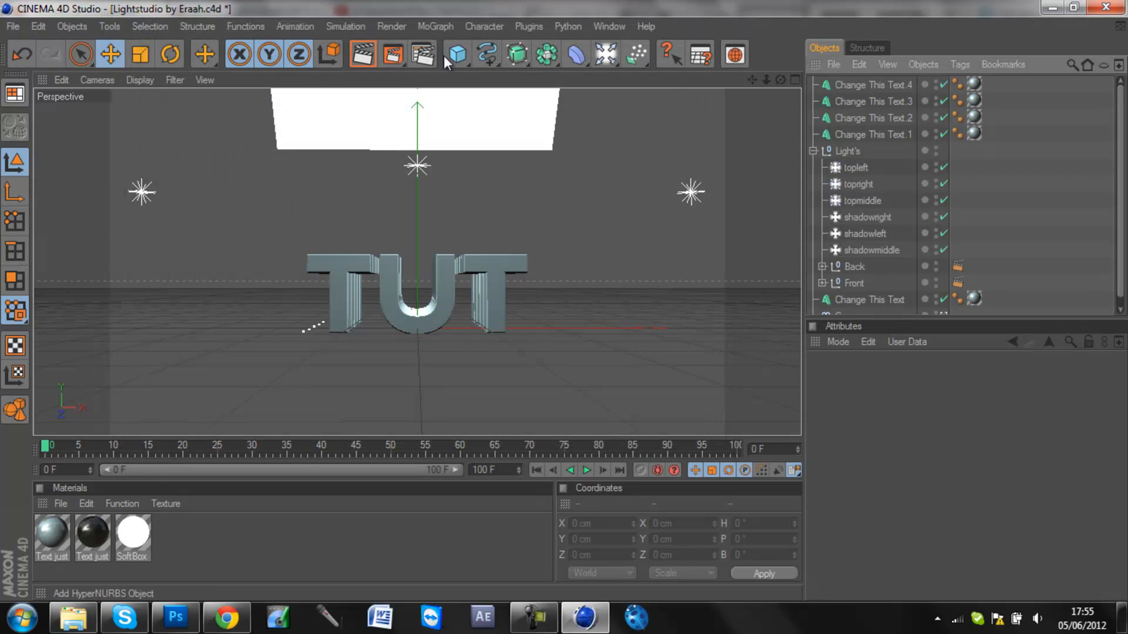
- Render the TUT scene to the Picture Viewer, then close the viewer
{"action": "left_click", "coordinate": [362, 54]}
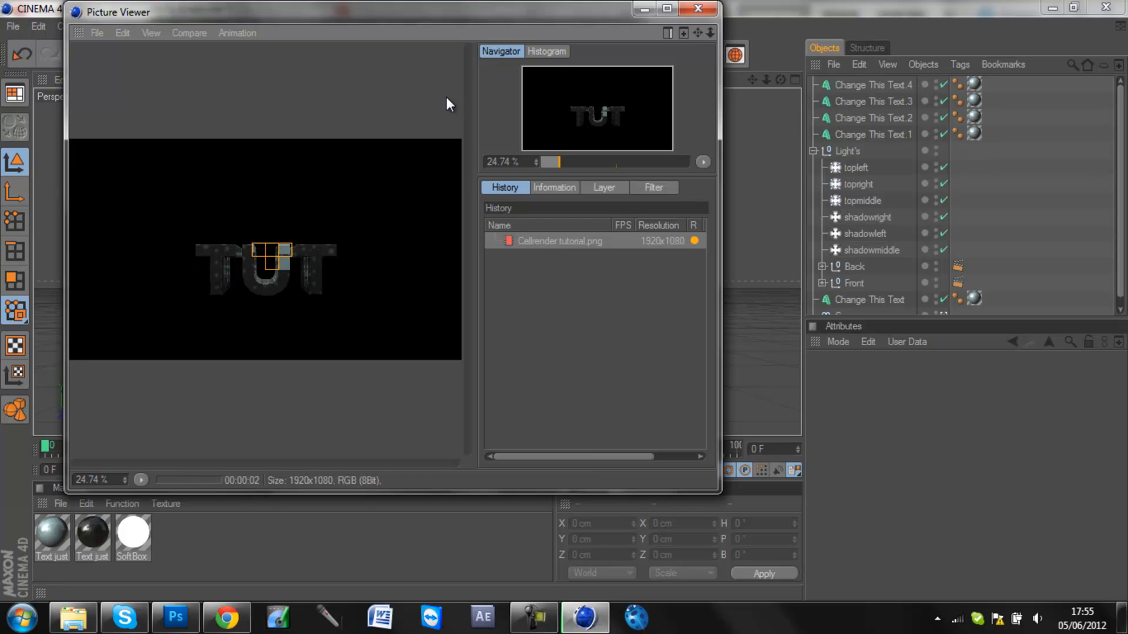
{"action": "left_click", "coordinate": [141, 480]}
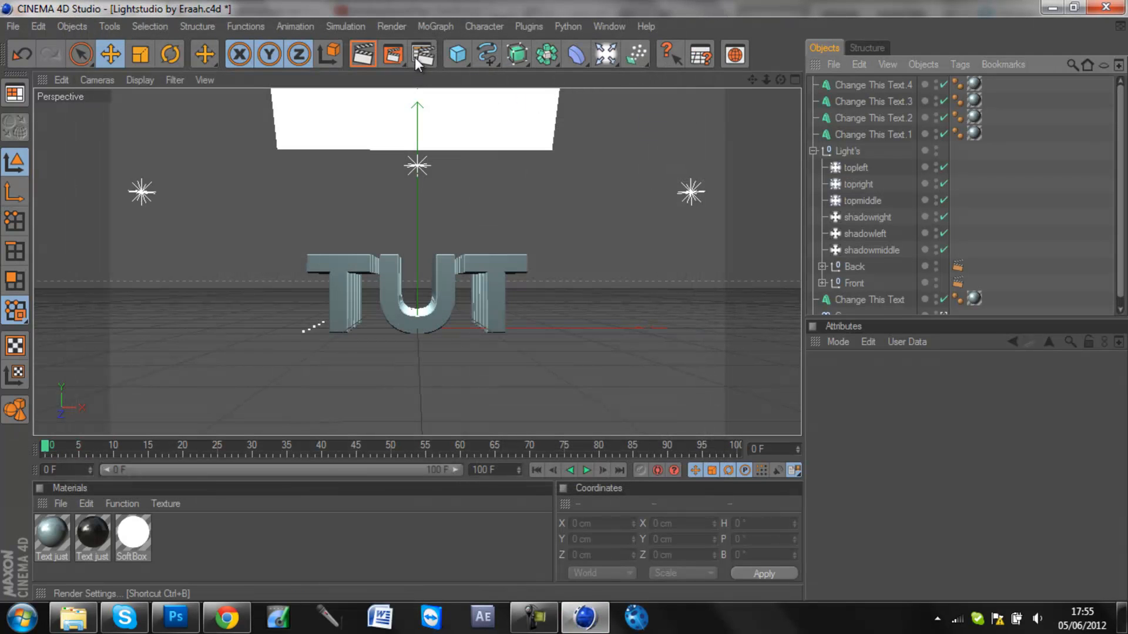
- Add a Cel Renderer effect with white edge colour and black background colour
{"action": "left_click", "coordinate": [423, 55]}
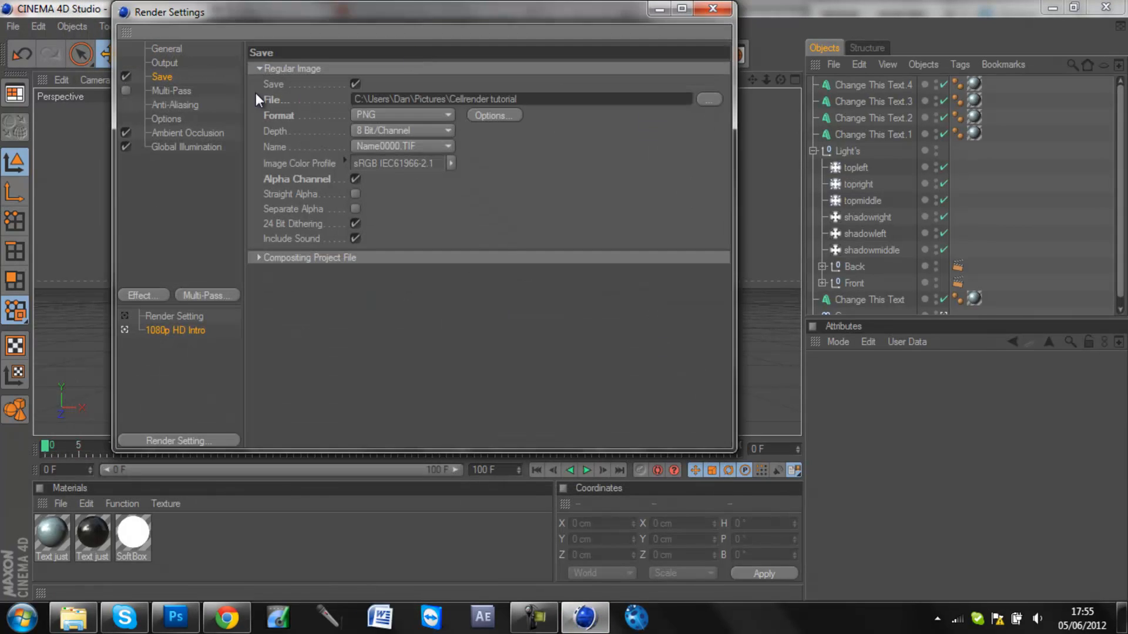
{"action": "mouse_move", "coordinate": [140, 298]}
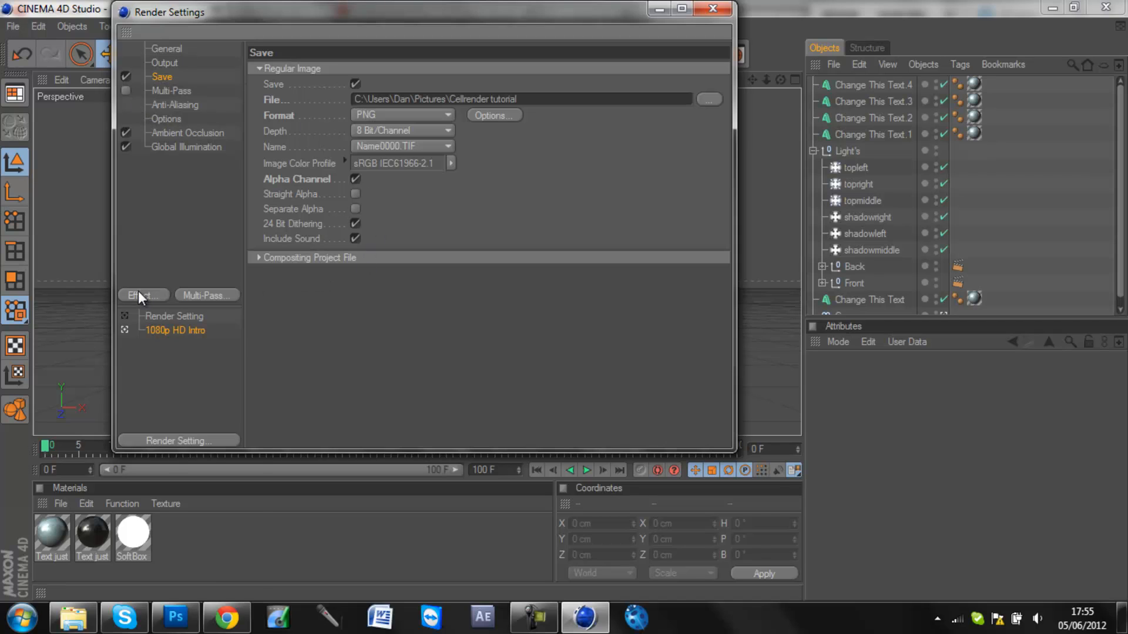
{"action": "left_click", "coordinate": [141, 295]}
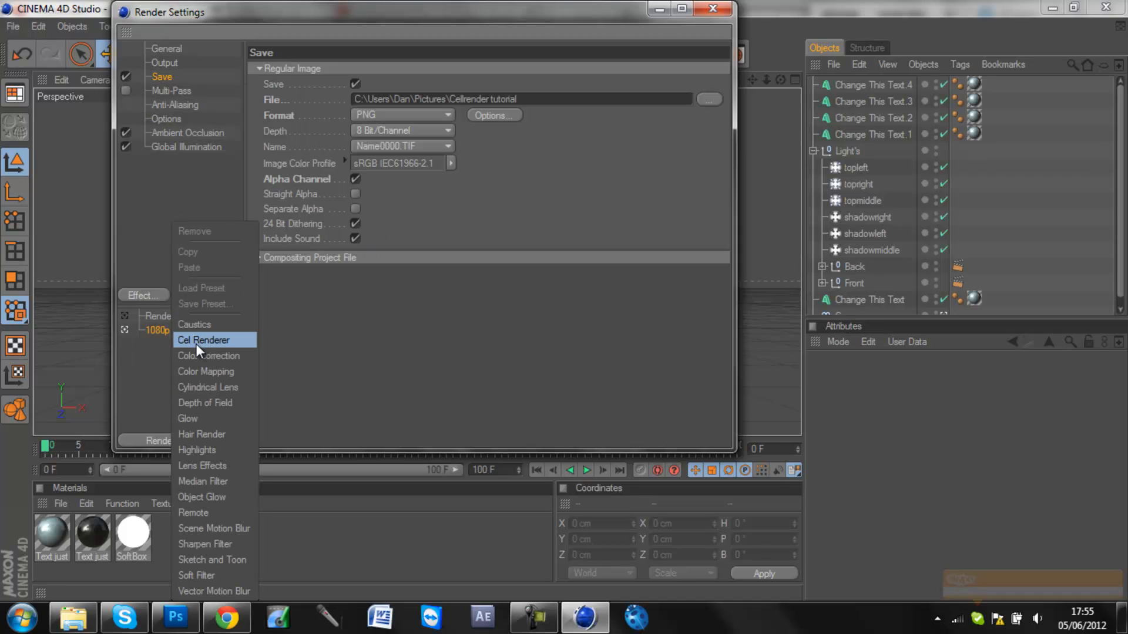
{"action": "left_click", "coordinate": [204, 340]}
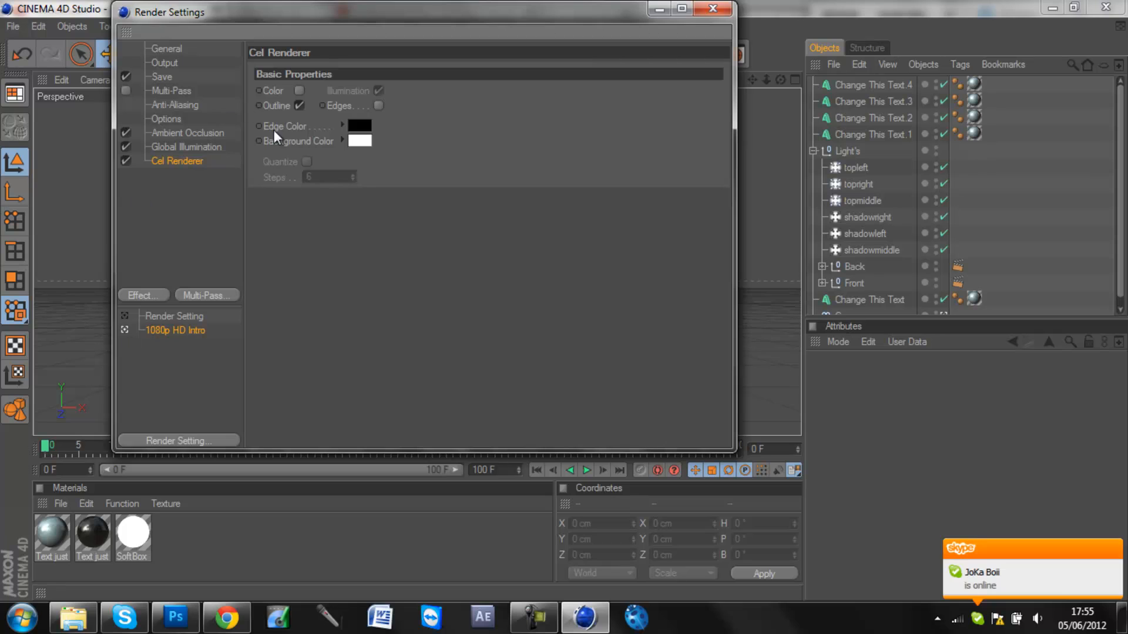
{"action": "left_click", "coordinate": [358, 126]}
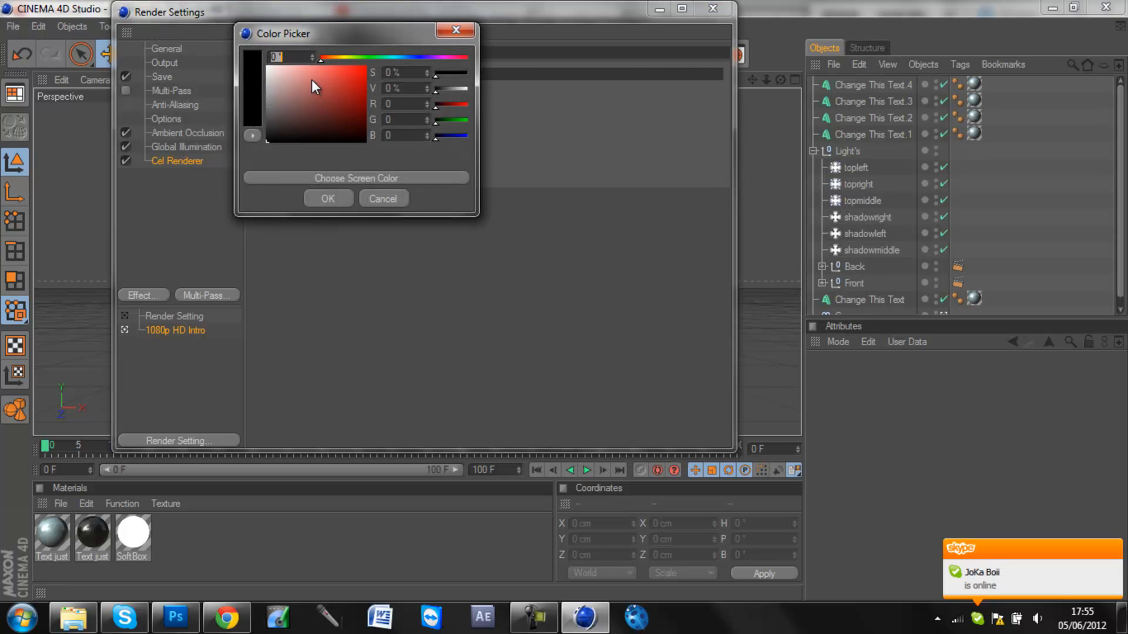
{"action": "left_click", "coordinate": [382, 199]}
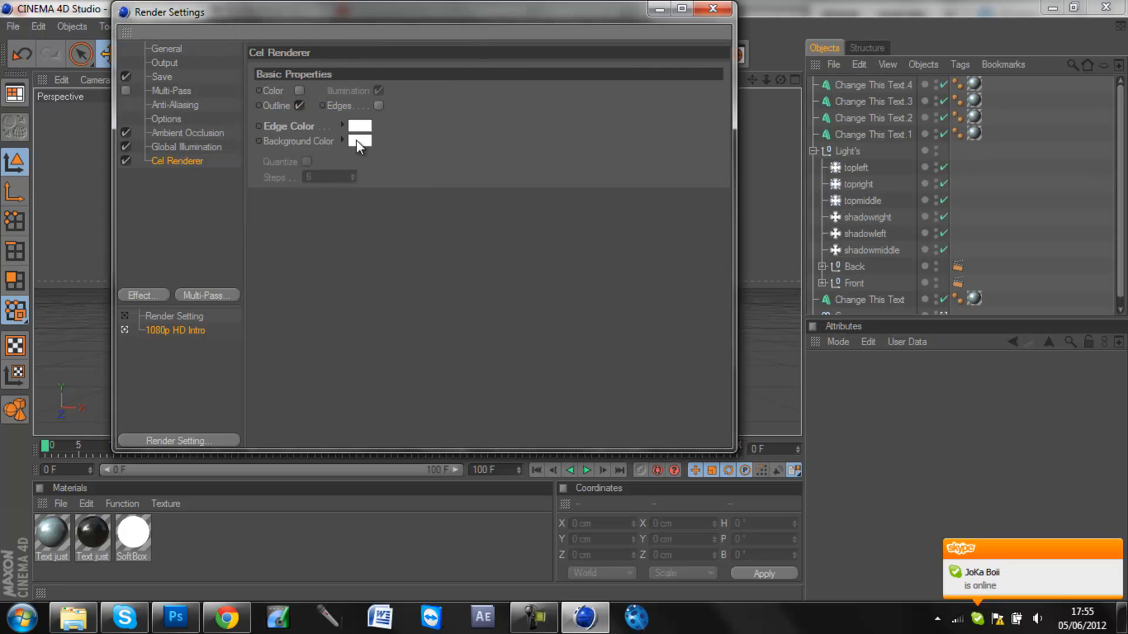
{"action": "left_click", "coordinate": [359, 141]}
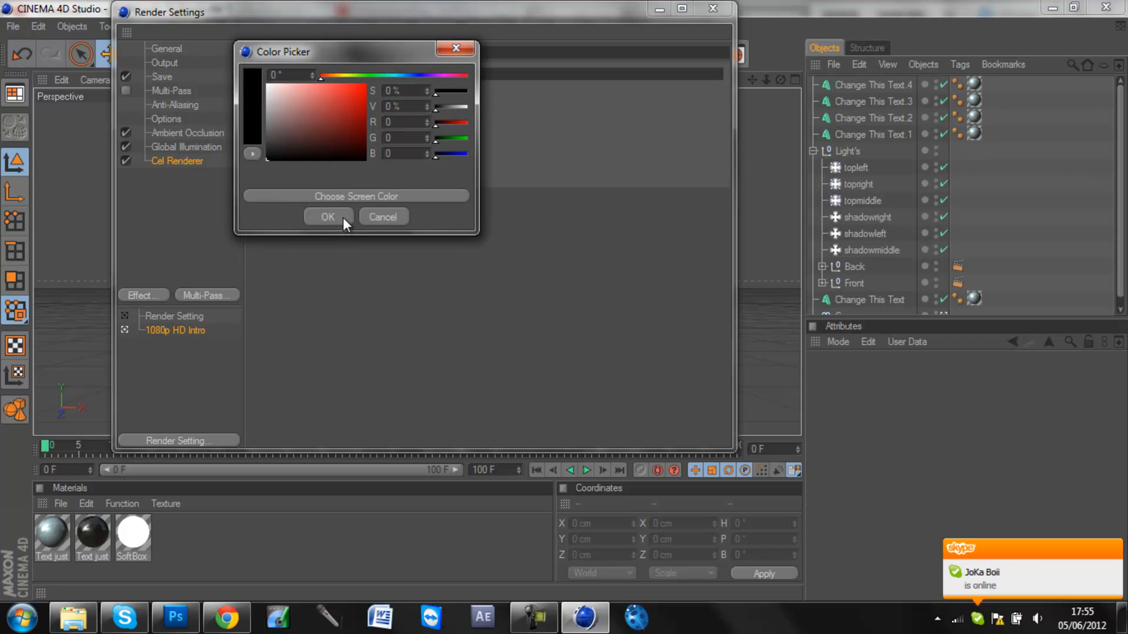
{"action": "left_click", "coordinate": [328, 216]}
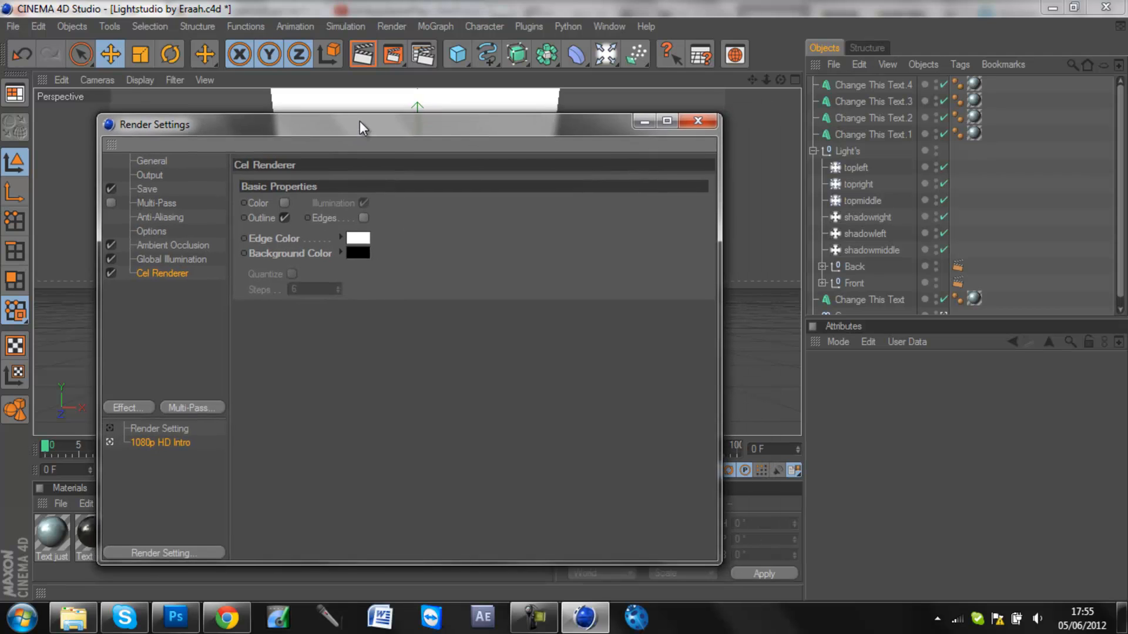
{"action": "left_click", "coordinate": [226, 617]}
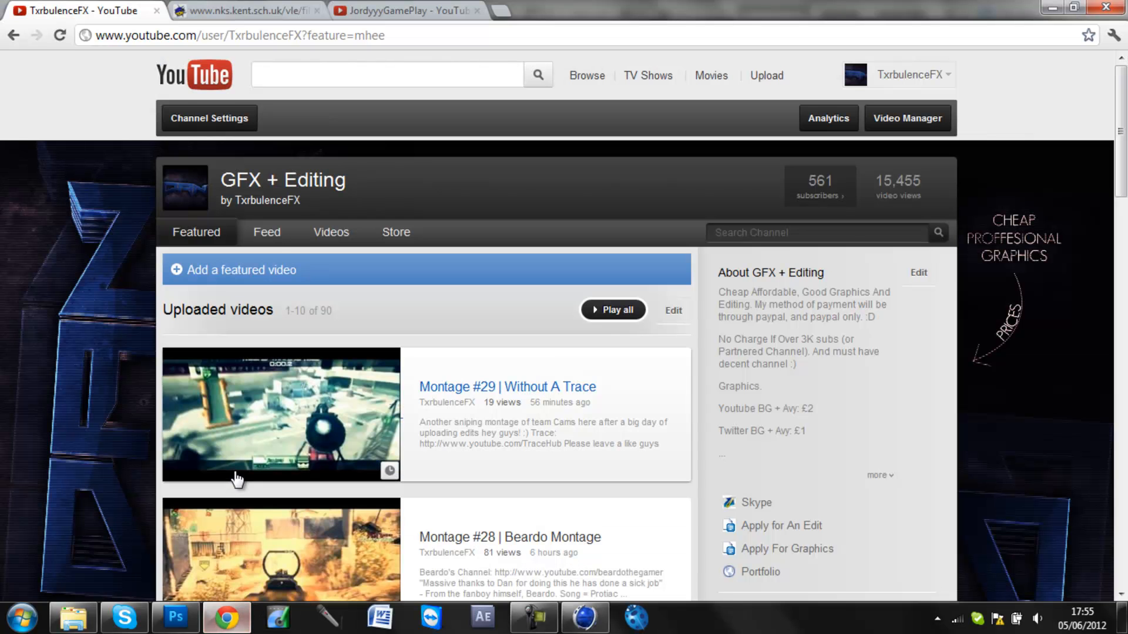
{"action": "left_click", "coordinate": [407, 10]}
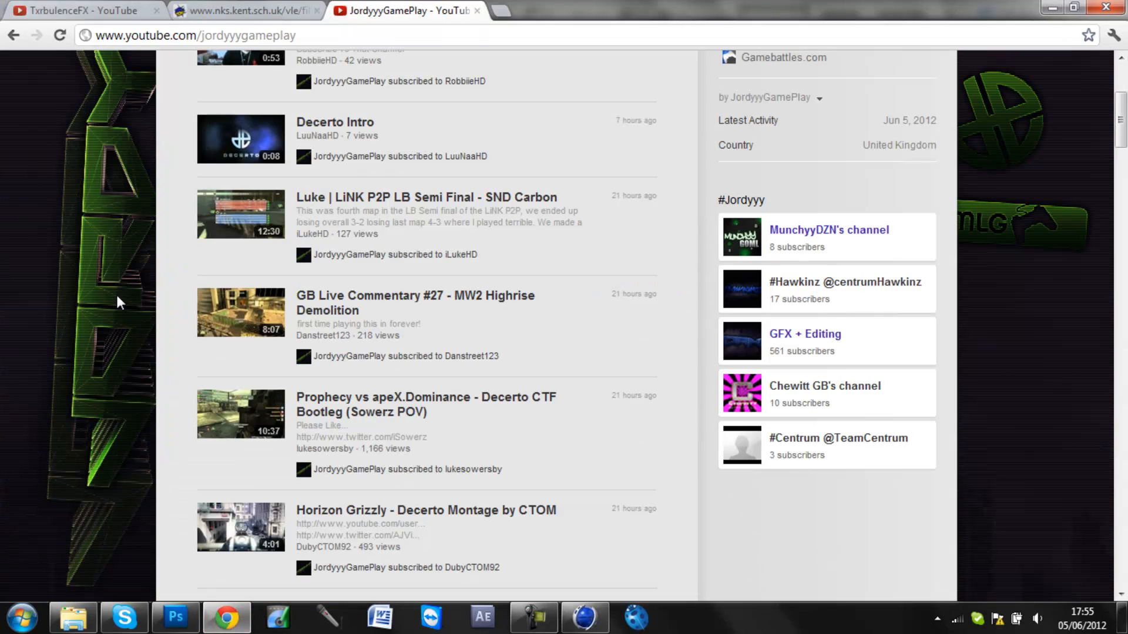
{"action": "left_click", "coordinate": [79, 10]}
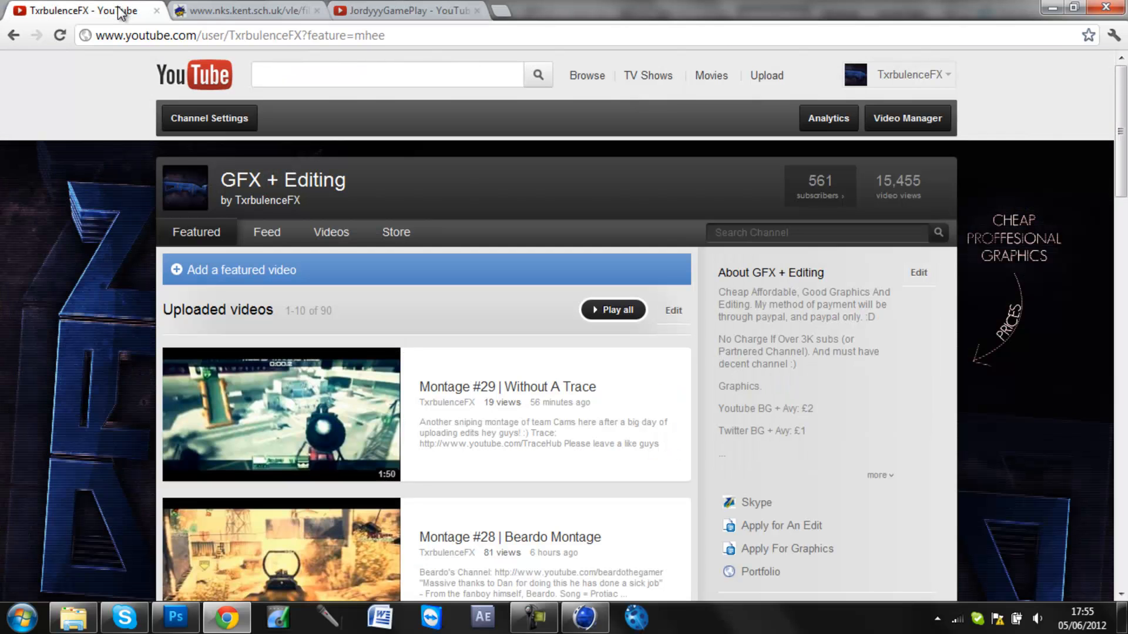
{"action": "mouse_move", "coordinate": [98, 253]}
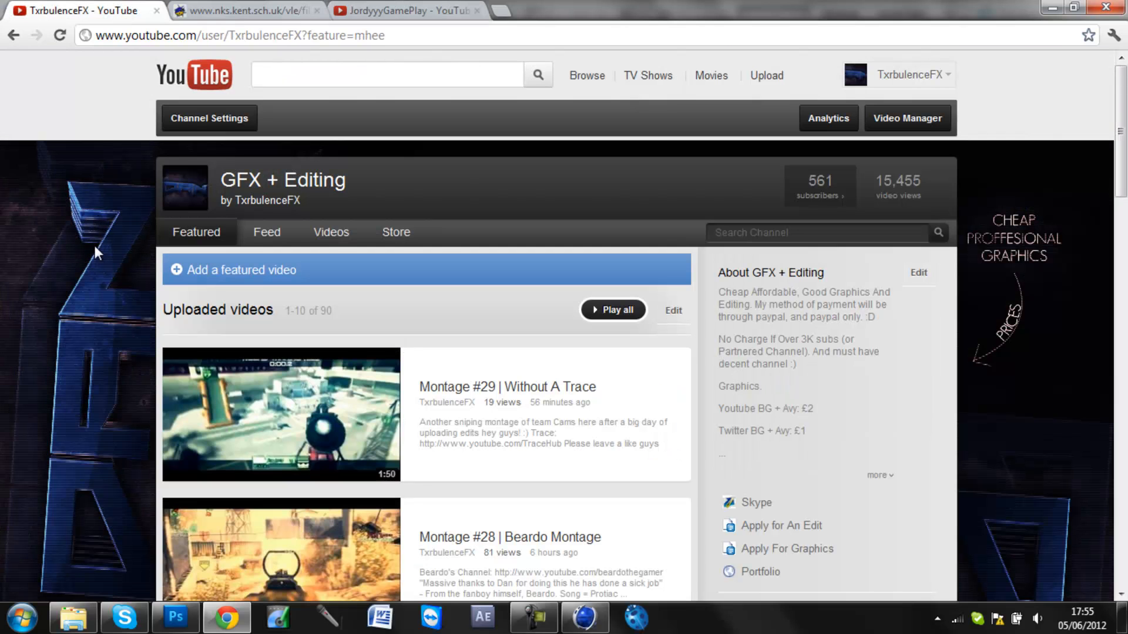
{"action": "mouse_move", "coordinate": [586, 617]}
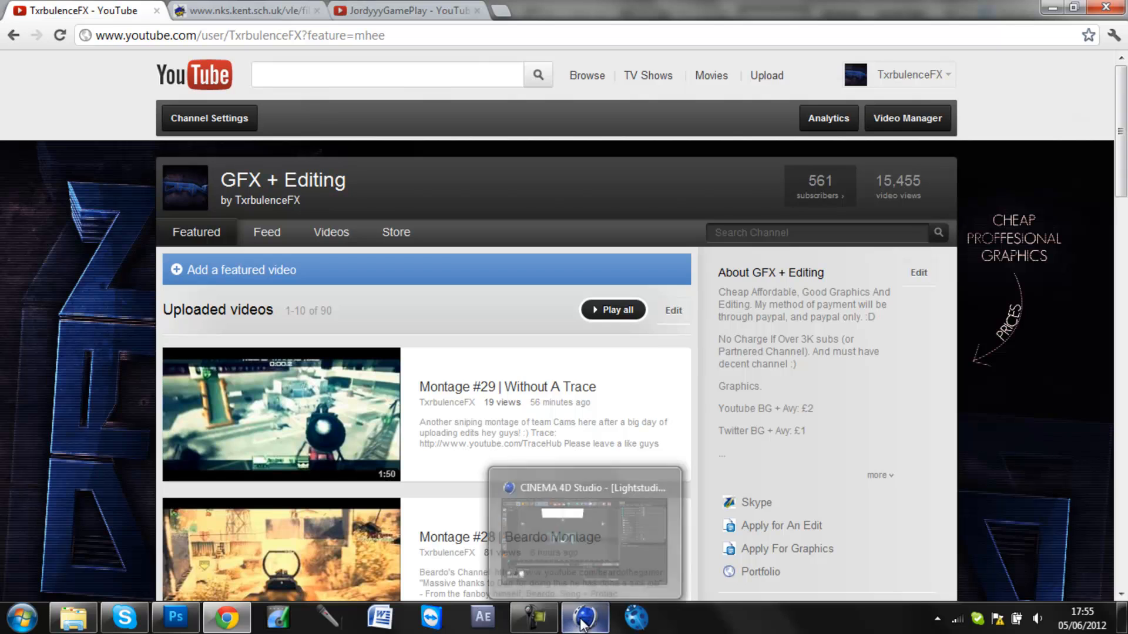
{"action": "mouse_move", "coordinate": [90, 269]}
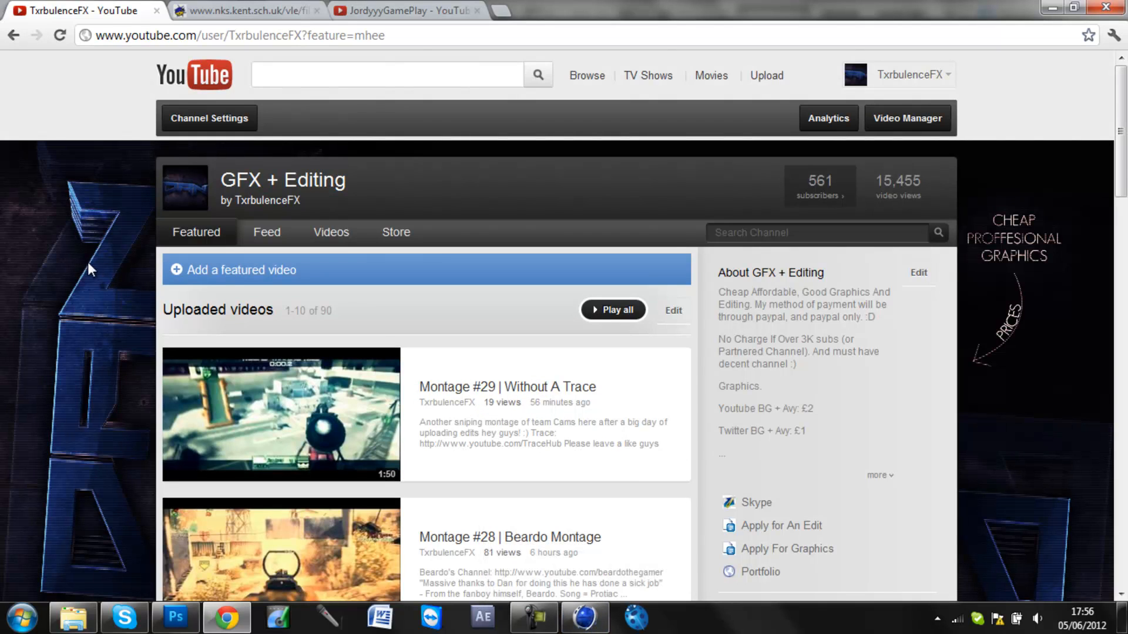
{"action": "mouse_move", "coordinate": [584, 617]}
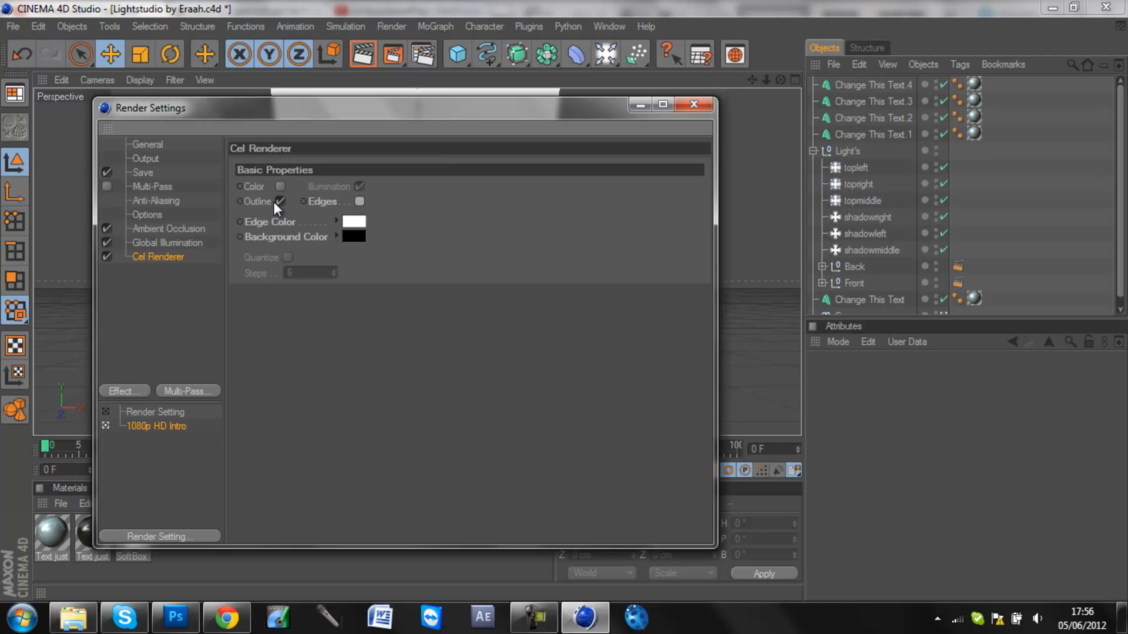
{"action": "left_click", "coordinate": [226, 618]}
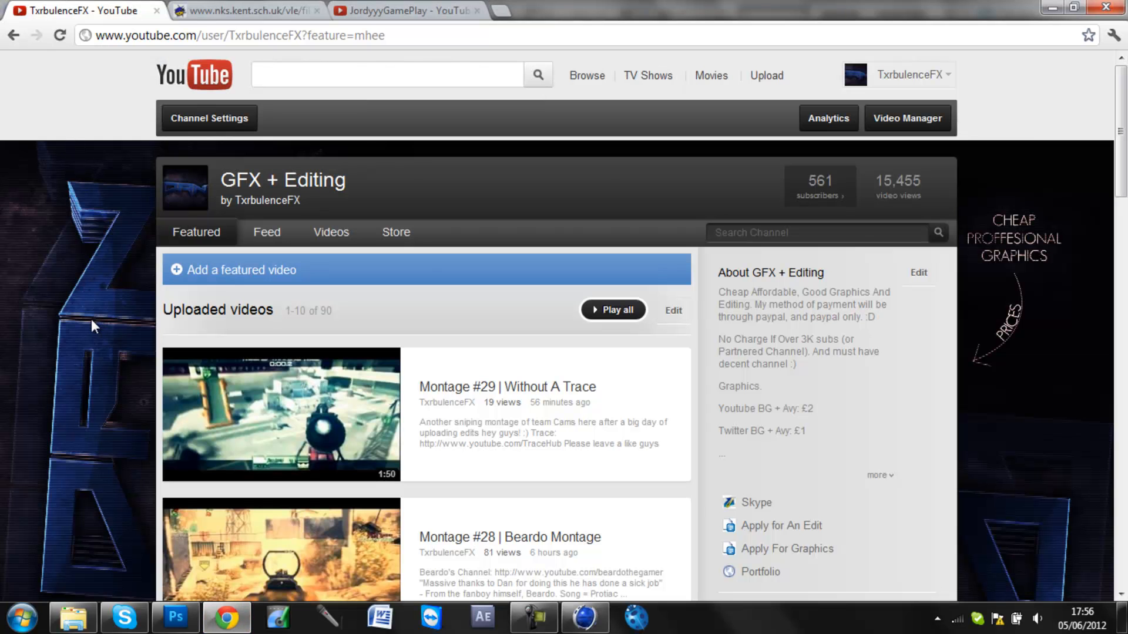
{"action": "mouse_move", "coordinate": [359, 169]}
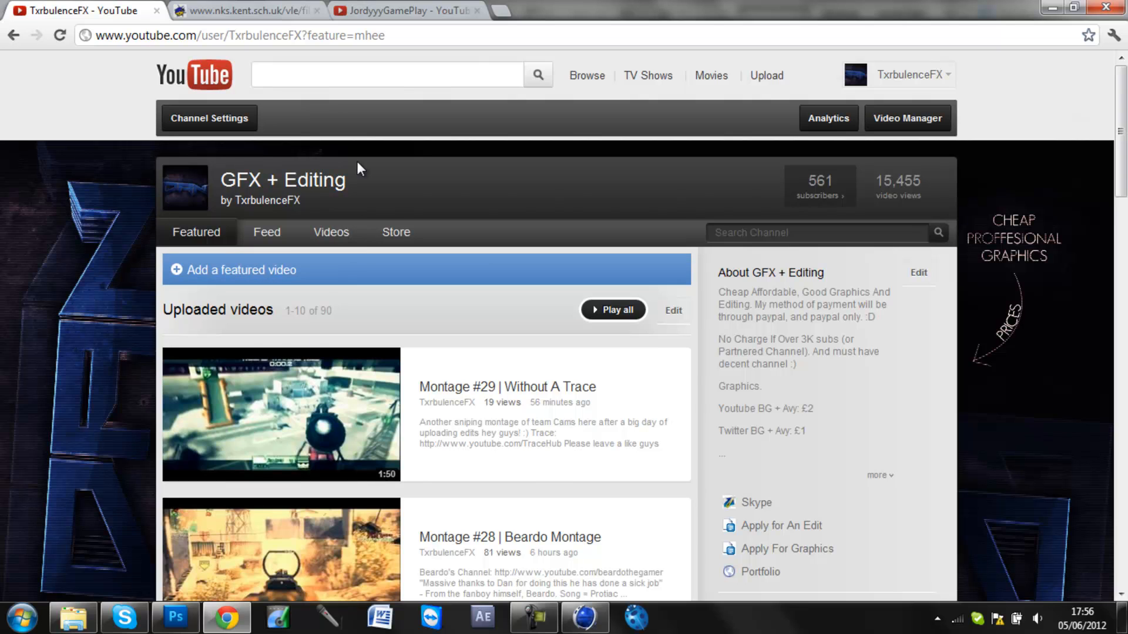
{"action": "left_click", "coordinate": [403, 10]}
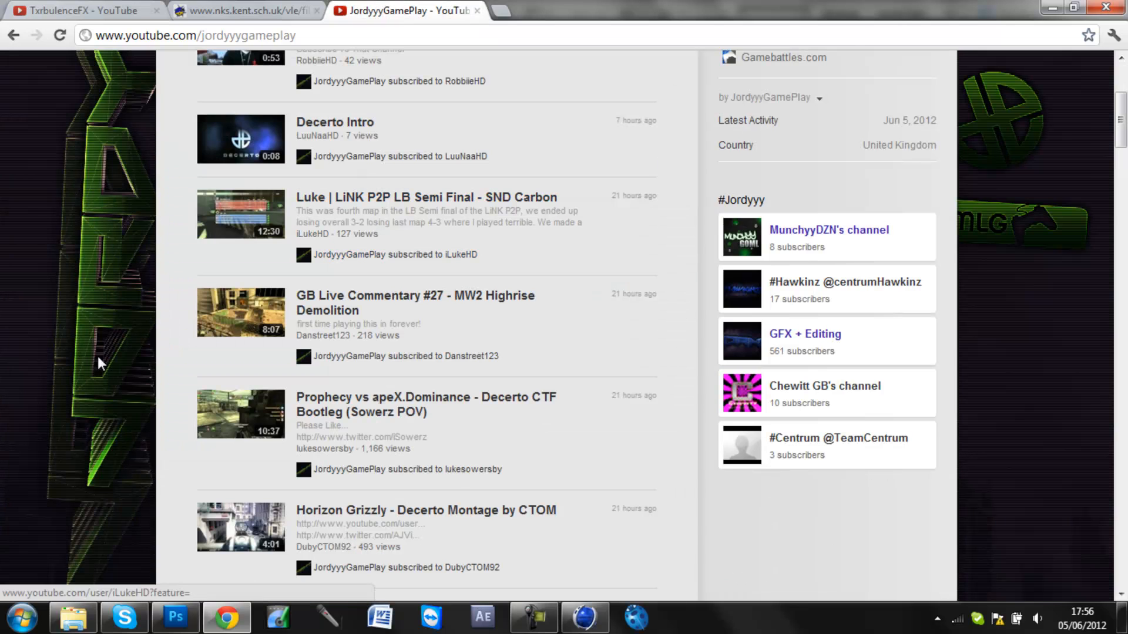
{"action": "mouse_move", "coordinate": [84, 356]}
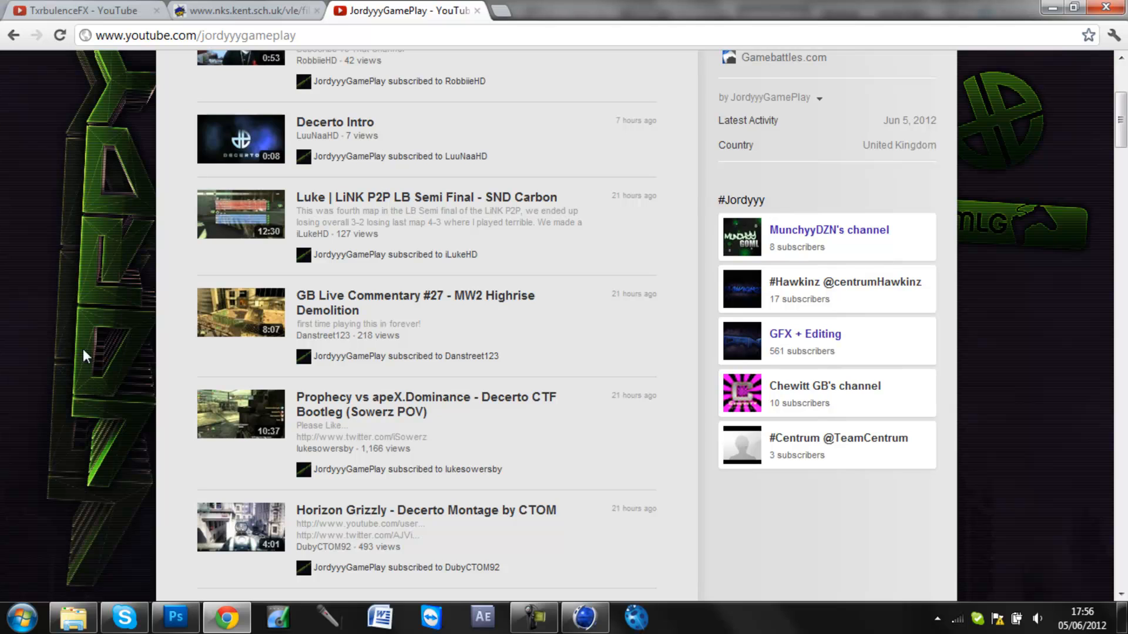
{"action": "mouse_move", "coordinate": [199, 234]}
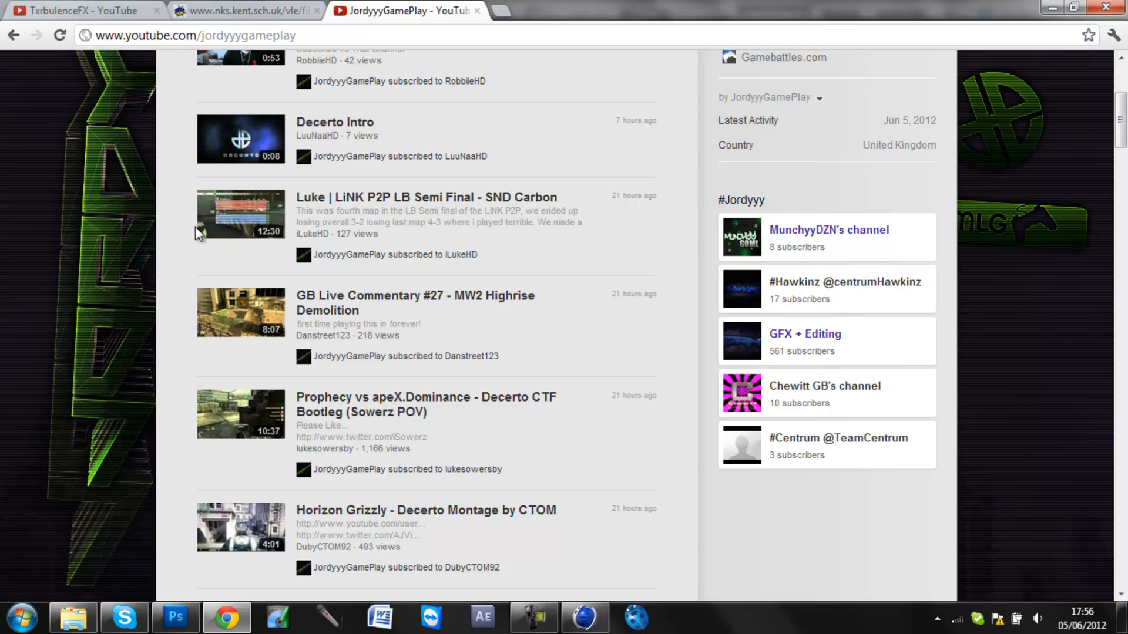
{"action": "mouse_move", "coordinate": [692, 458]}
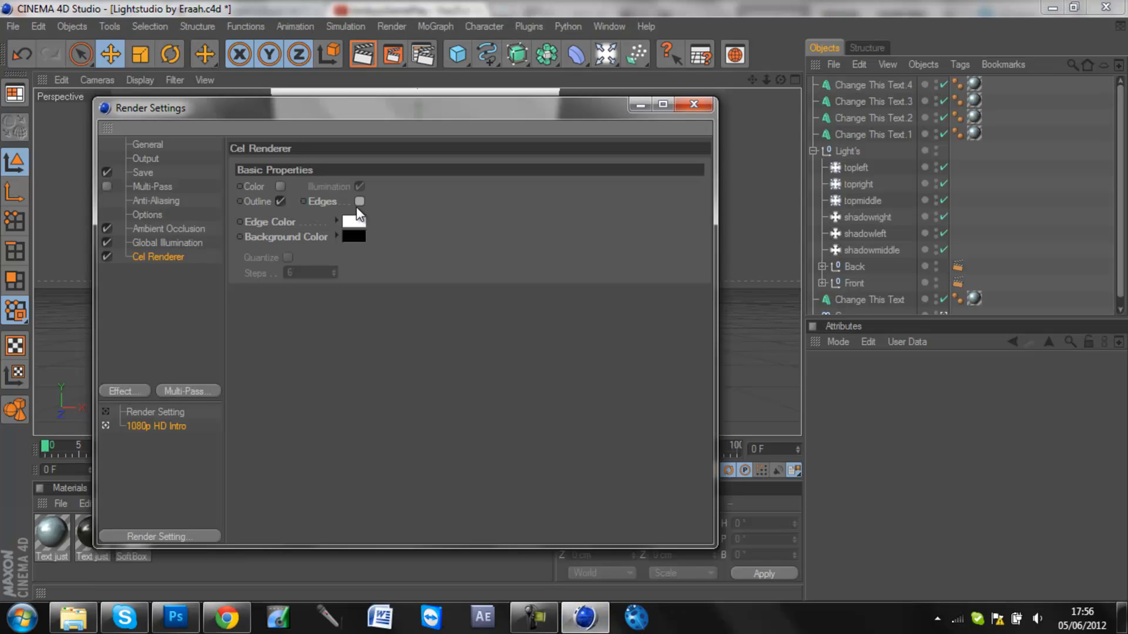
- Enable Cel Renderer Edges and rename the output file to 'Cellrender CR'
{"action": "left_click", "coordinate": [359, 201]}
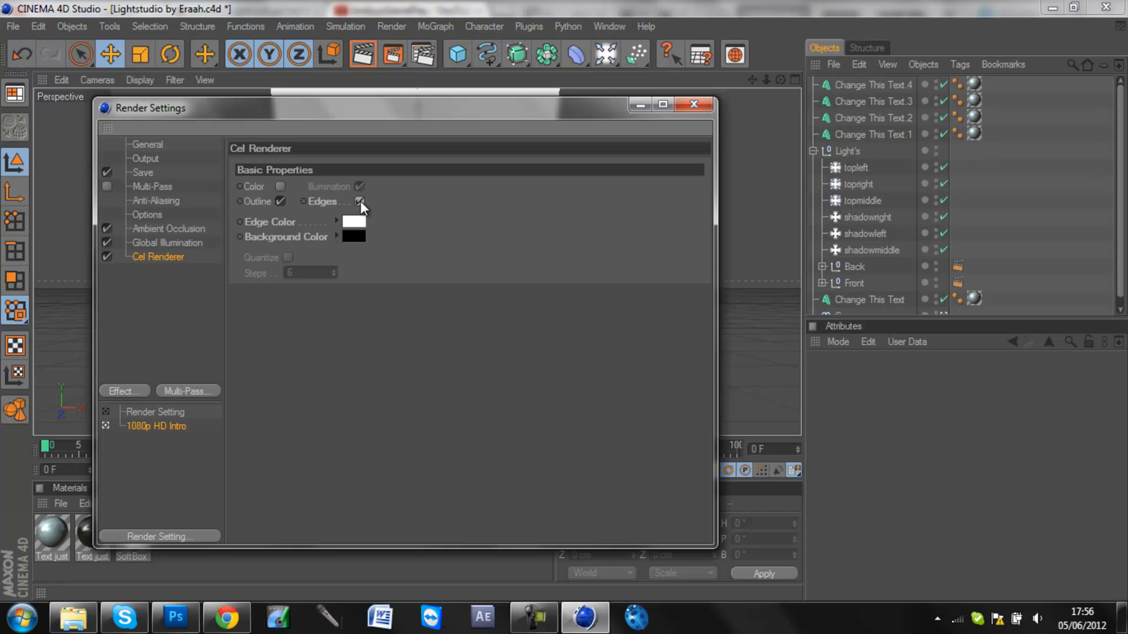
{"action": "mouse_move", "coordinate": [190, 191]}
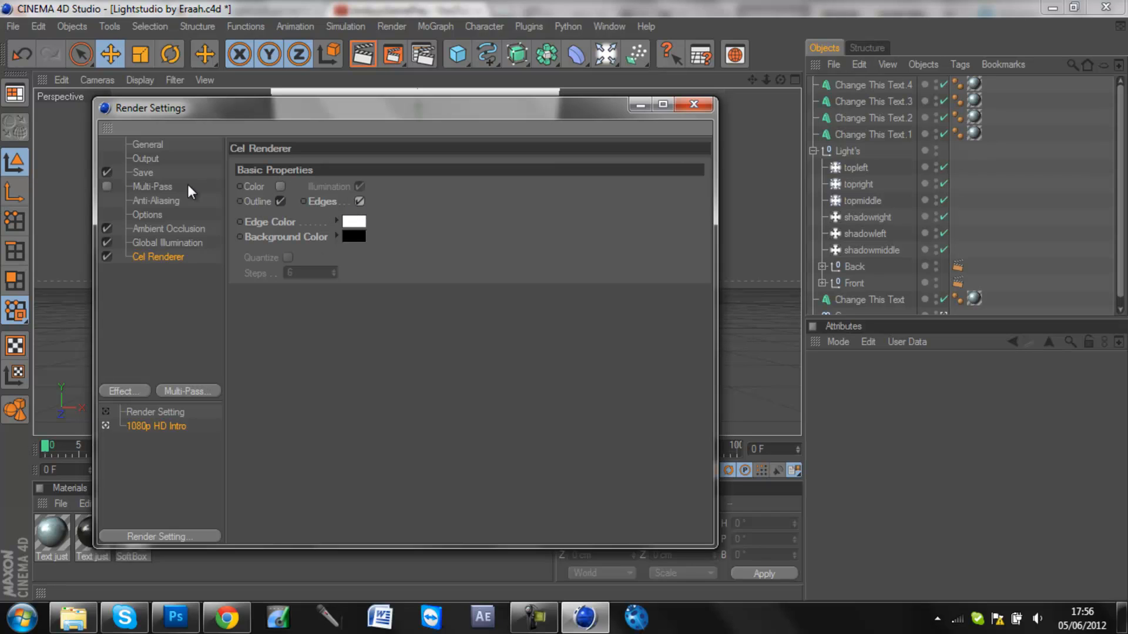
{"action": "left_click", "coordinate": [143, 172]}
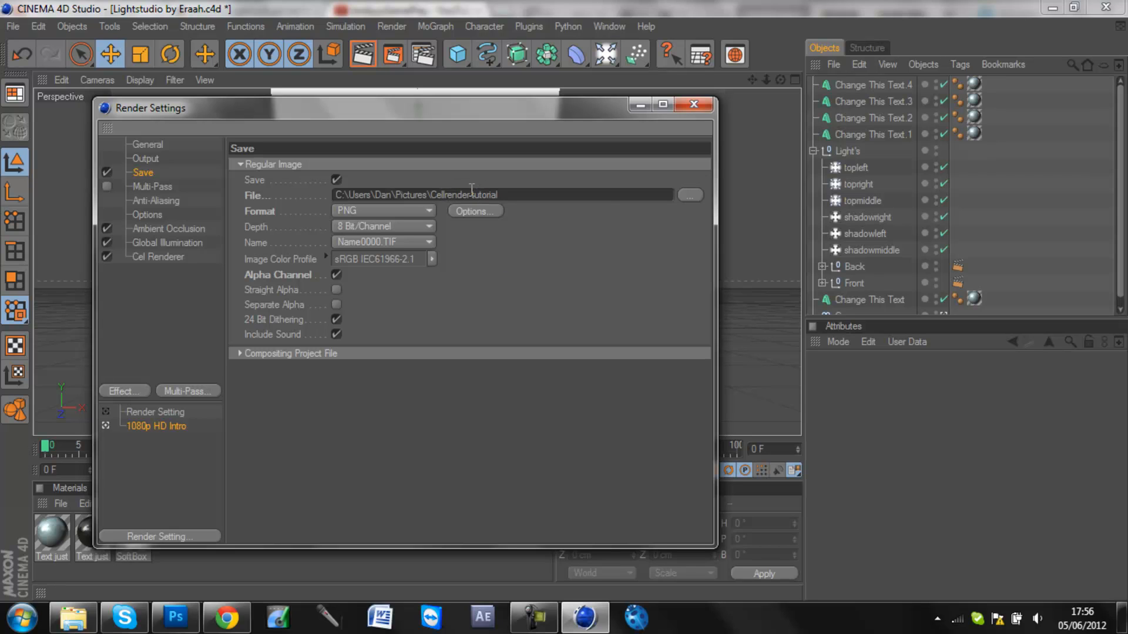
{"action": "key", "text": "Backspace"}
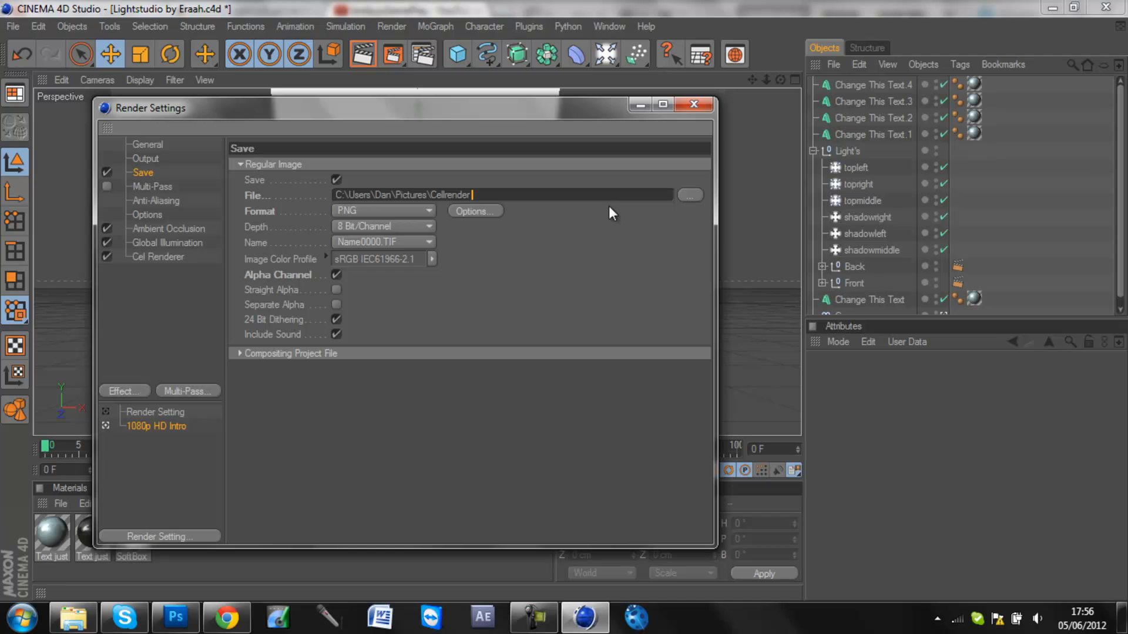
{"action": "type", "text": "CR"}
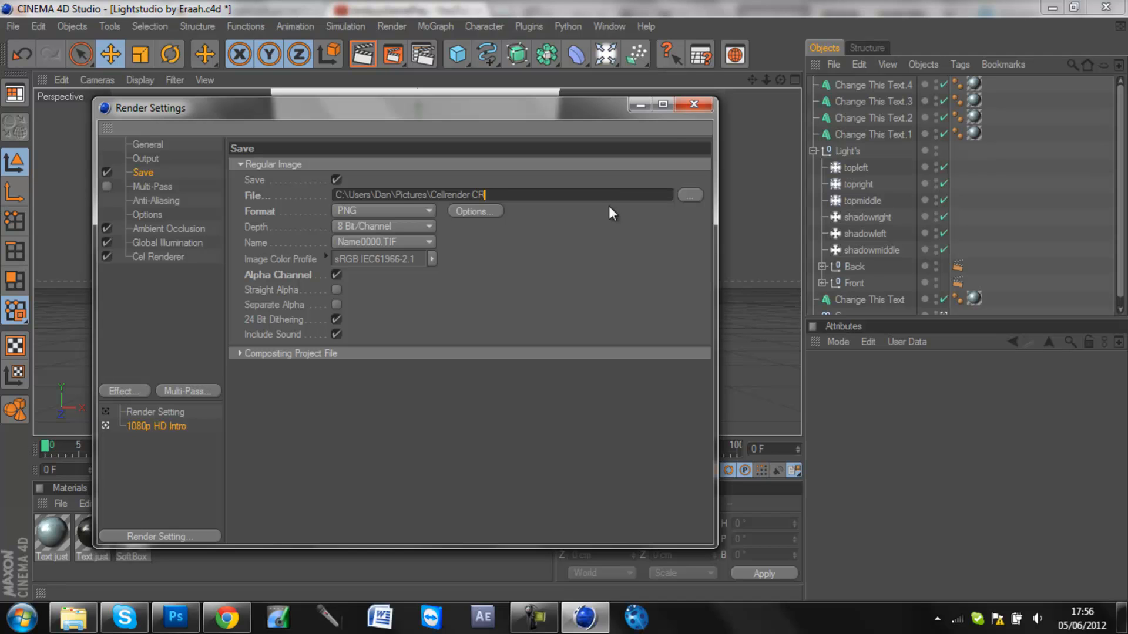
{"action": "left_click", "coordinate": [692, 105]}
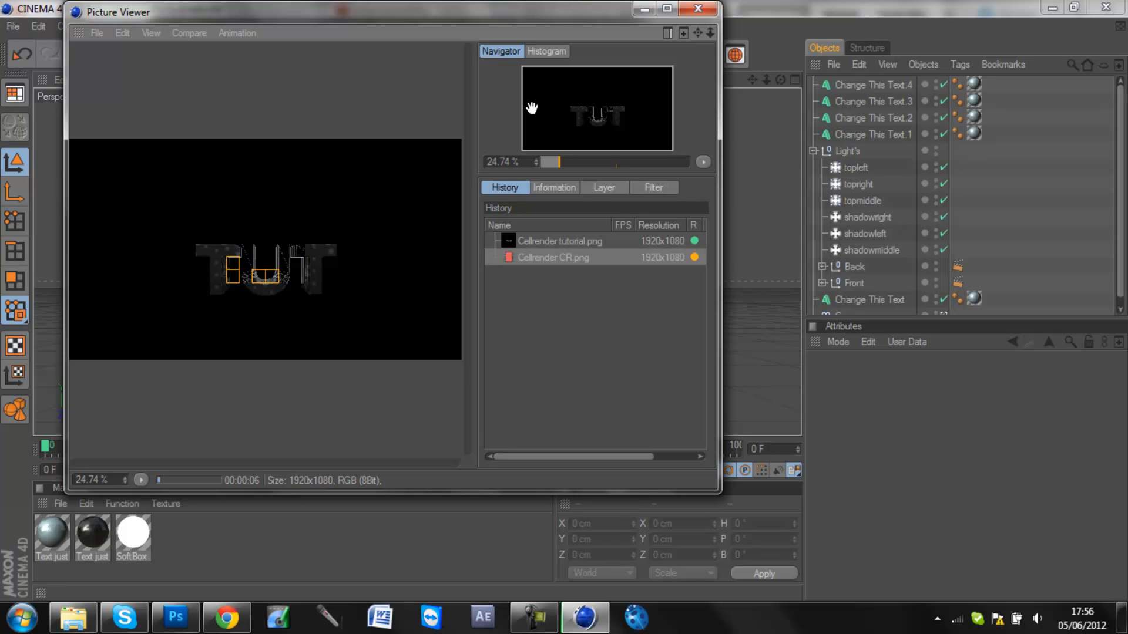
- Render the Cellrender CR line image, close the viewer, and switch to Photoshop
{"action": "left_click", "coordinate": [141, 480]}
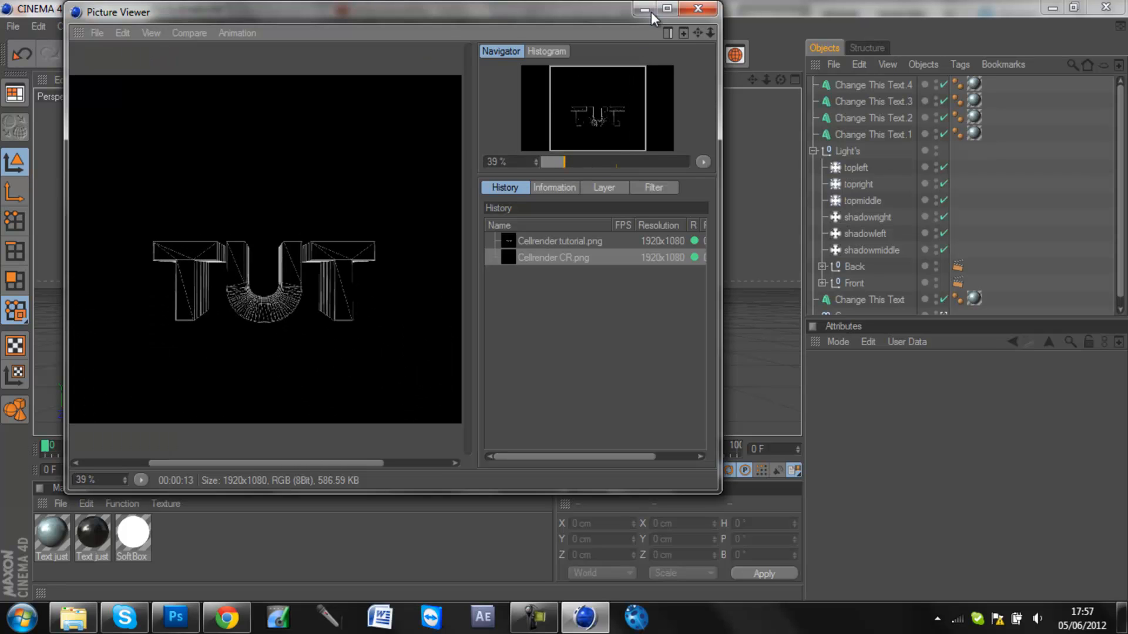
{"action": "mouse_move", "coordinate": [696, 9]}
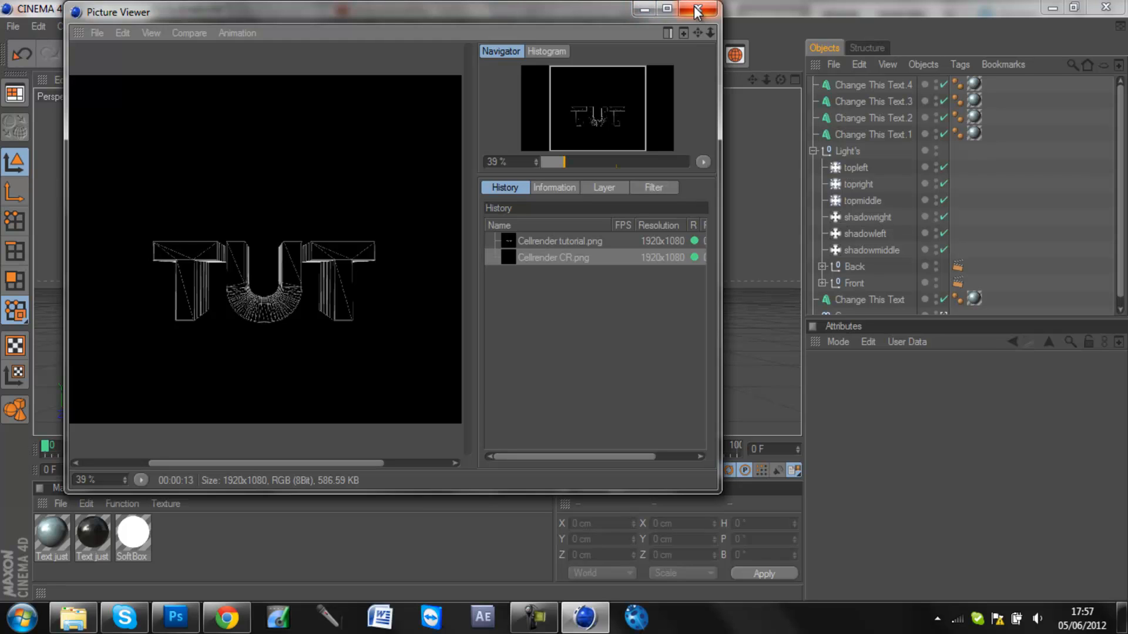
{"action": "left_click", "coordinate": [695, 11]}
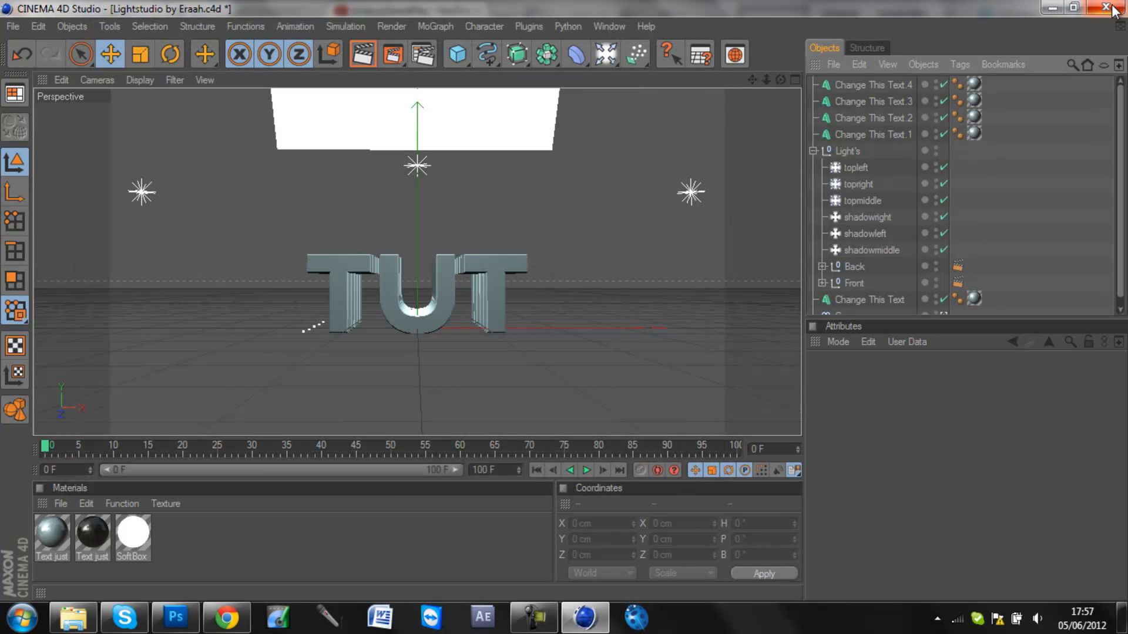
{"action": "left_click", "coordinate": [1106, 7]}
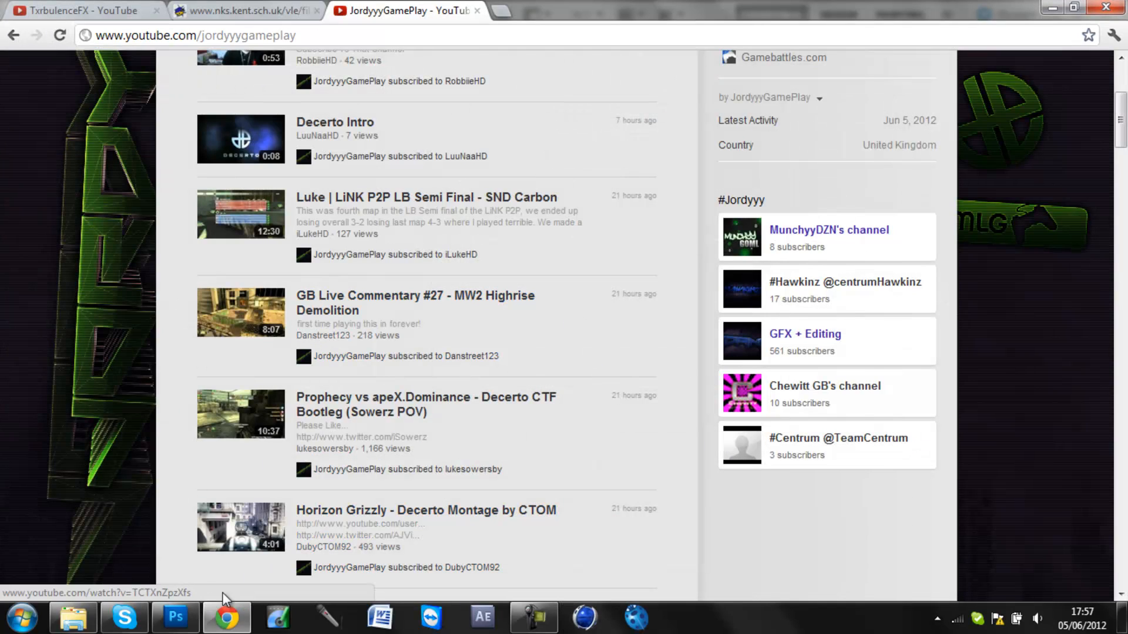
{"action": "left_click", "coordinate": [175, 618]}
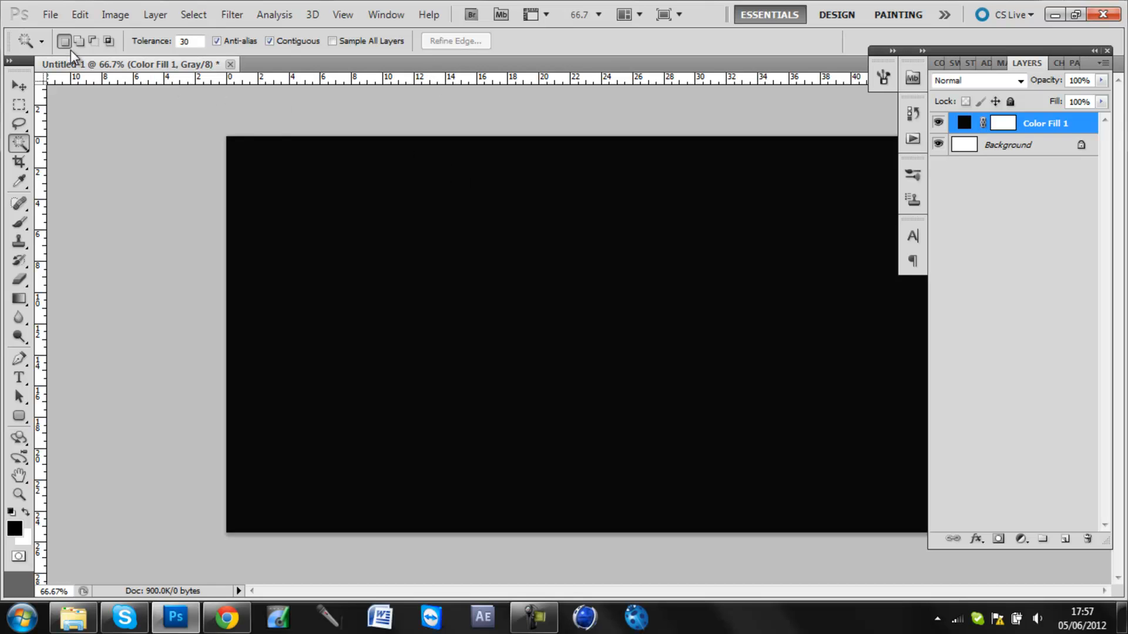
- Place Cellrender tutorial.png into the Photoshop document
{"action": "left_click", "coordinate": [49, 14]}
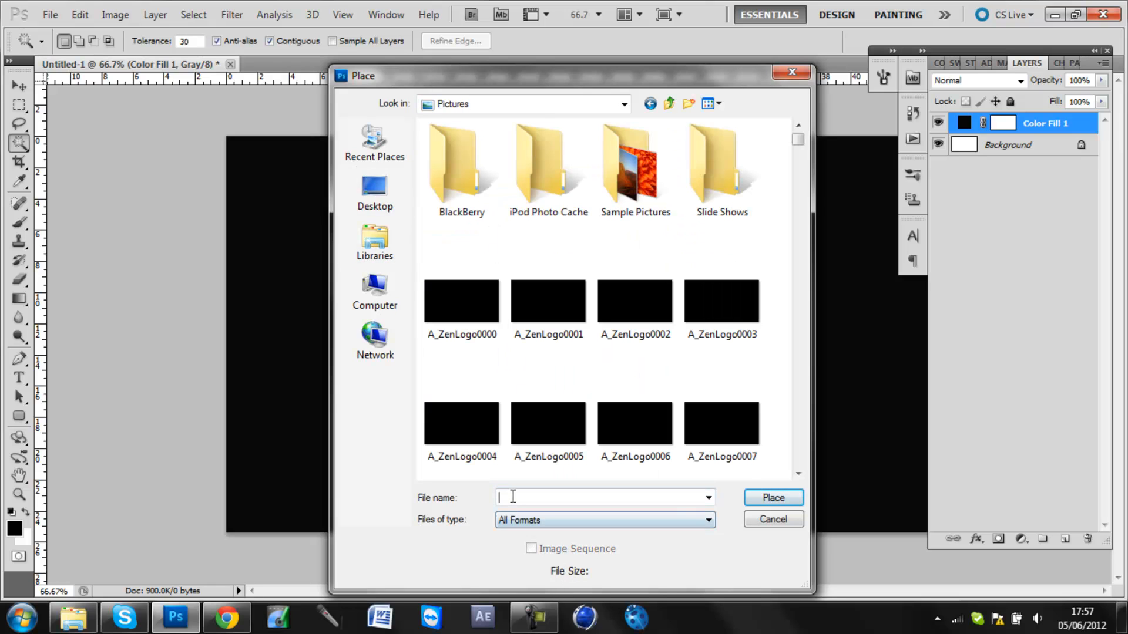
{"action": "type", "text": "cell"}
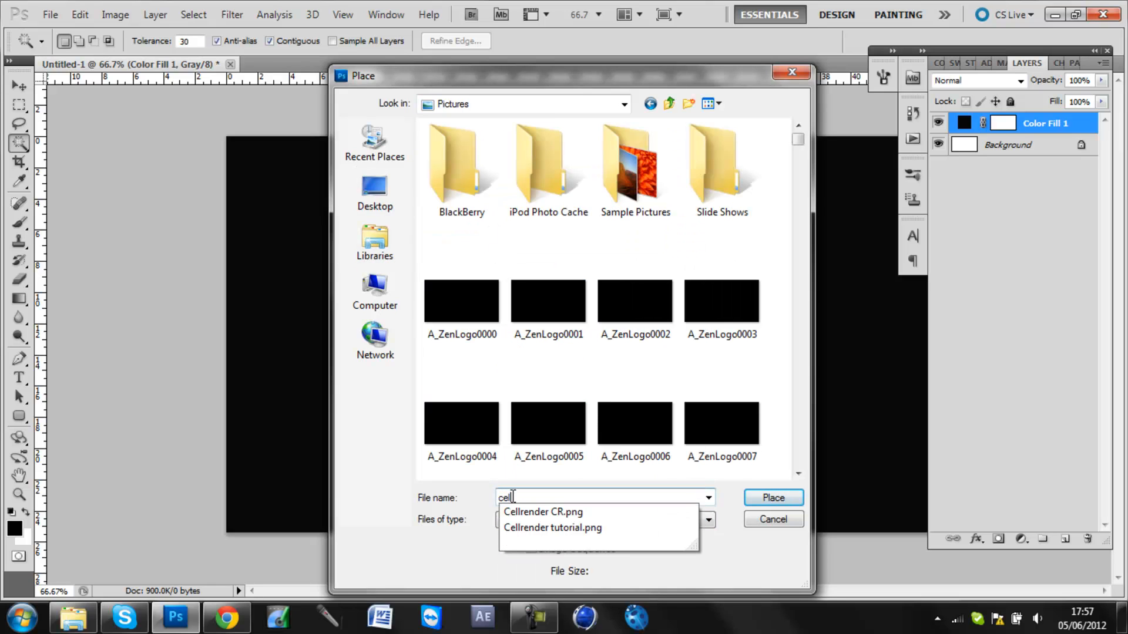
{"action": "left_click", "coordinate": [552, 528]}
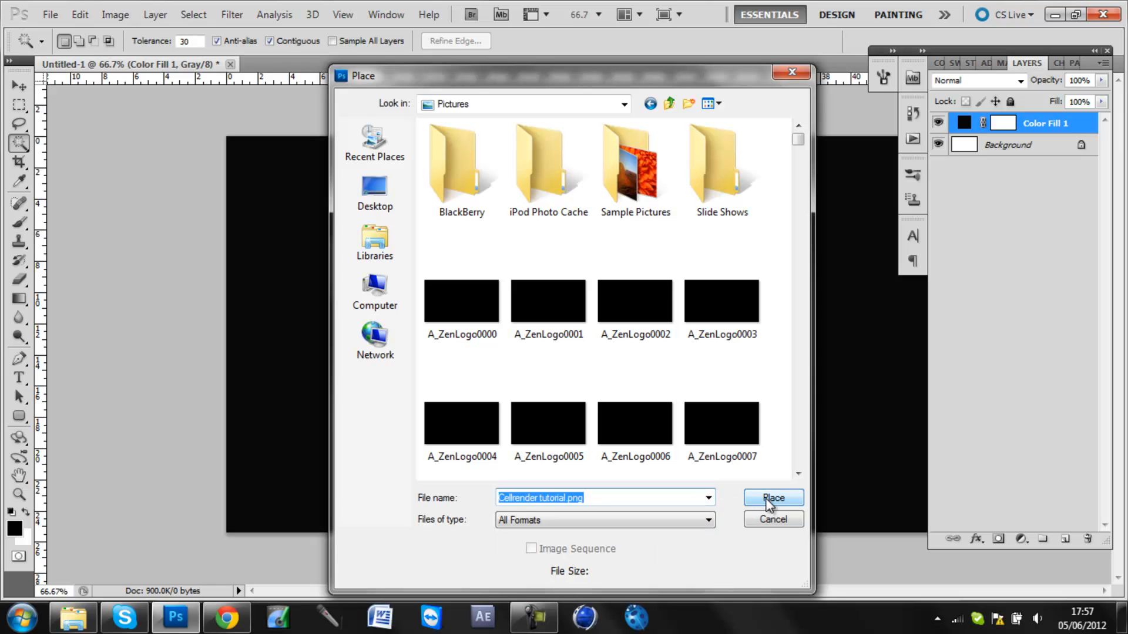
{"action": "left_click", "coordinate": [772, 497]}
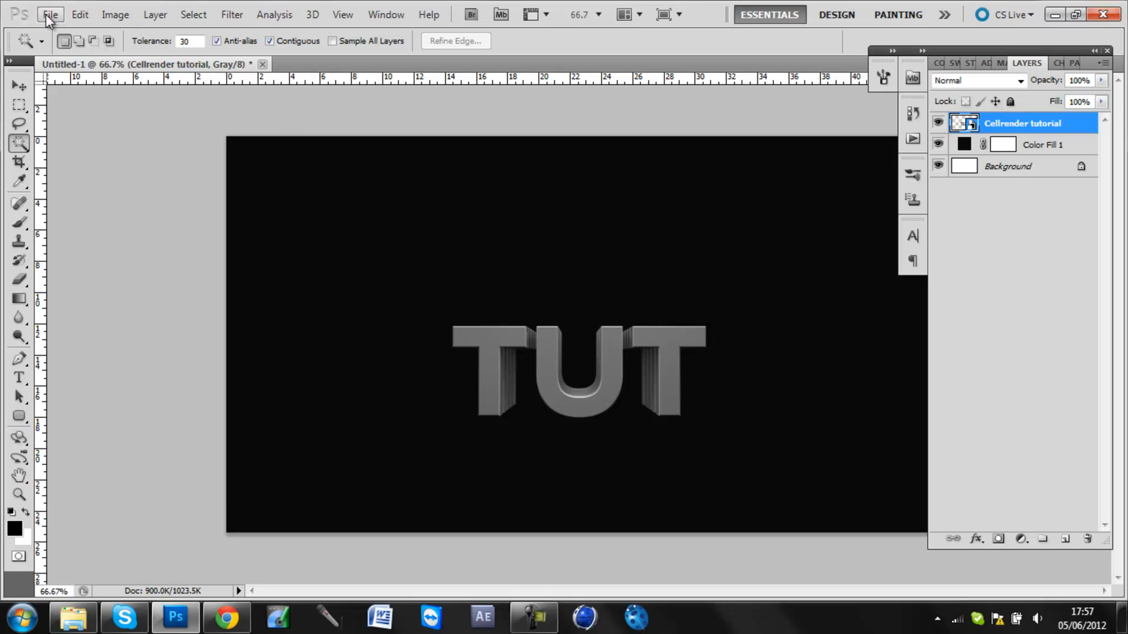
- Place Cellrender CR.png as a second layer above it
{"action": "left_click", "coordinate": [50, 13]}
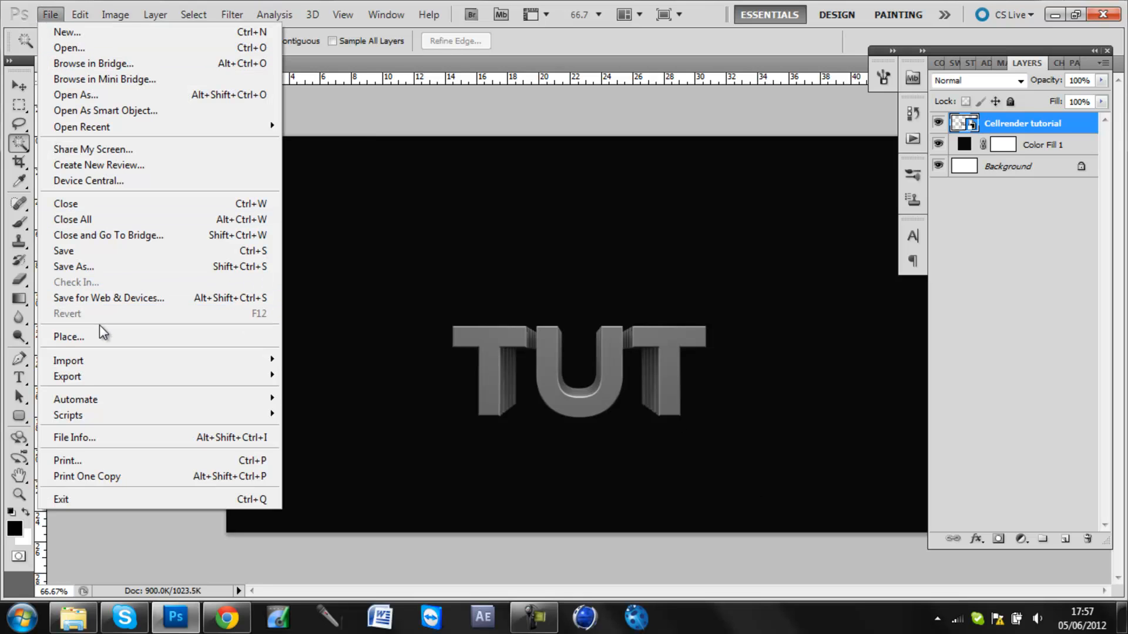
{"action": "left_click", "coordinate": [68, 336]}
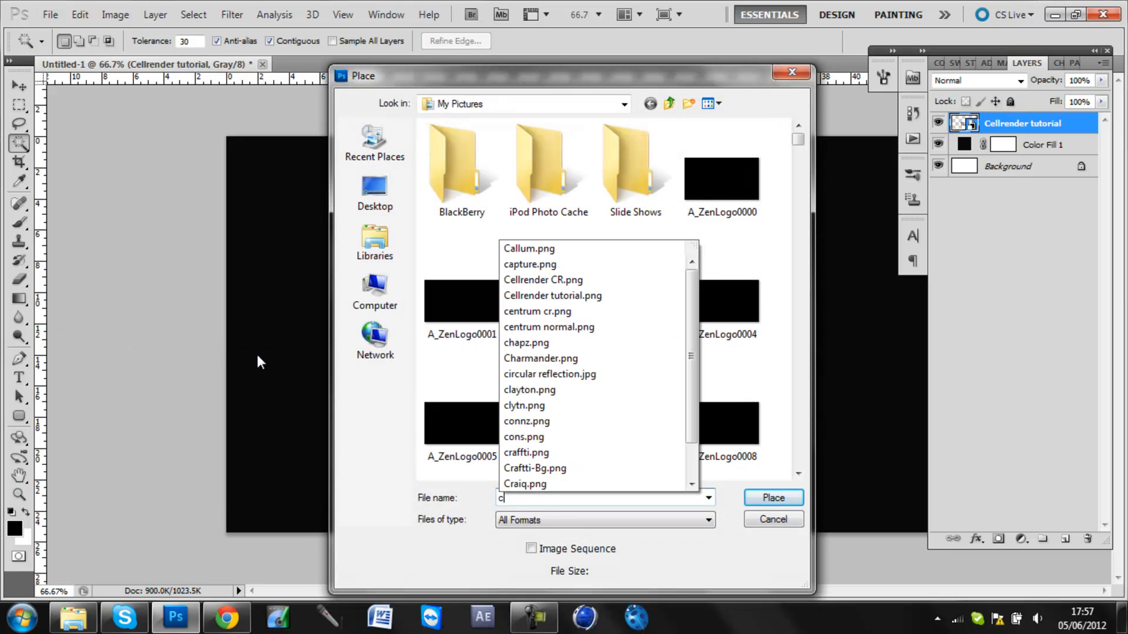
{"action": "type", "text": "ell"}
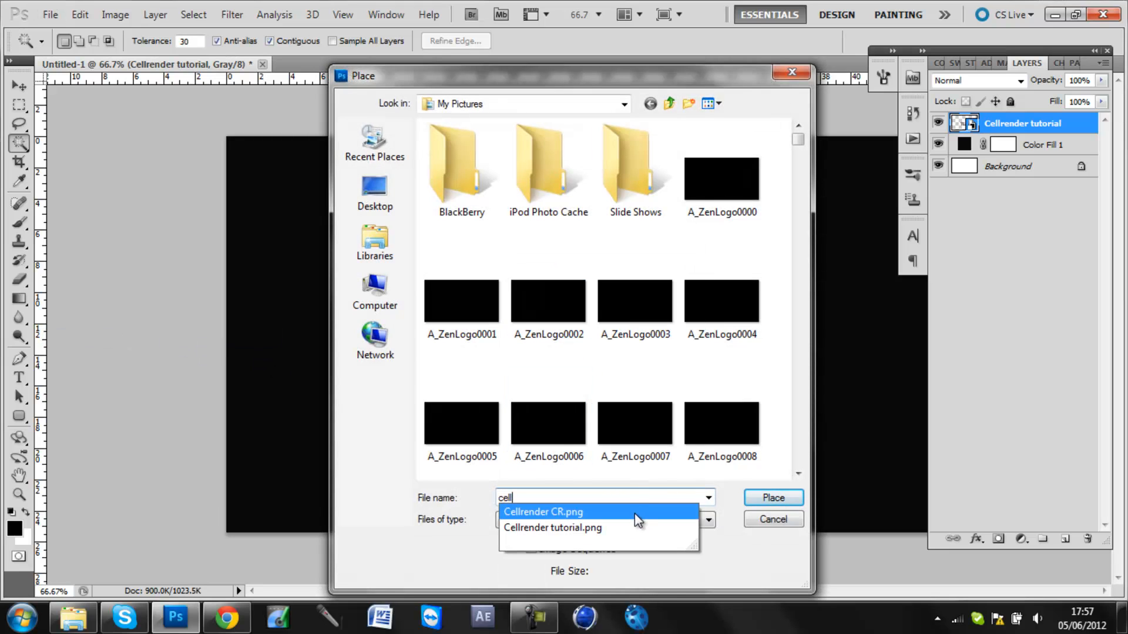
{"action": "left_click", "coordinate": [543, 511]}
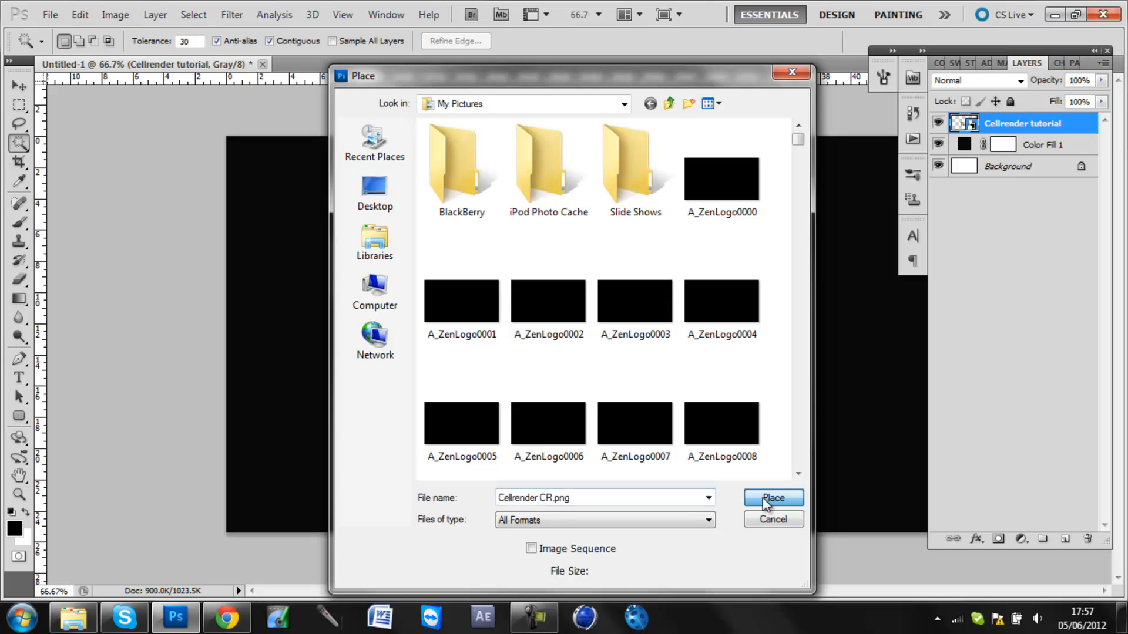
{"action": "left_click", "coordinate": [773, 498]}
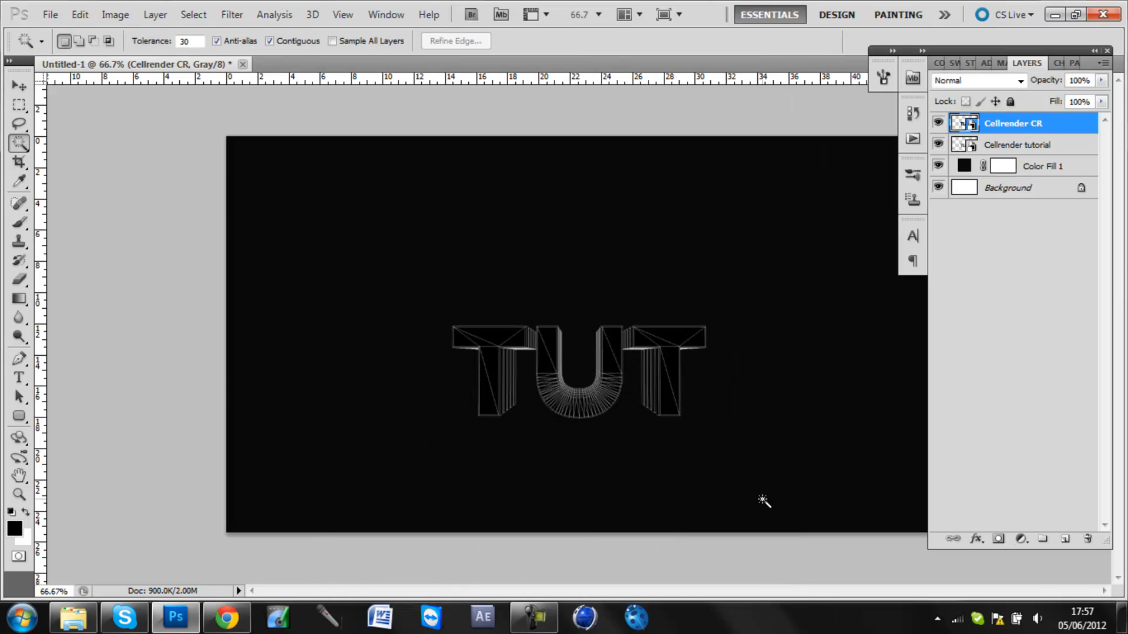
{"action": "mouse_move", "coordinate": [991, 80]}
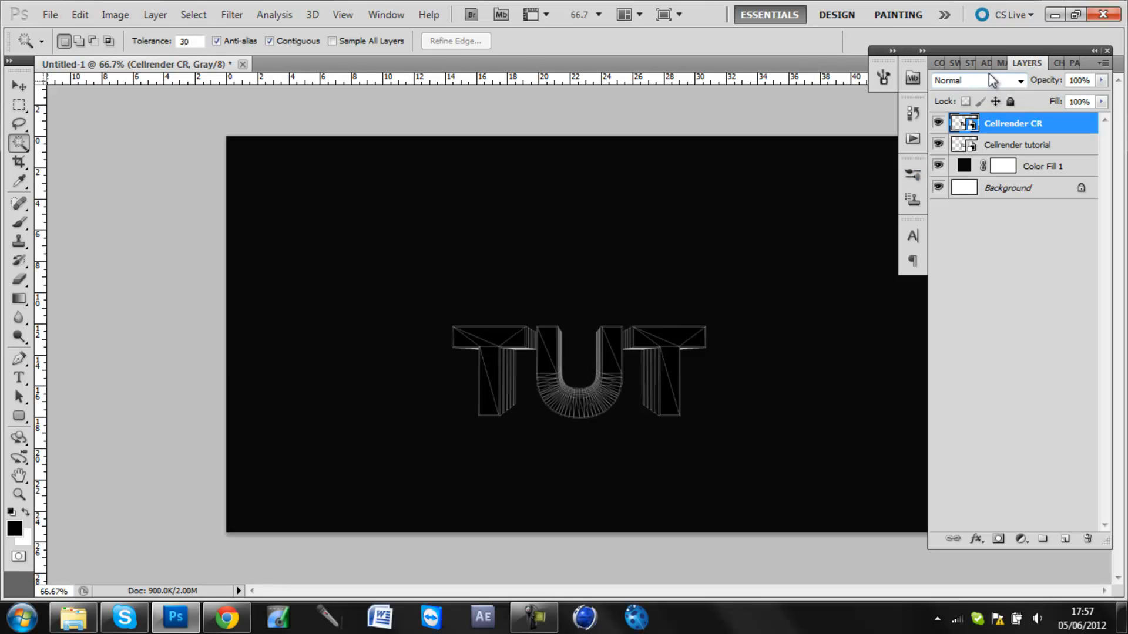
{"action": "mouse_move", "coordinate": [991, 83]}
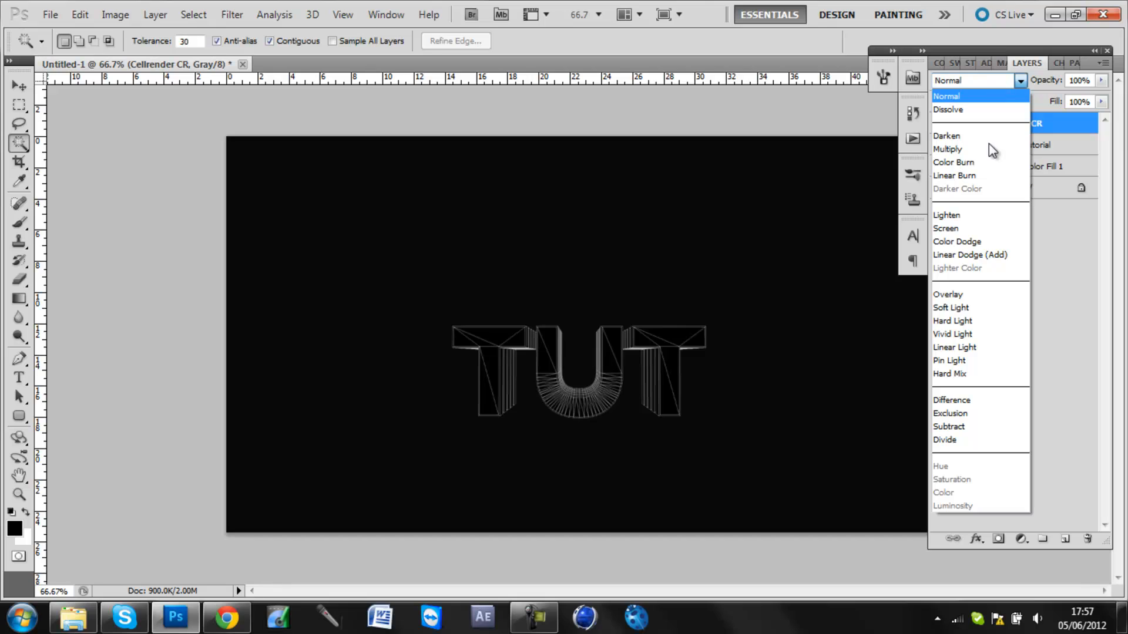
{"action": "mouse_move", "coordinate": [993, 228]}
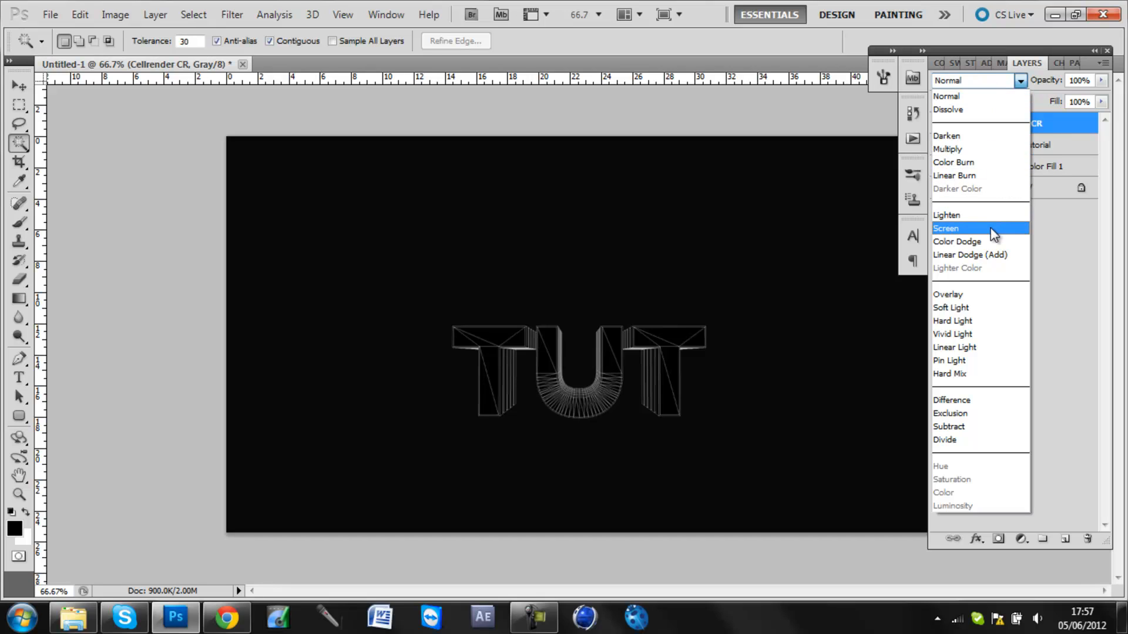
- Set the Cellrender CR layer to Screen and open Cellrender tutorial's layer styles
{"action": "left_click", "coordinate": [947, 228]}
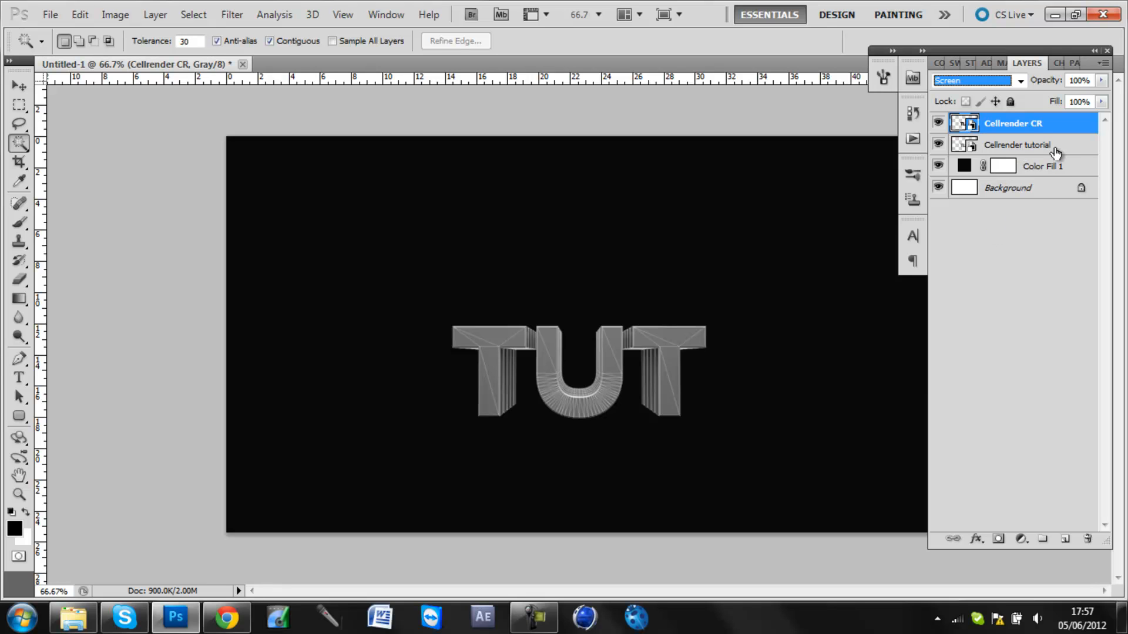
{"action": "double_click", "coordinate": [1017, 144]}
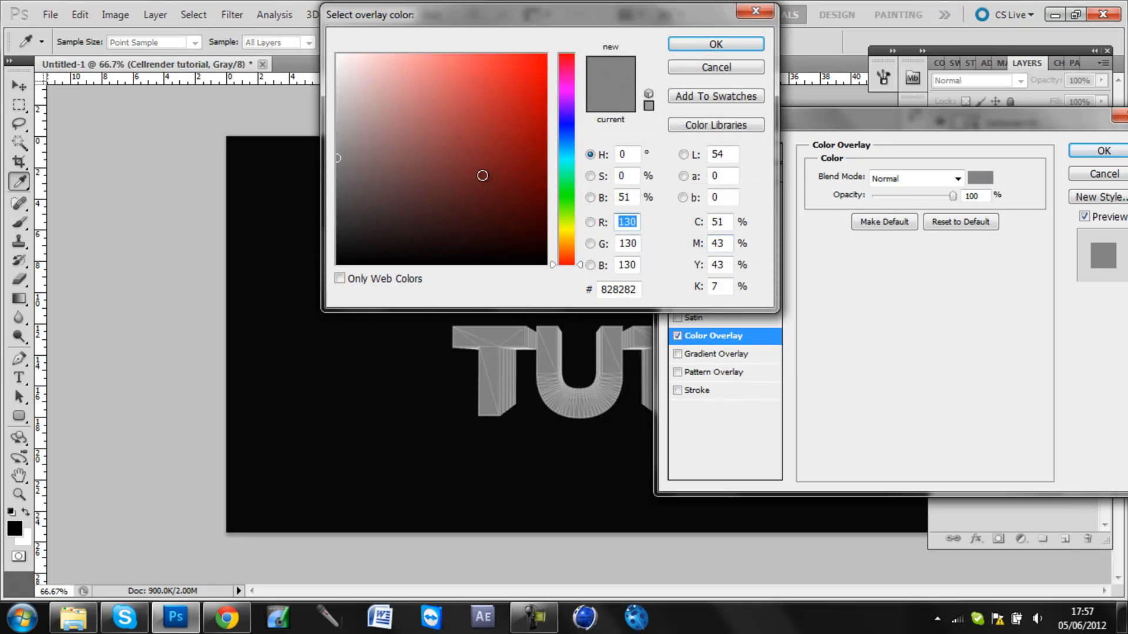
{"action": "left_click", "coordinate": [545, 84]}
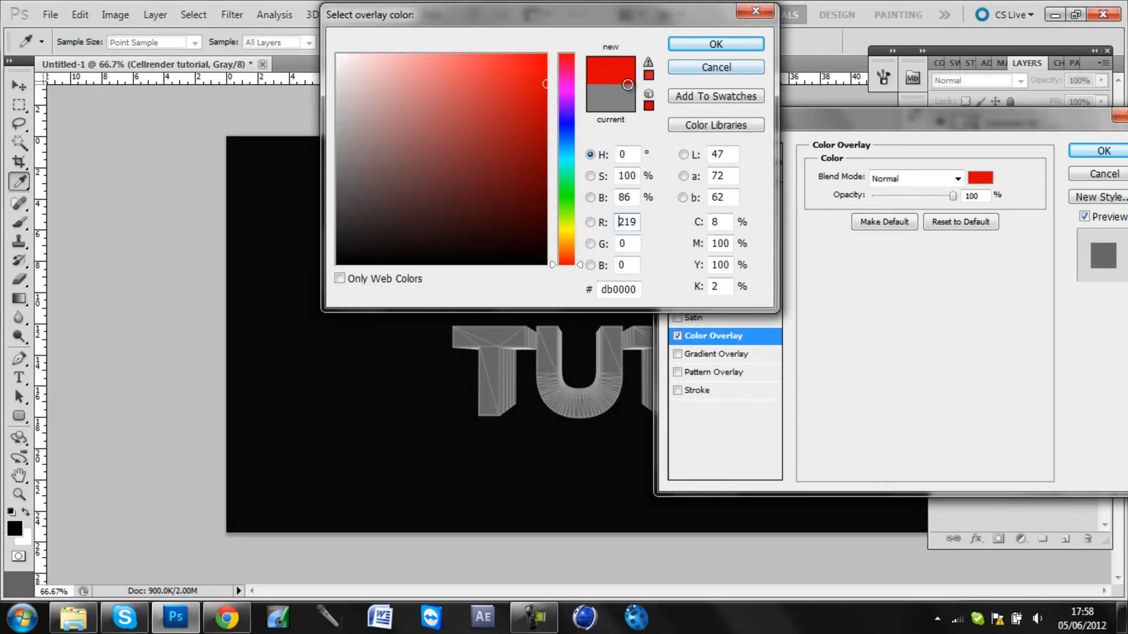
{"action": "left_click", "coordinate": [957, 177]}
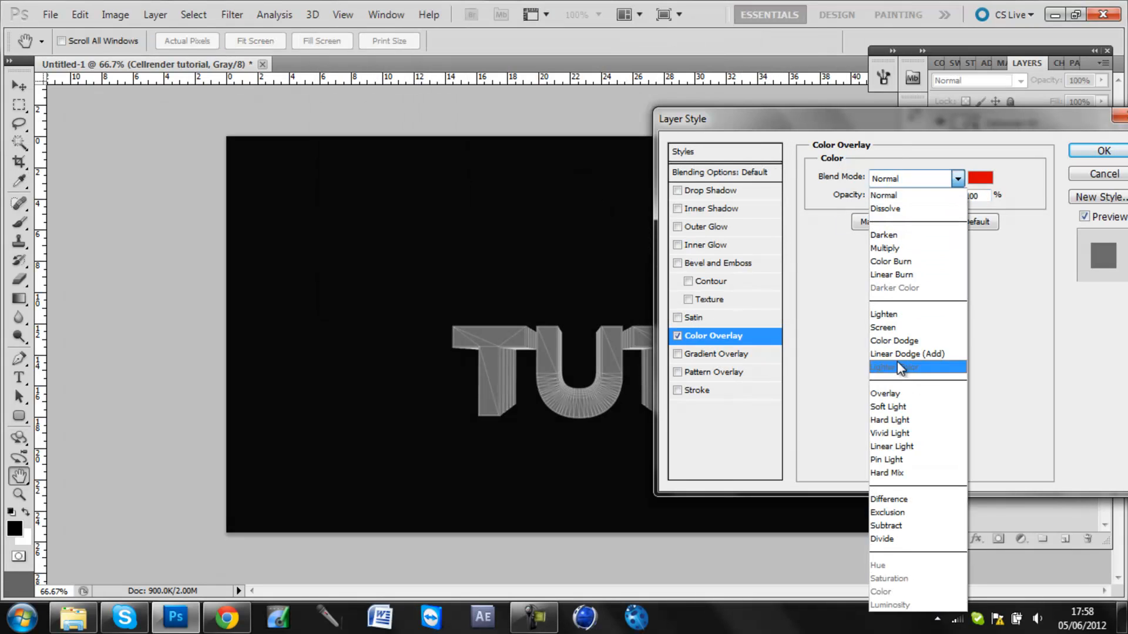
{"action": "left_click", "coordinate": [885, 393]}
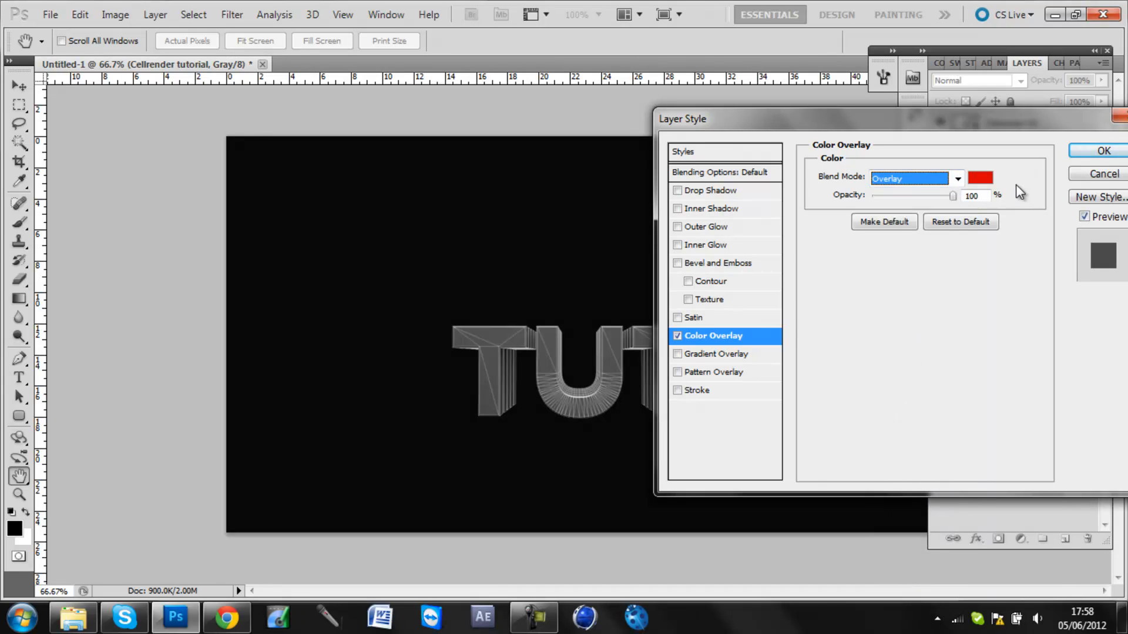
{"action": "mouse_move", "coordinate": [737, 300]}
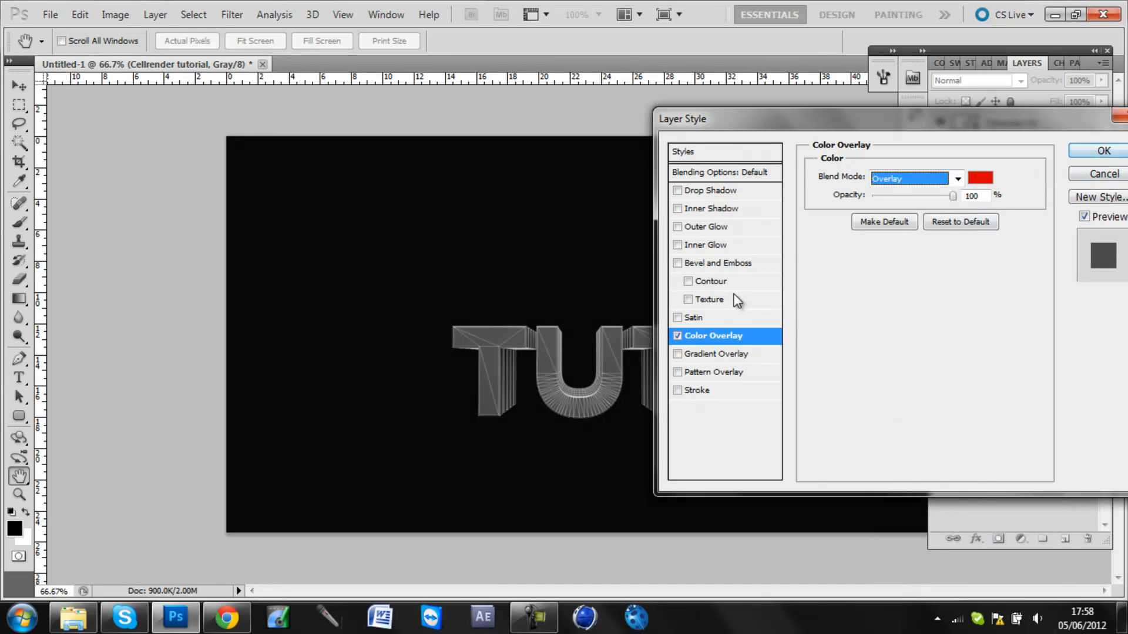
{"action": "left_click", "coordinate": [1103, 173]}
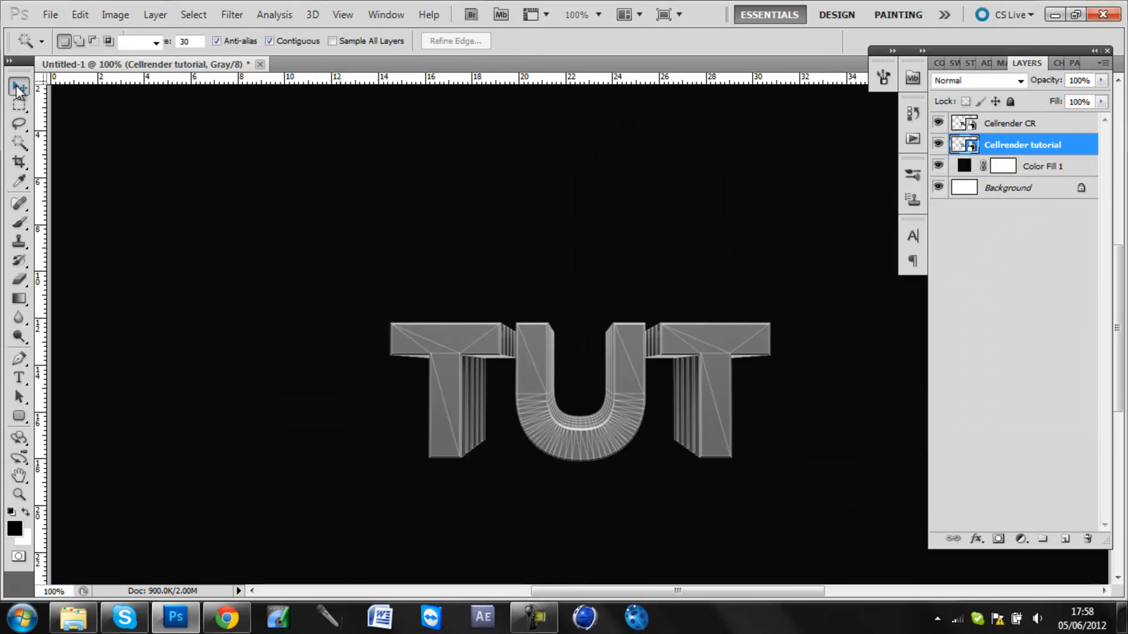
{"action": "left_click", "coordinate": [1012, 122]}
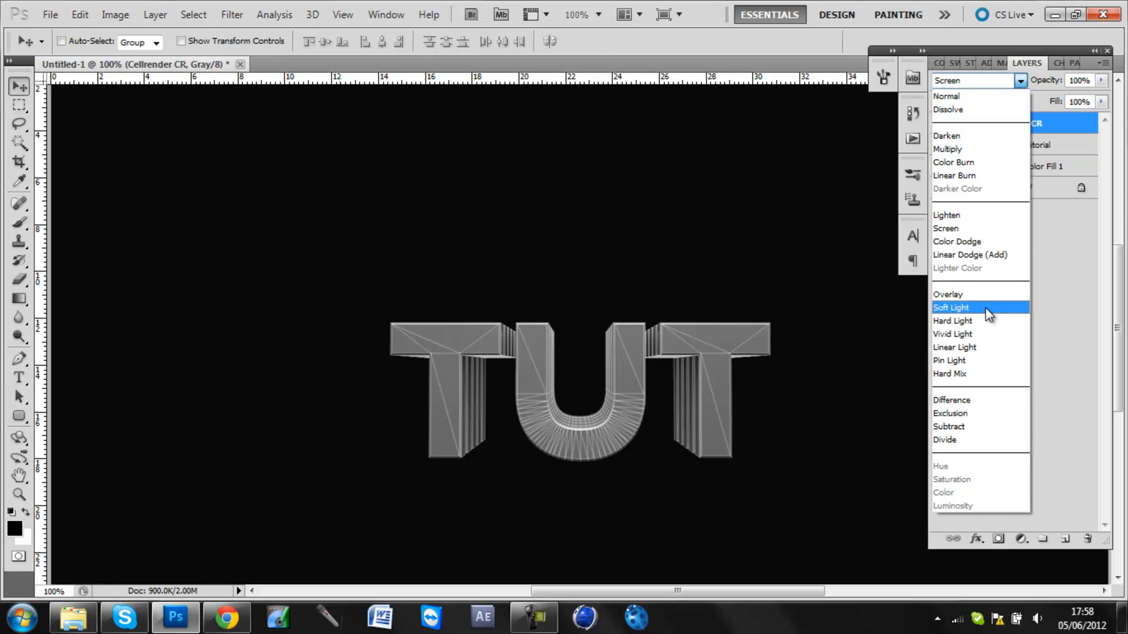
{"action": "left_click", "coordinate": [951, 307]}
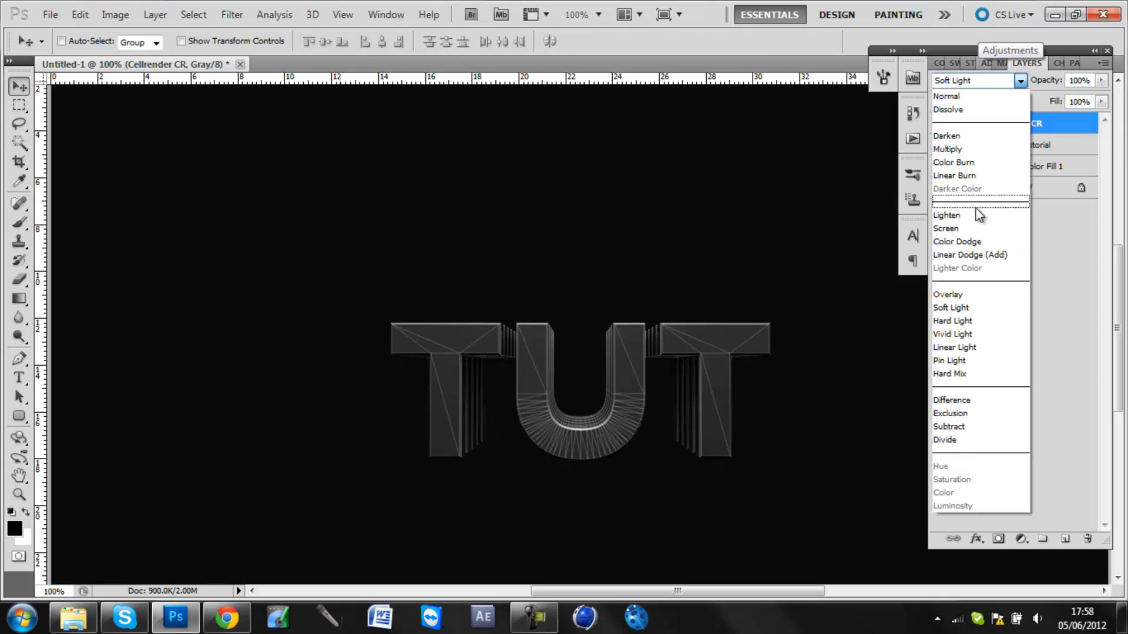
{"action": "left_click", "coordinate": [227, 617]}
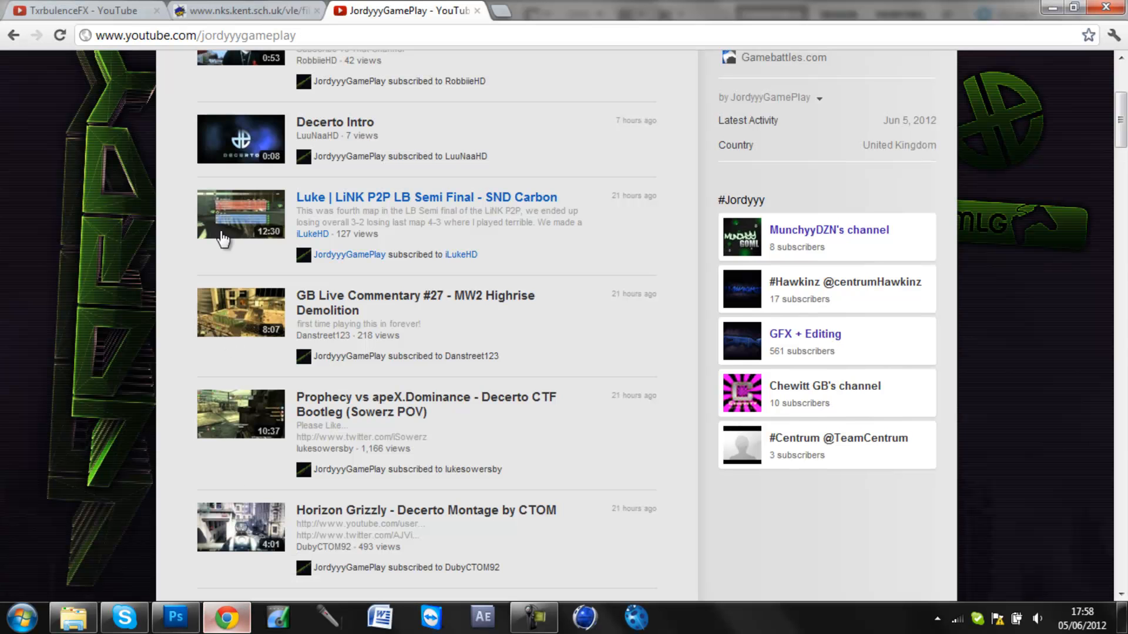
{"action": "left_click", "coordinate": [804, 333]}
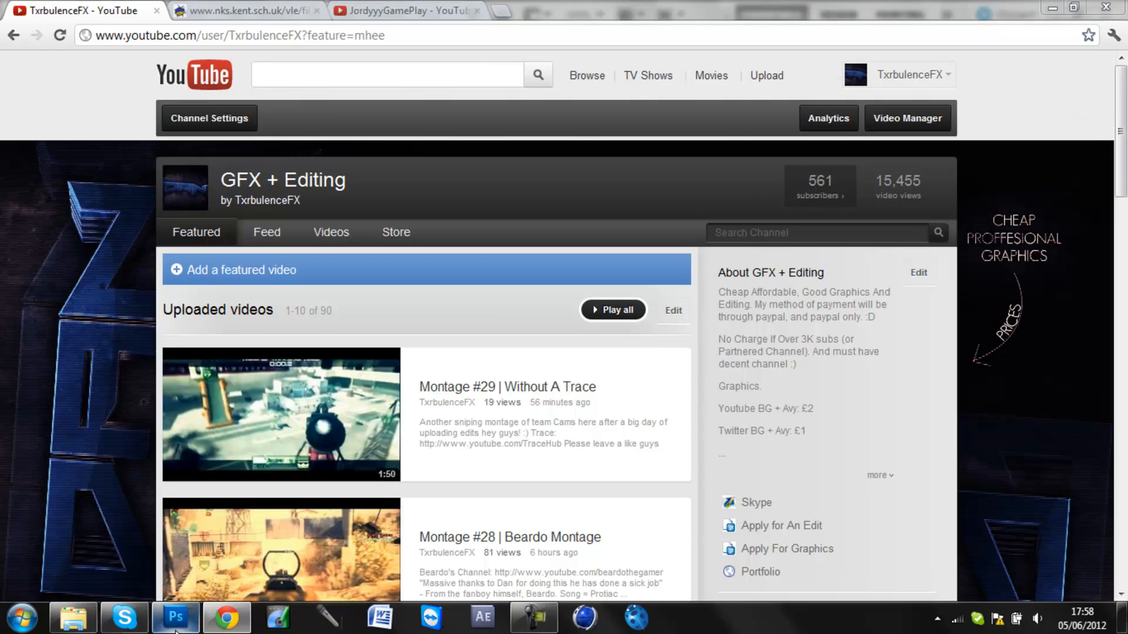
{"action": "left_click", "coordinate": [175, 617]}
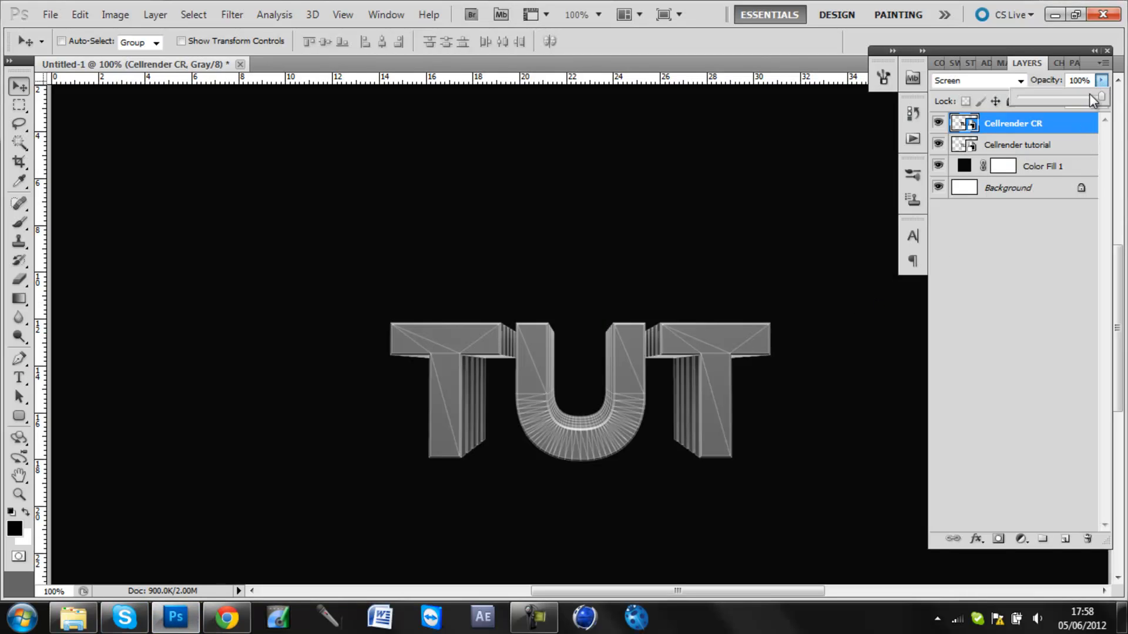
- Lower Cellrender CR opacity to about 75%, select the render layers, then return to YouTube
{"action": "left_click", "coordinate": [1078, 80]}
{"action": "type", "text": "75"}
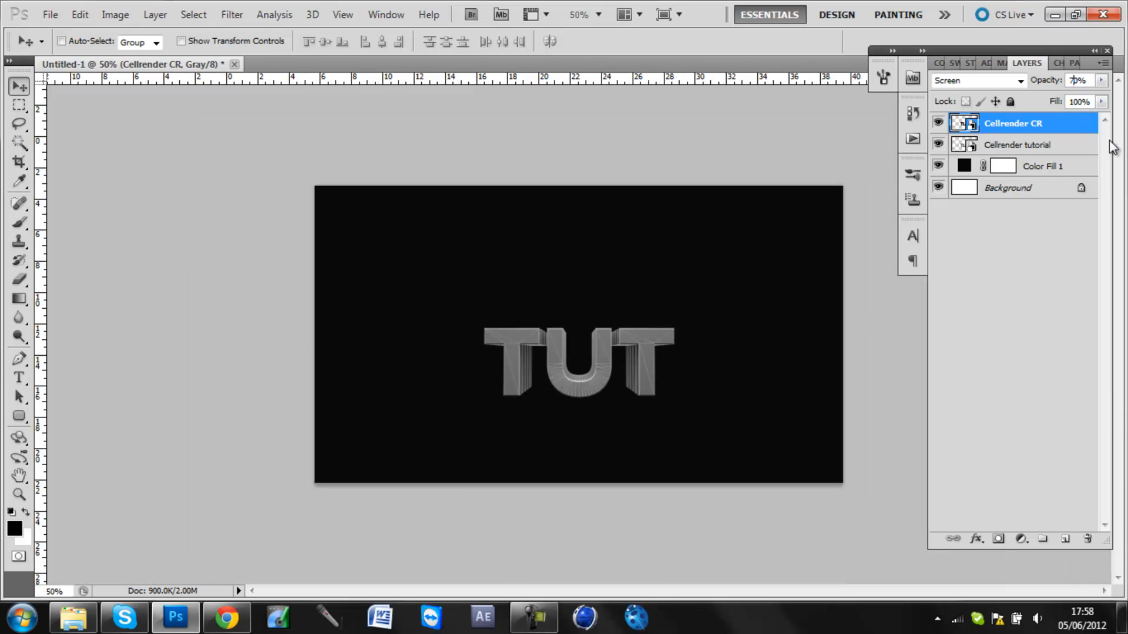
{"action": "left_click", "coordinate": [1016, 144]}
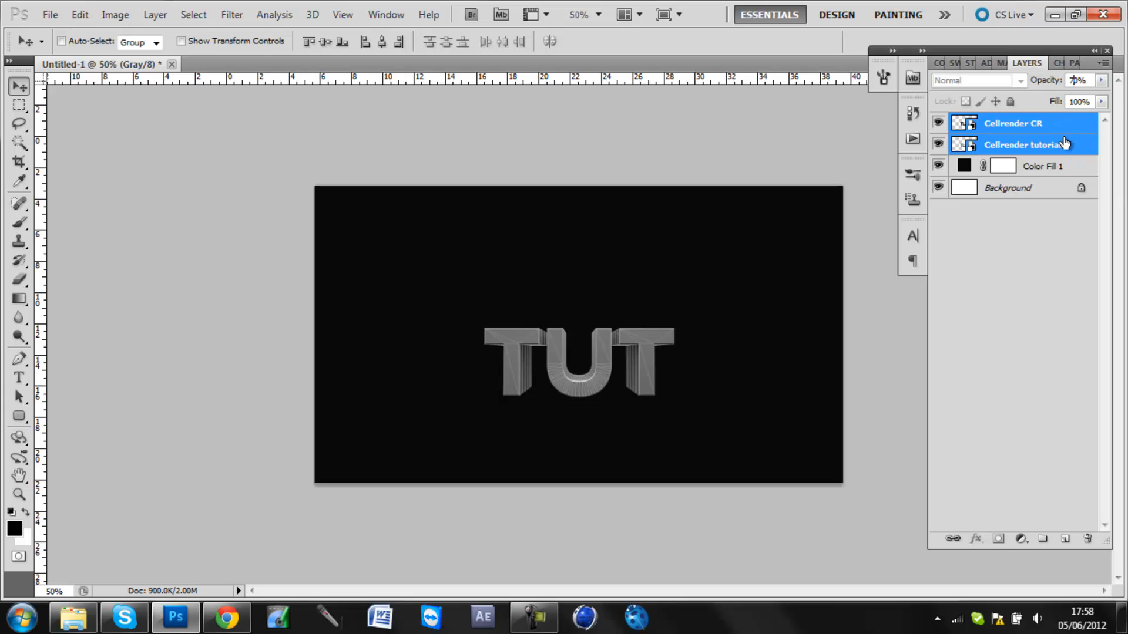
{"action": "left_click", "coordinate": [1022, 144]}
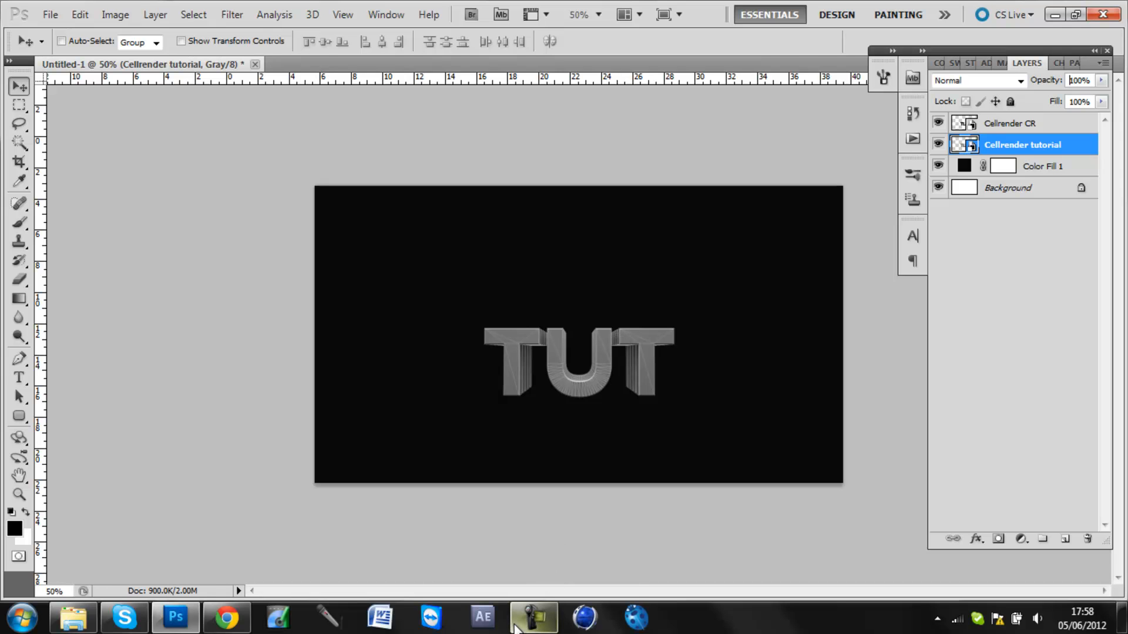
{"action": "mouse_move", "coordinate": [226, 617]}
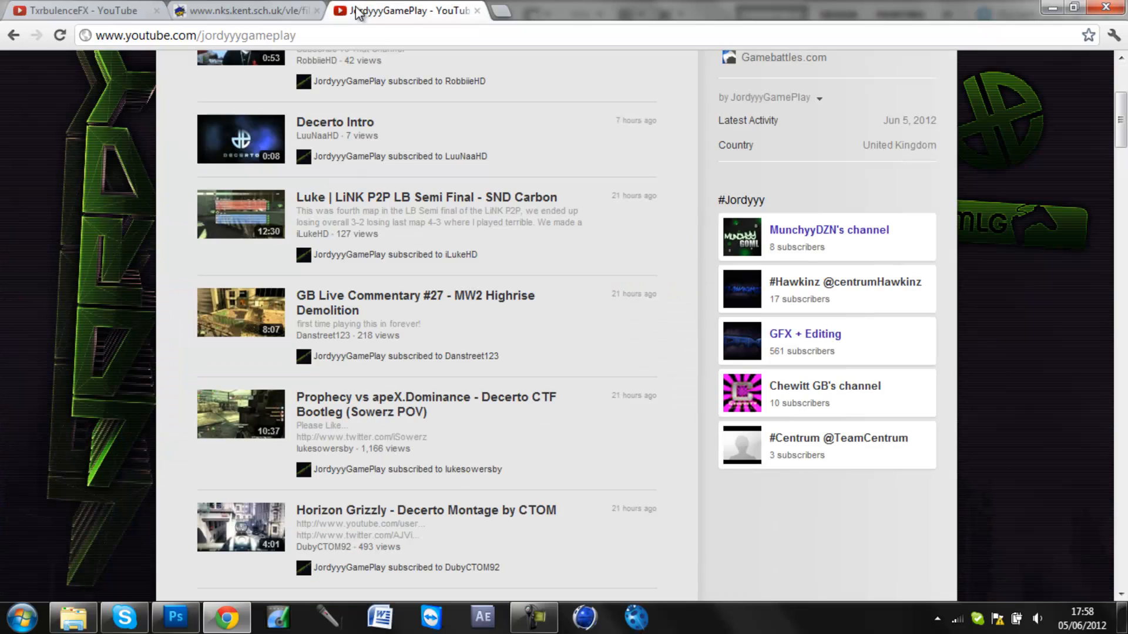
{"action": "left_click", "coordinate": [532, 617]}
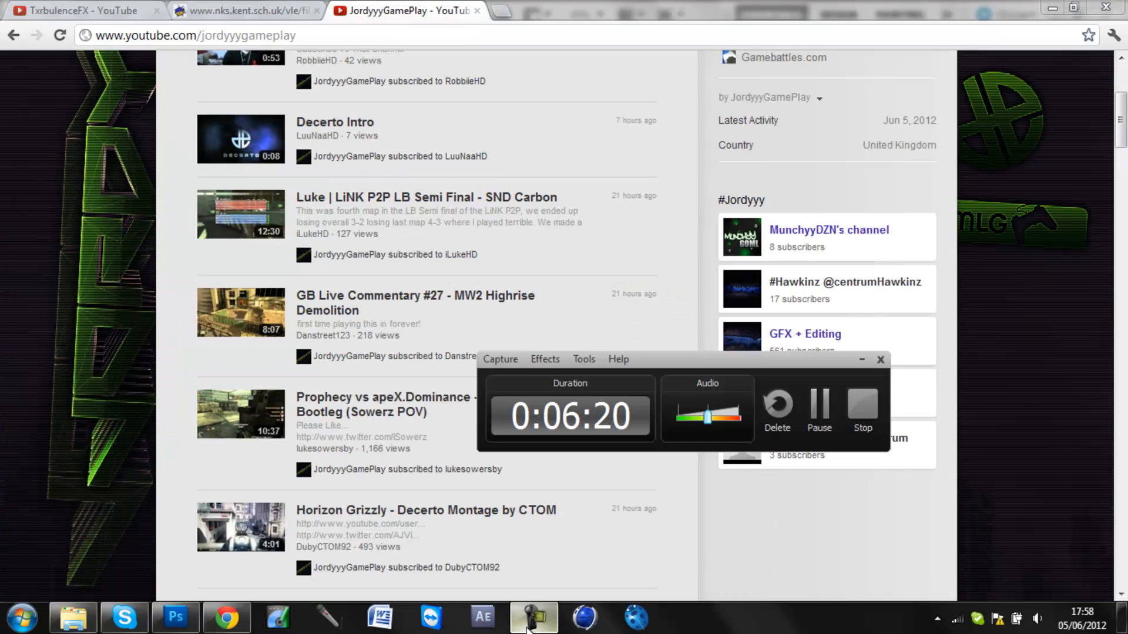